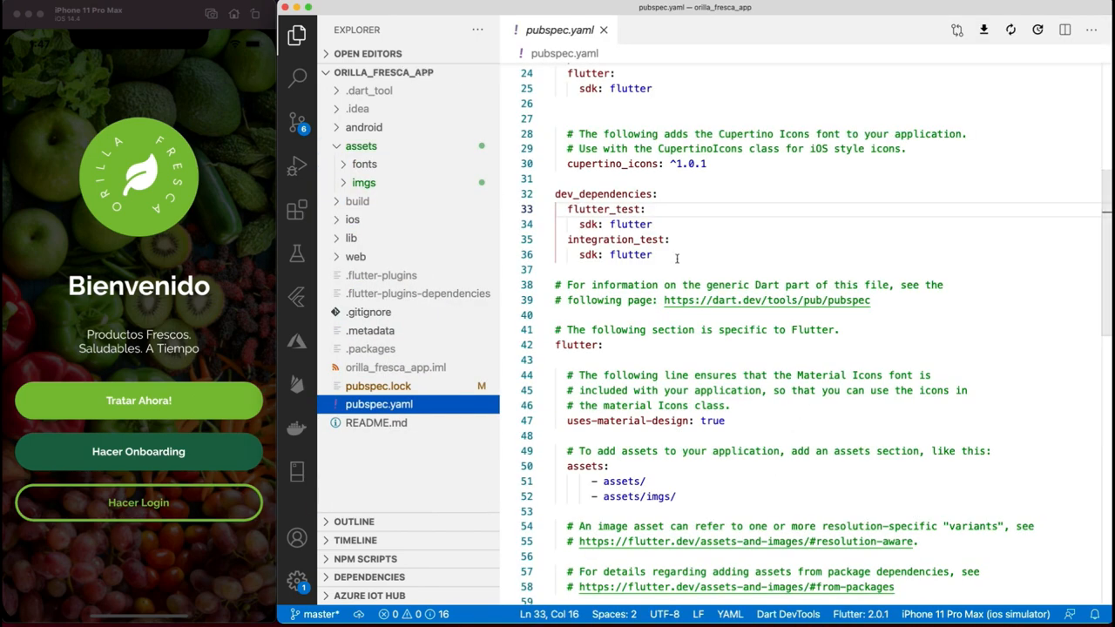
# - Add google_maps_flutter to pubspec.yaml, the GMSServices API key in AppDelegate.swift and NSLocation keys in Info.plist
pyautogui.write('google_maps_flutter: ^2.0.1')
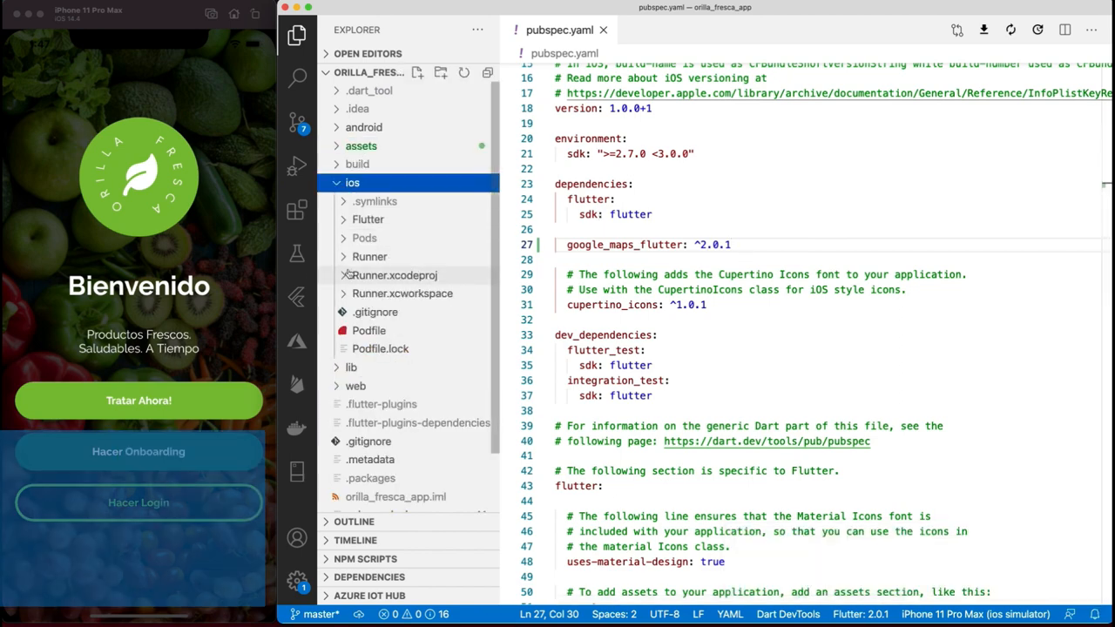
pyautogui.click(404, 311)
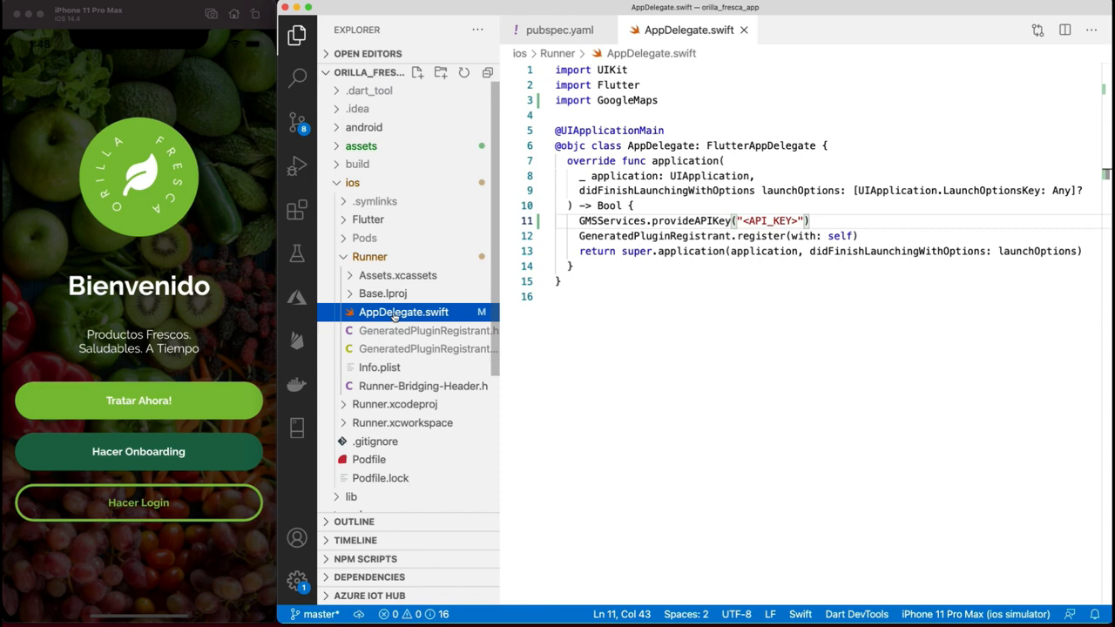
pyautogui.click(380, 367)
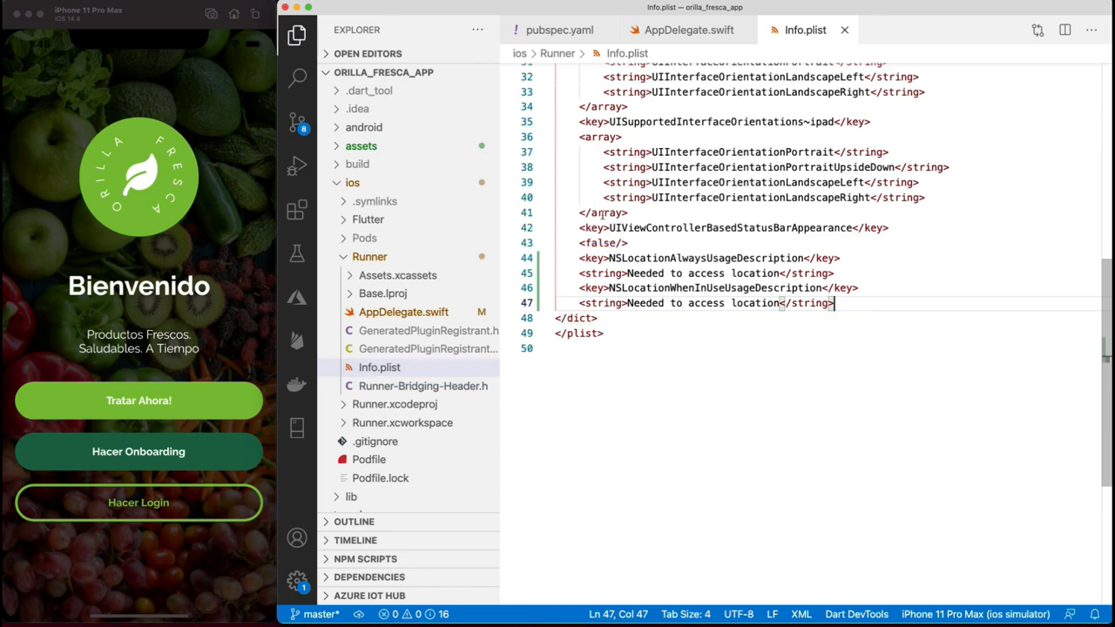
pyautogui.click(559, 29)
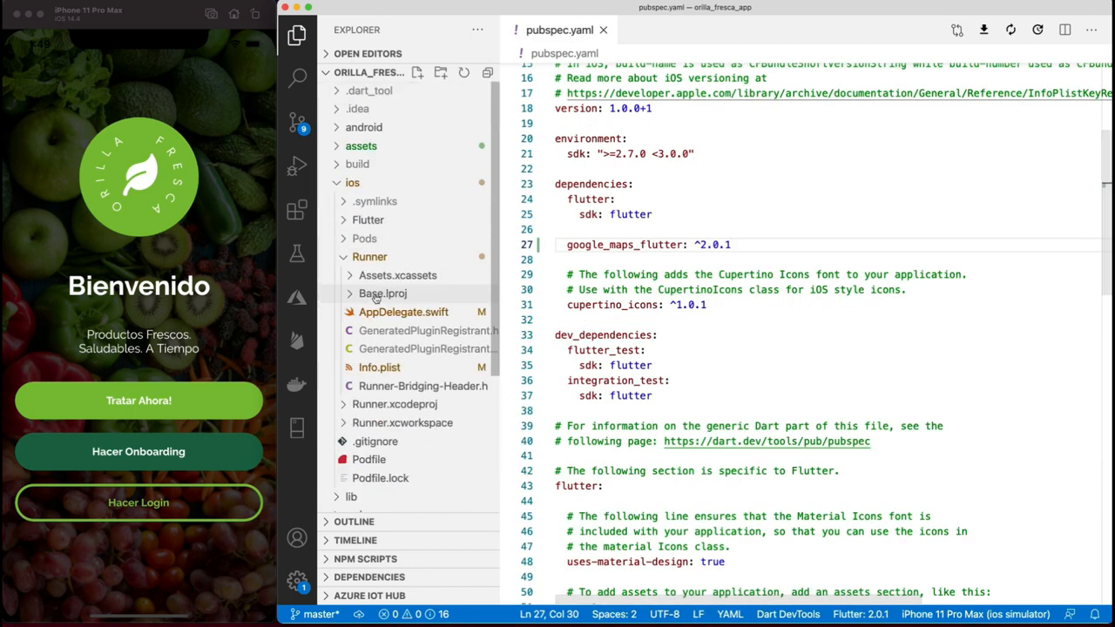
pyautogui.click(363, 126)
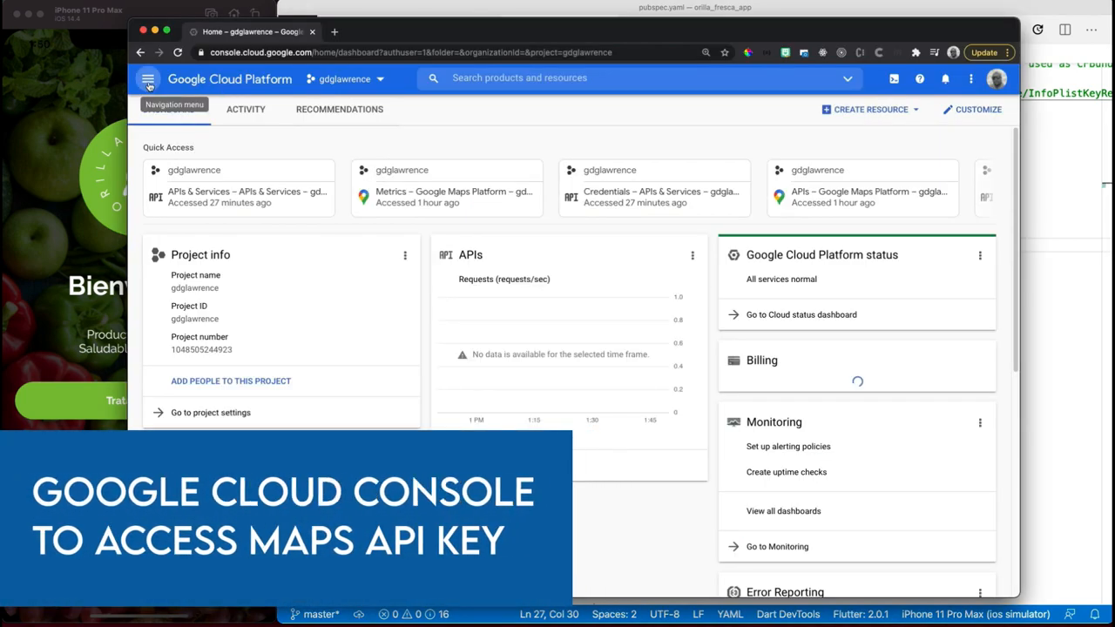
# - Navigate to APIs & Services Credentials to find the Maps API key
pyautogui.click(148, 78)
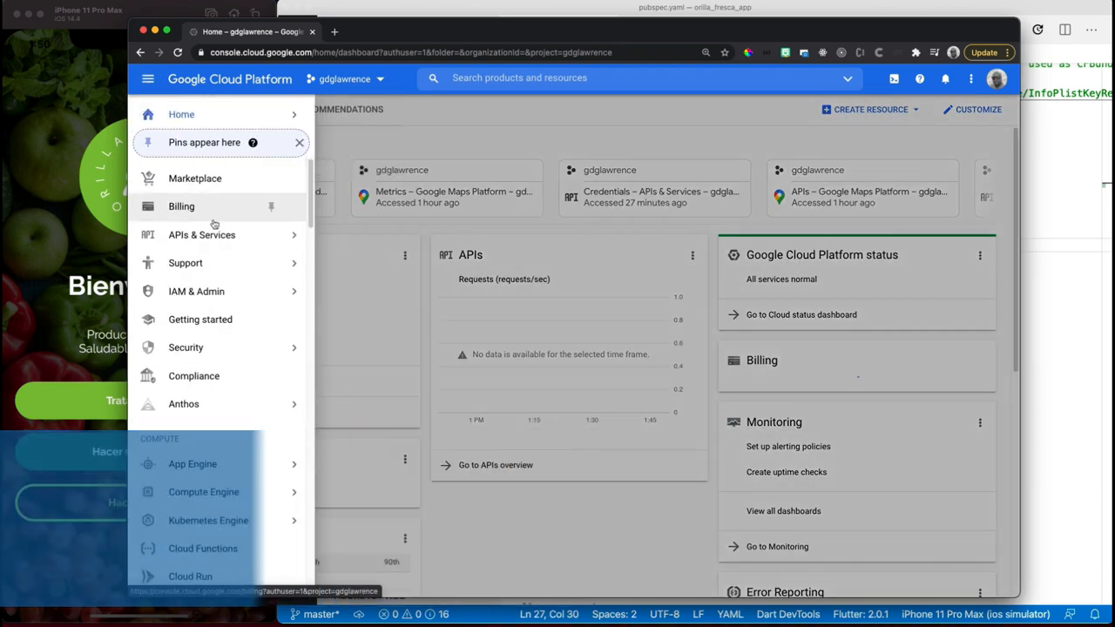
pyautogui.click(201, 235)
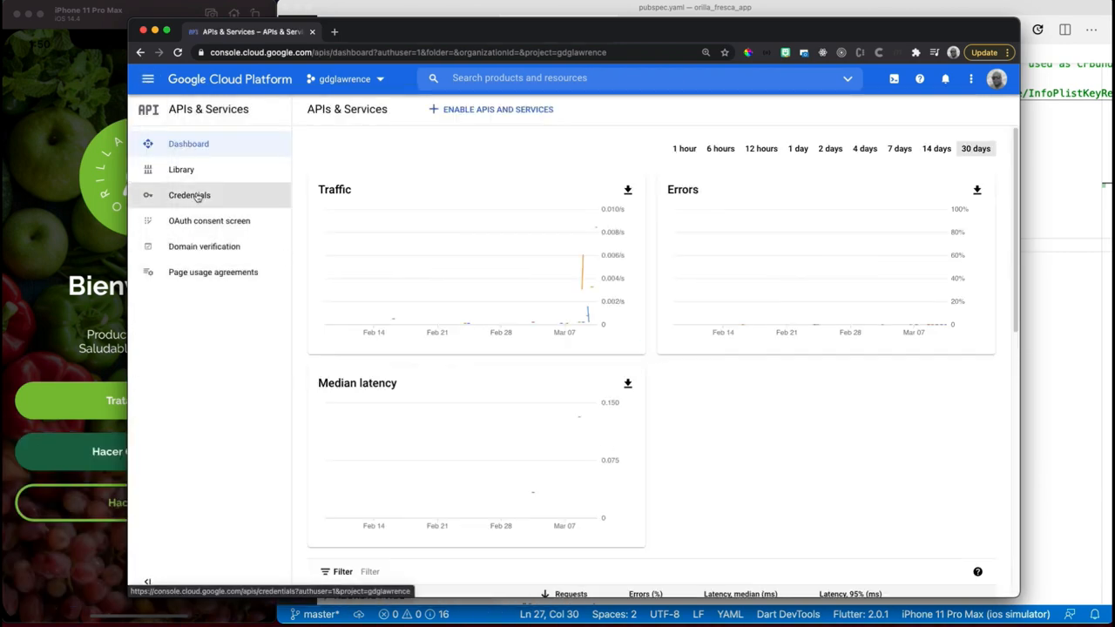
pyautogui.click(189, 195)
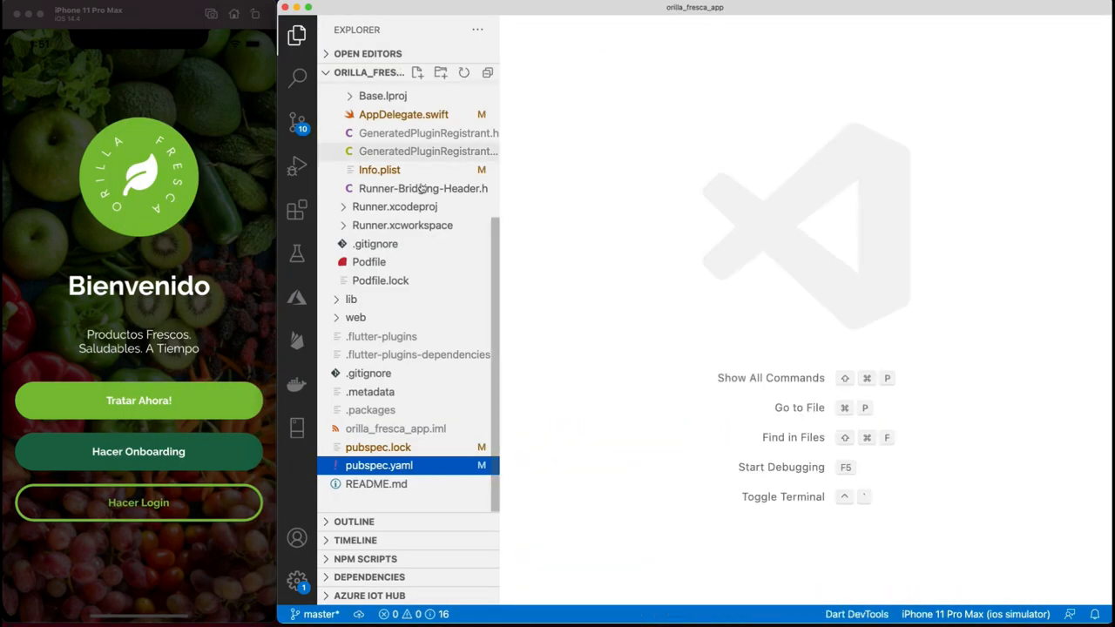
# - Create lib/pages/mappage.dart with a MapPage StatefulWidget returning Text('Map Page!')
pyautogui.click(367, 256)
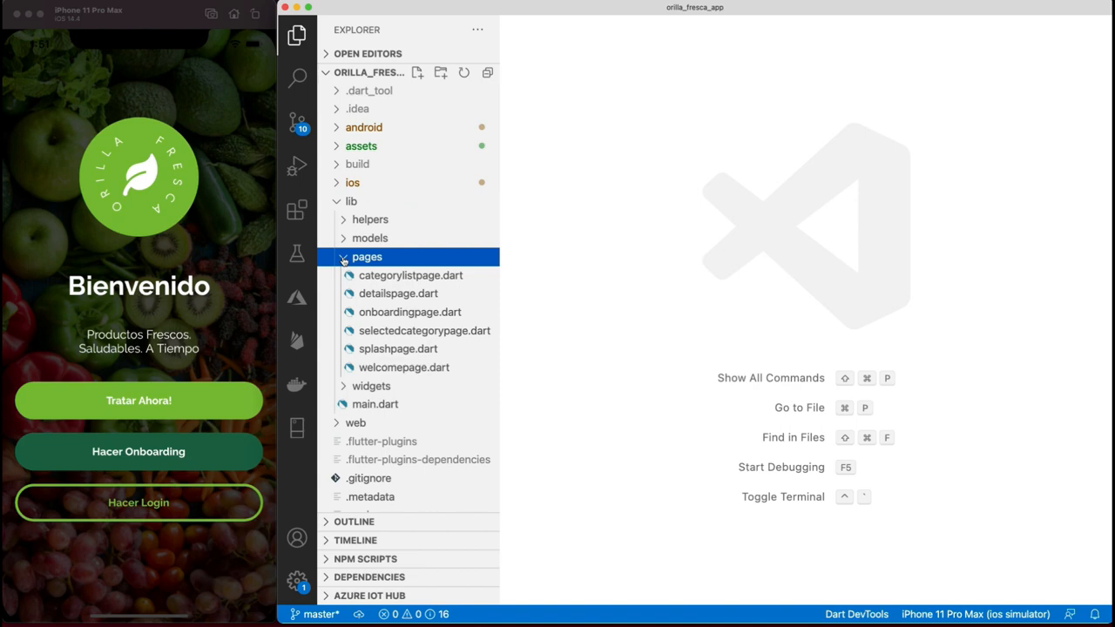
pyautogui.click(417, 73)
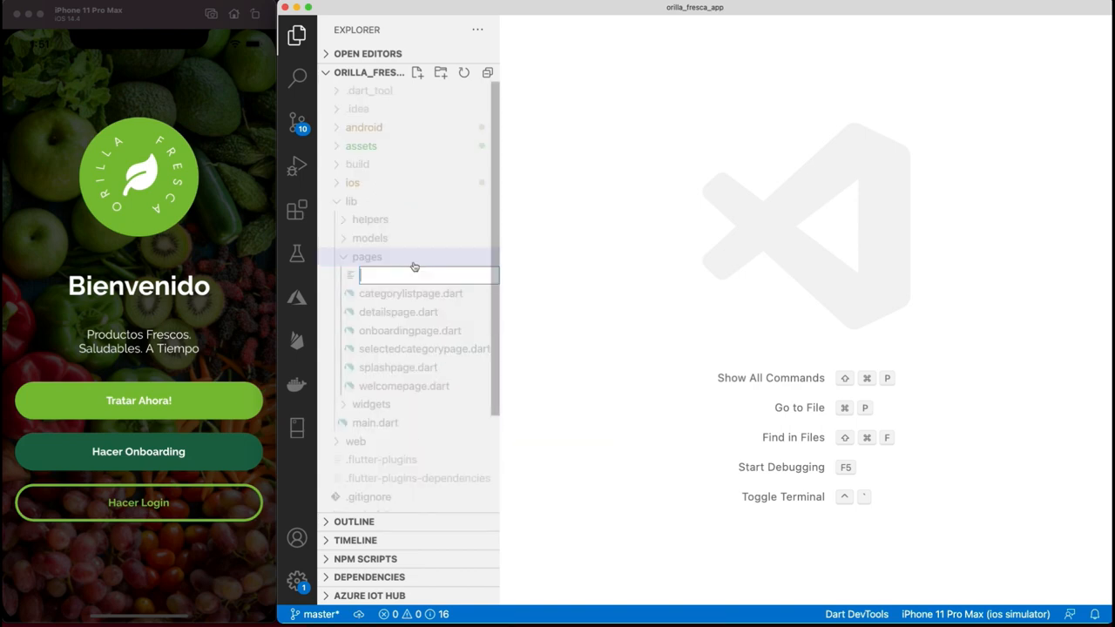
pyautogui.write('mappage.dart')
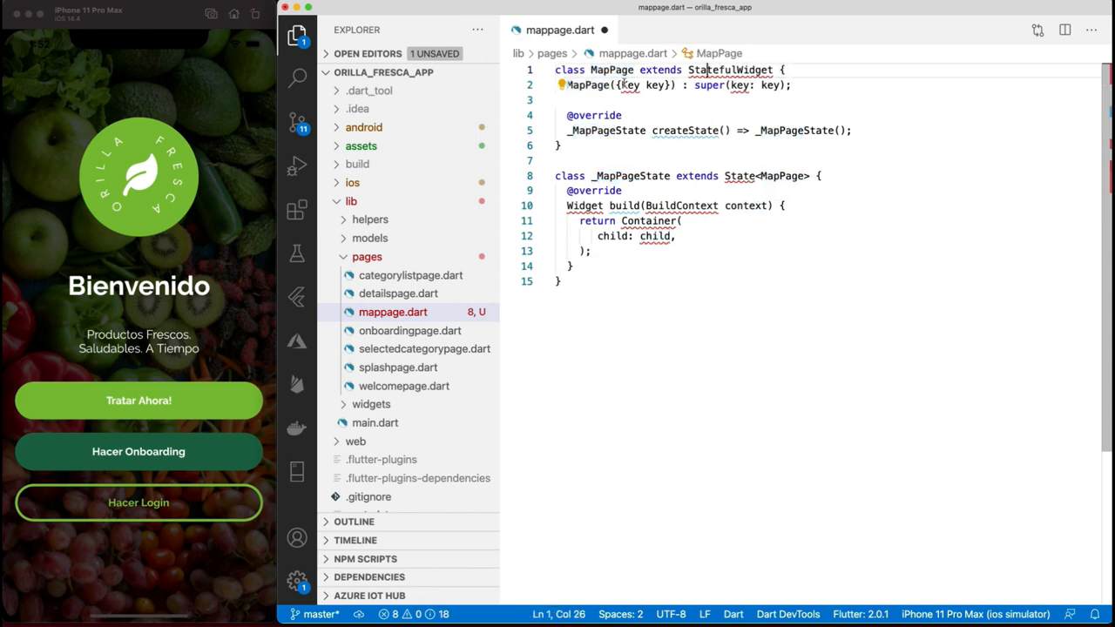
pyautogui.doubleClick(655, 266)
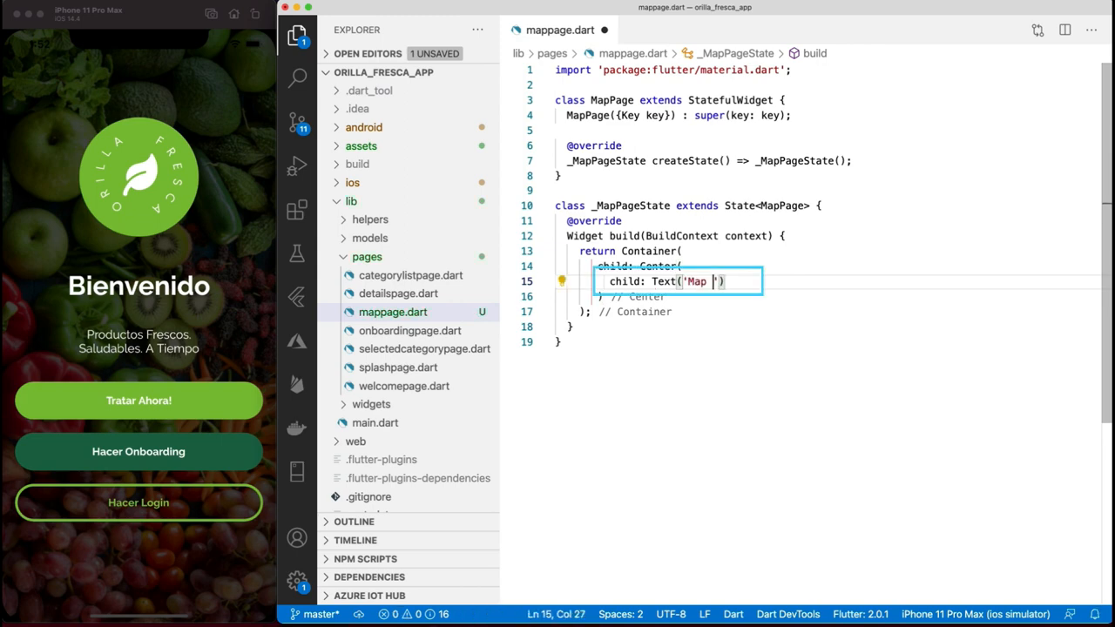
# - Make detailspage.dart's onClick push a MaterialPageRoute to MapPage and try it in the simulator
pyautogui.click(398, 293)
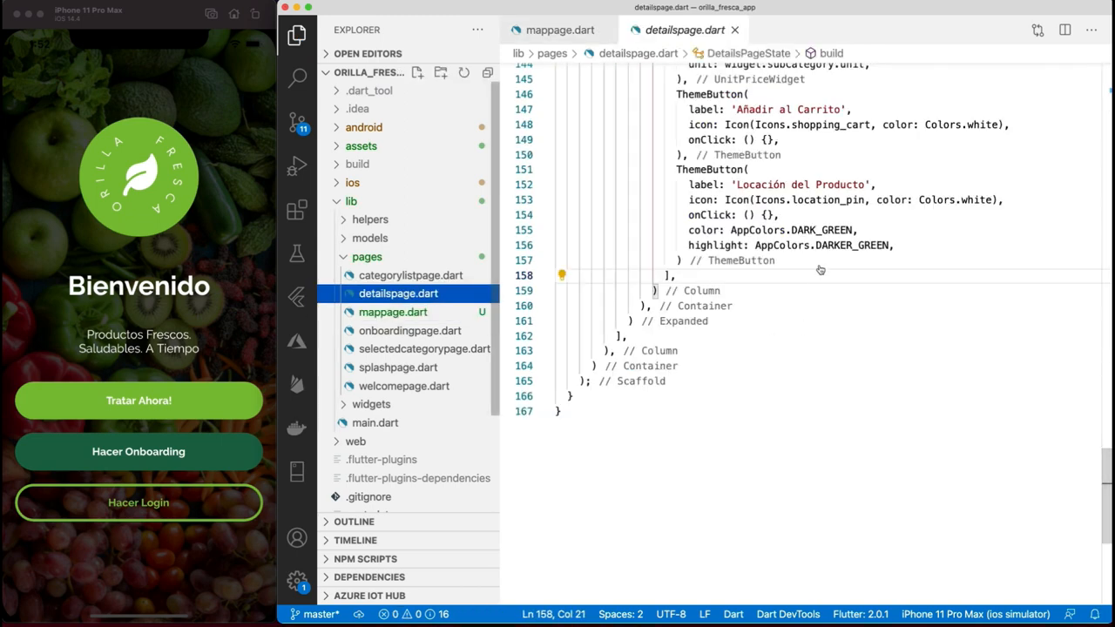
pyautogui.write('Navigator.push(')
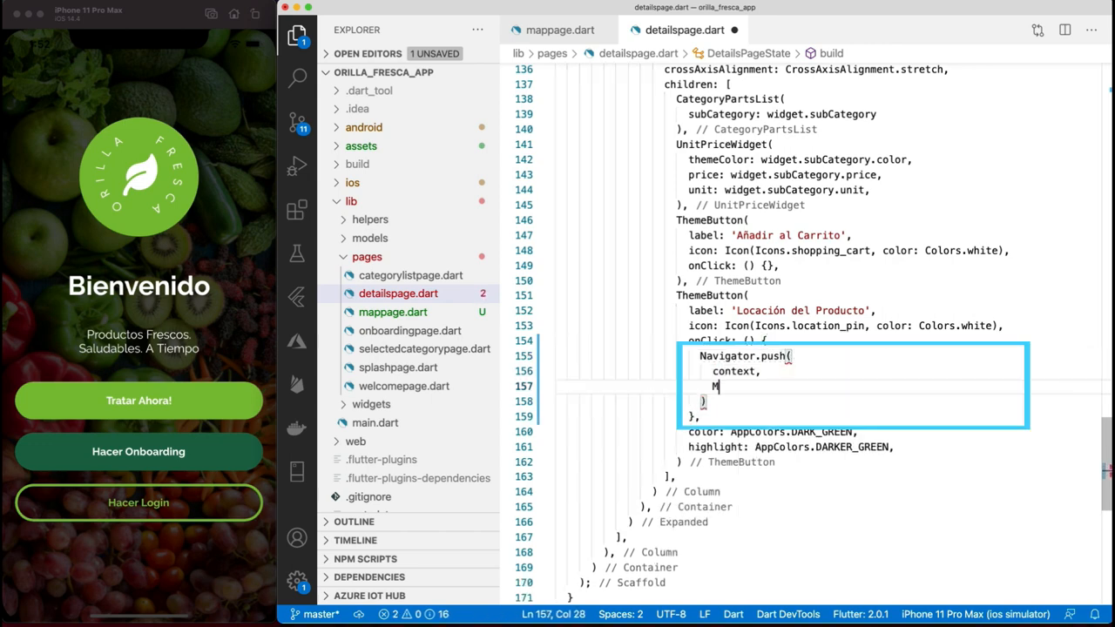
pyautogui.write('MaterialPageRoute(builder: (context) => MapPage(')
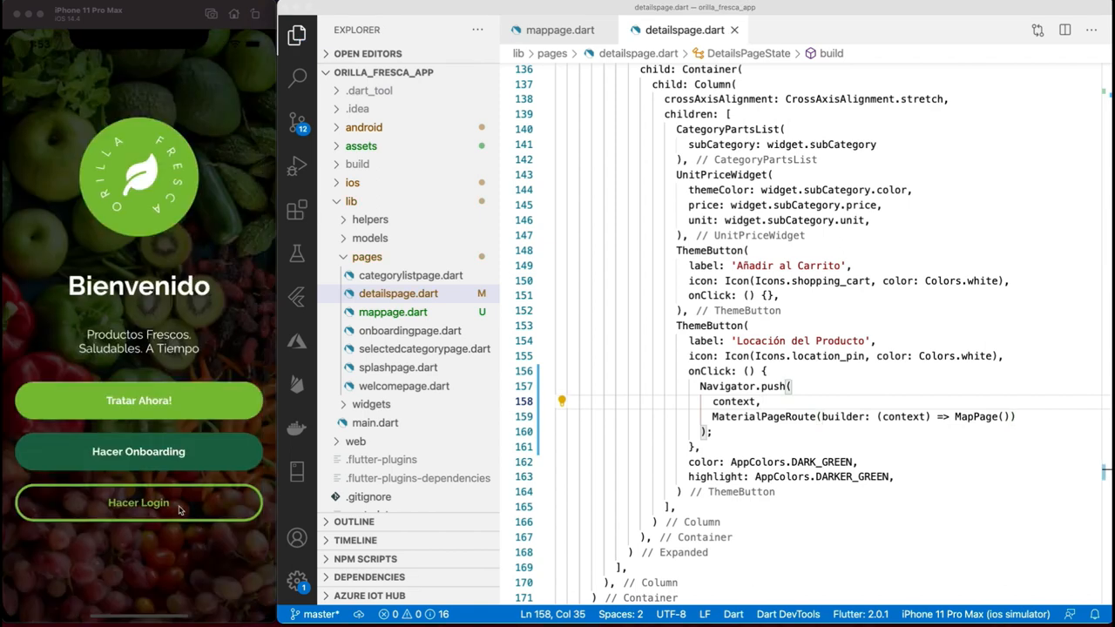
pyautogui.click(139, 503)
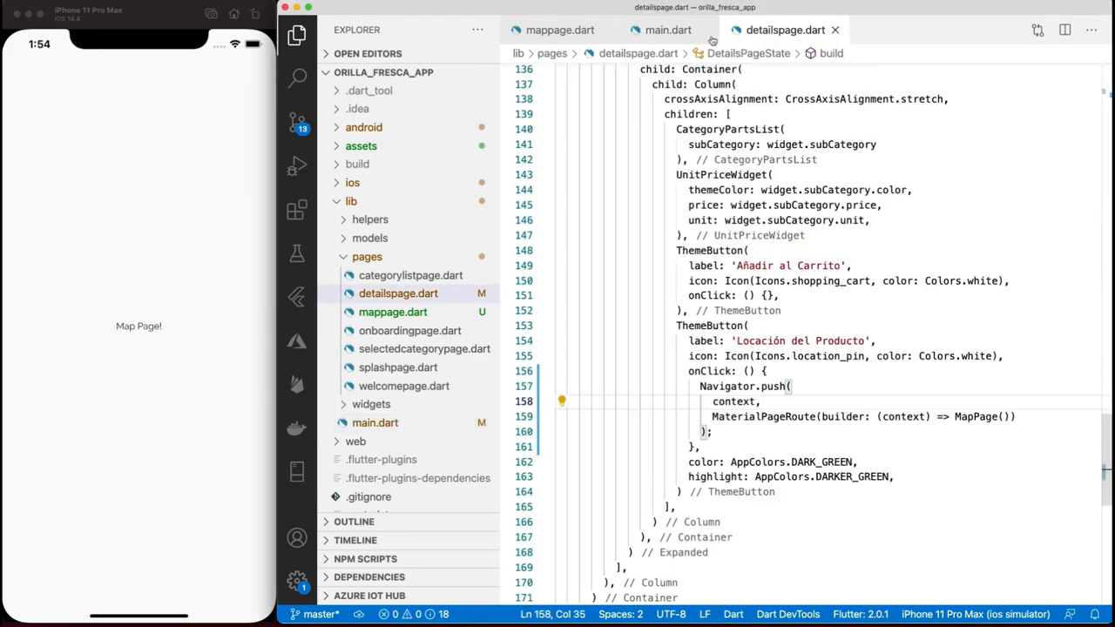
pyautogui.click(559, 29)
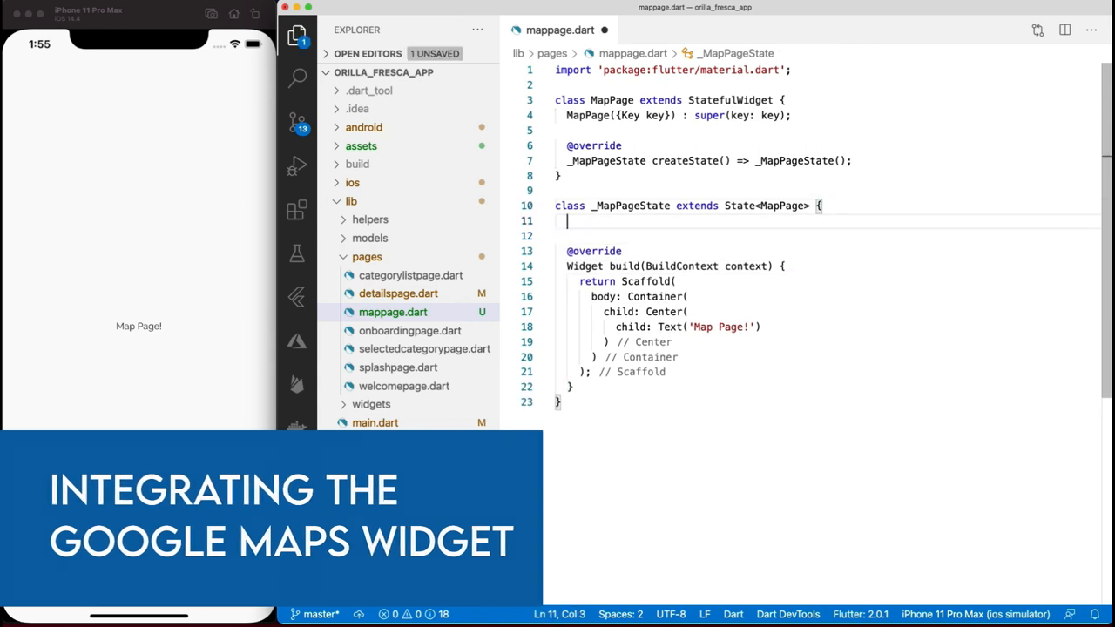
# - Declare Completer<GoogleMapController>, BitmapDescriptor icons, Set<Marker>, LatLng fields, SOURCE/DEST_LOCATION constants and an initState override
pyautogui.write('Completer<GoogleMap')
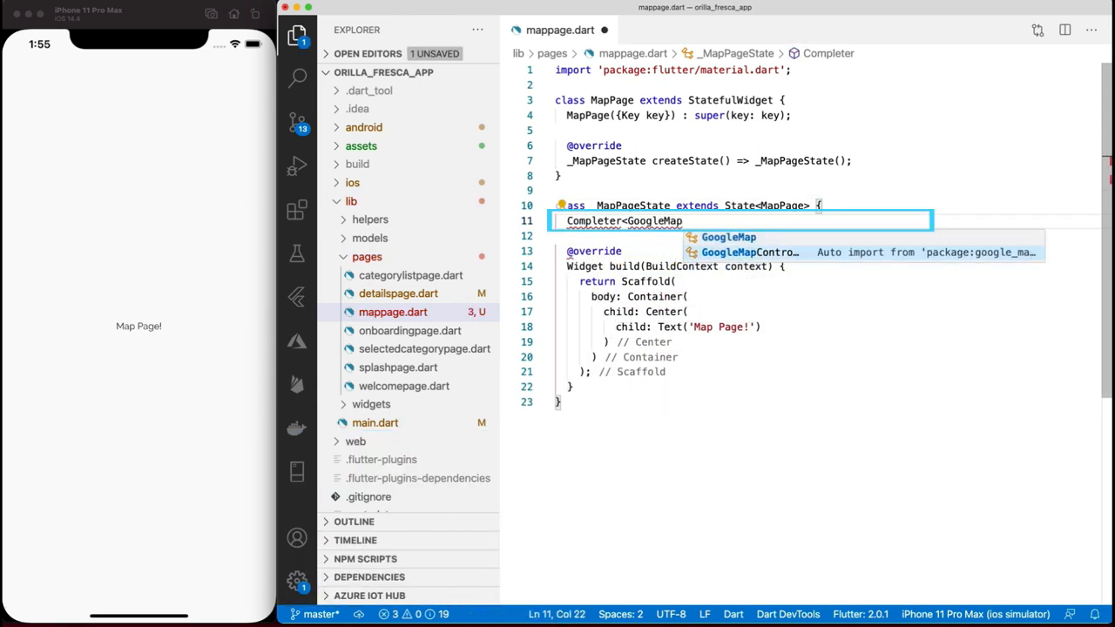
pyautogui.write('Controller> _controller = Completer();')
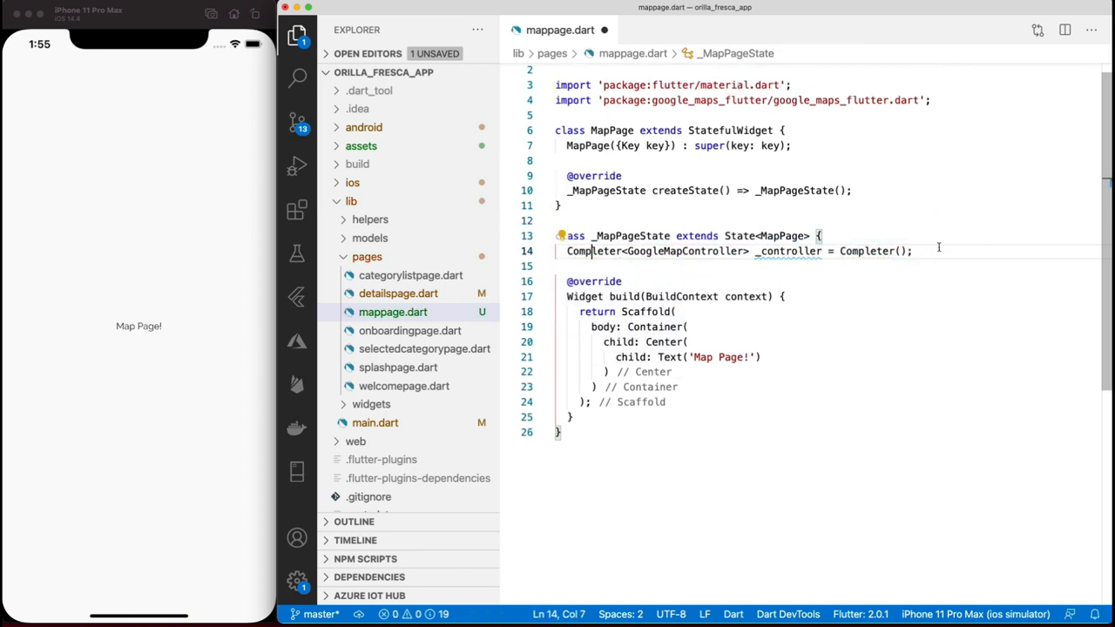
pyautogui.write('BitmapDescriptor destinationIcon;')
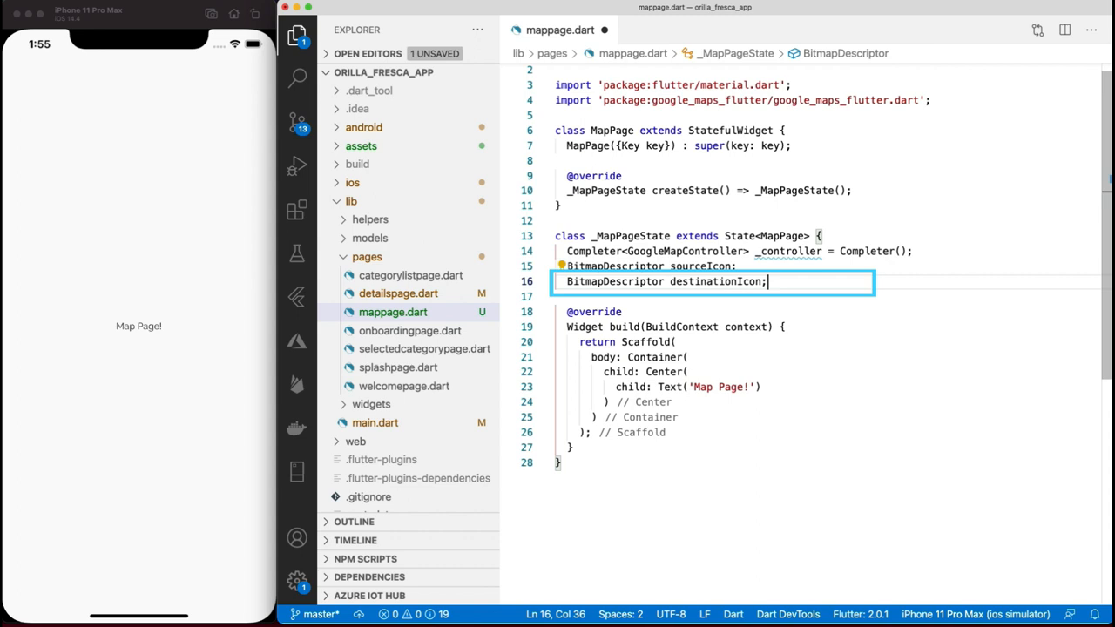
pyautogui.write('Set<Marker> _markers = Set<Marker>();')
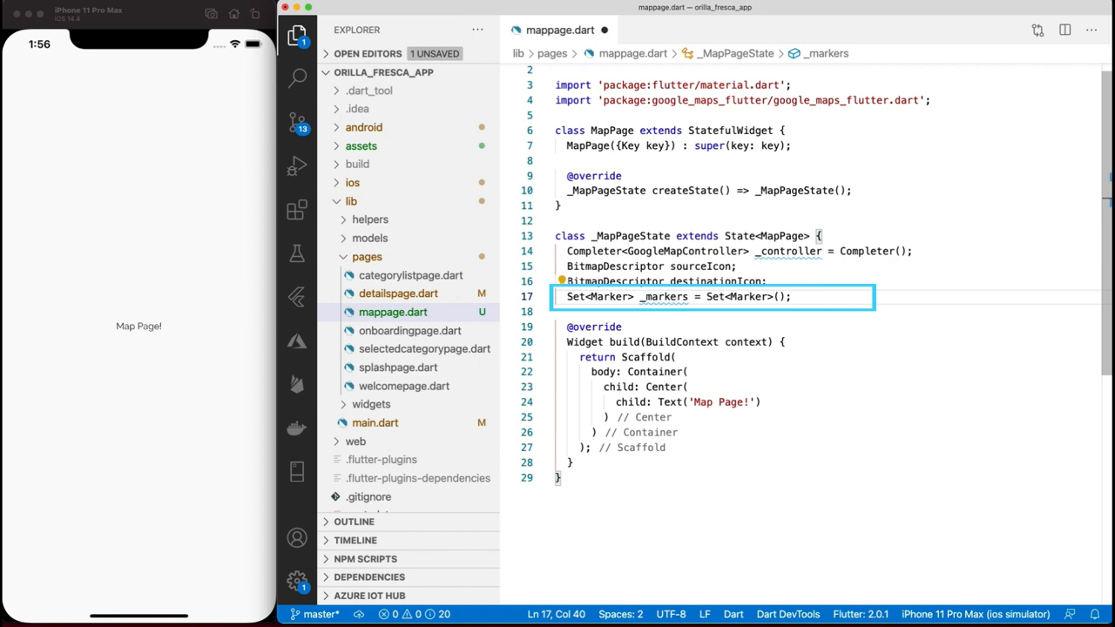
pyautogui.write('LatLng currentLocation;')
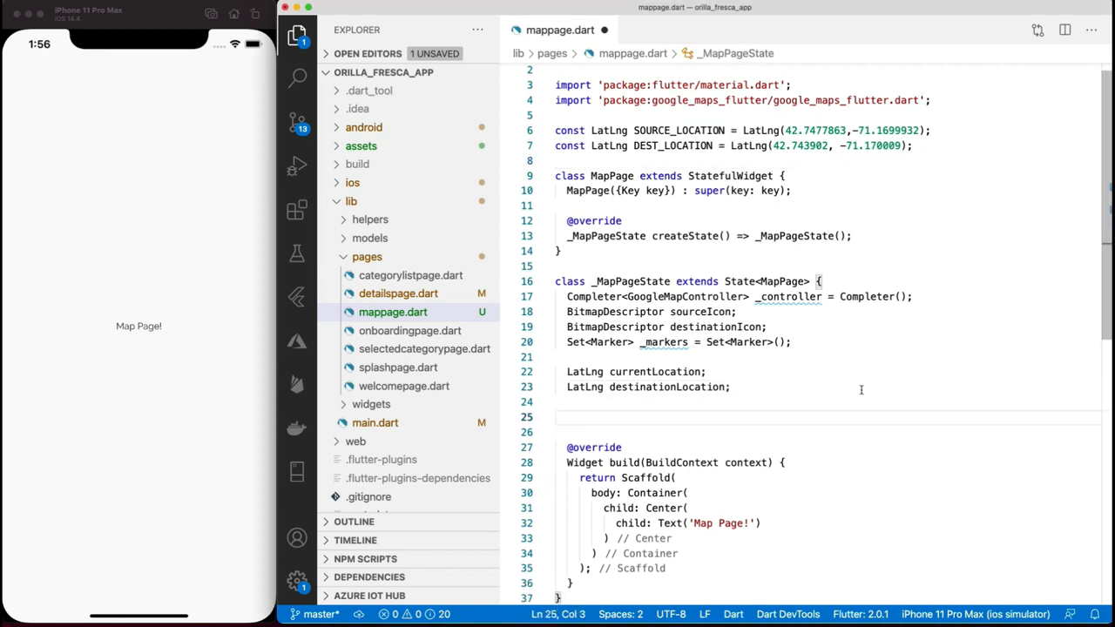
pyautogui.write('@override')
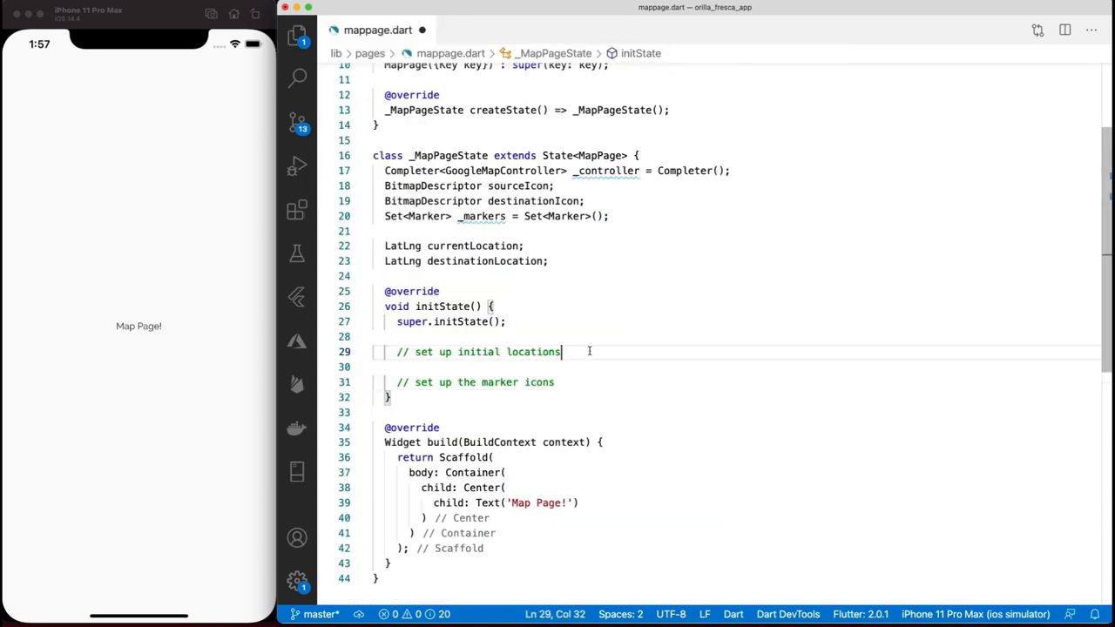
# - Write setInitialLocation() and call it from initState
pyautogui.write('void setInitialLocation() {')
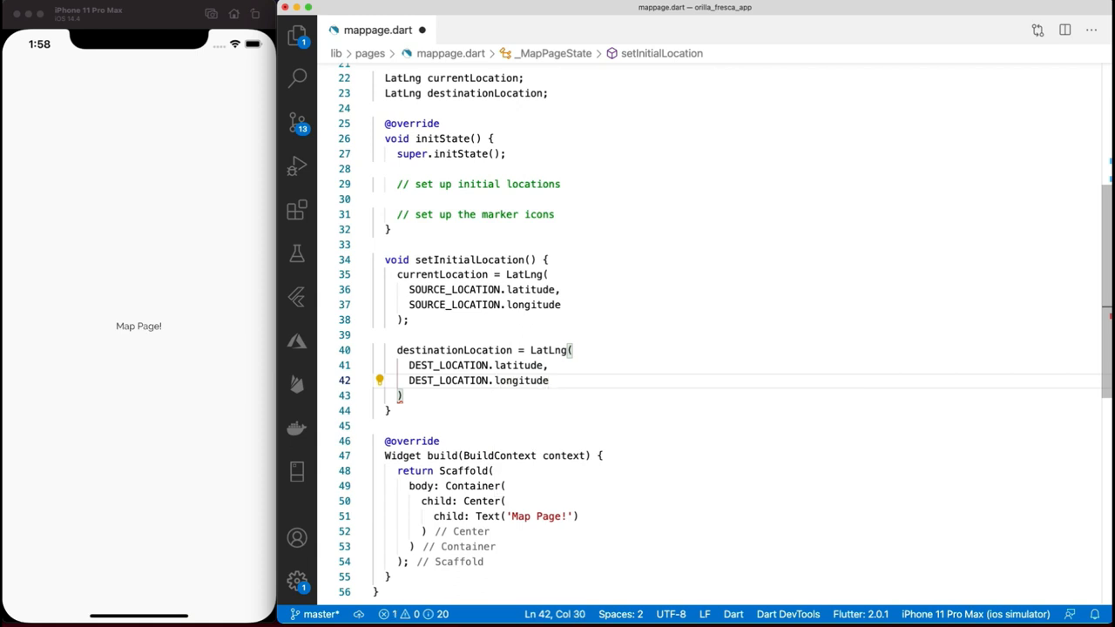
pyautogui.write('this.setInitialLocation()')
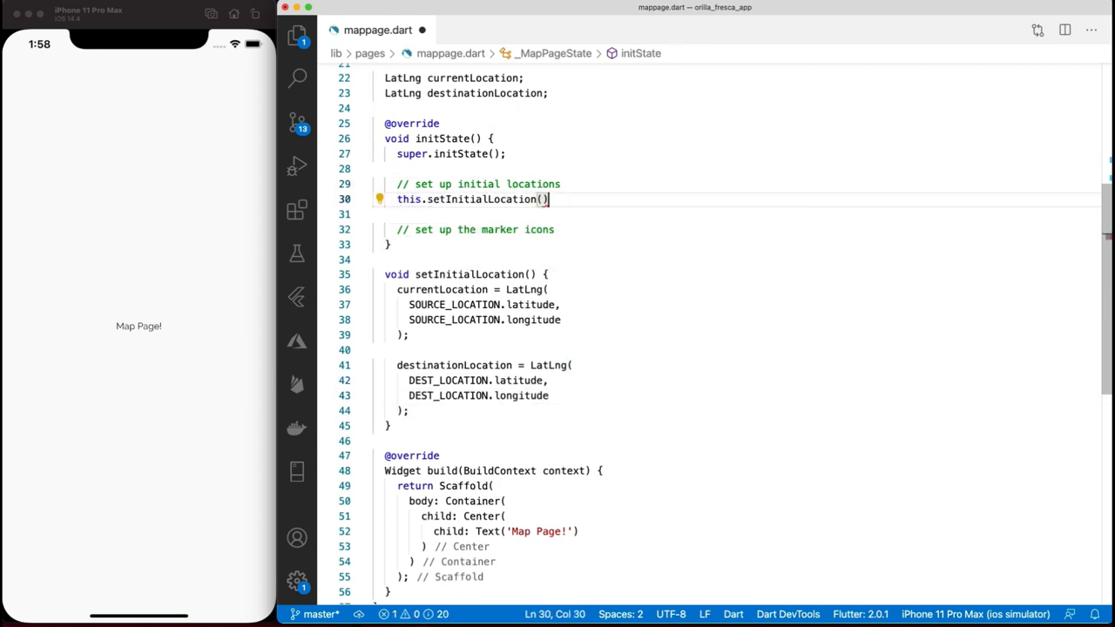
pyautogui.write(';')
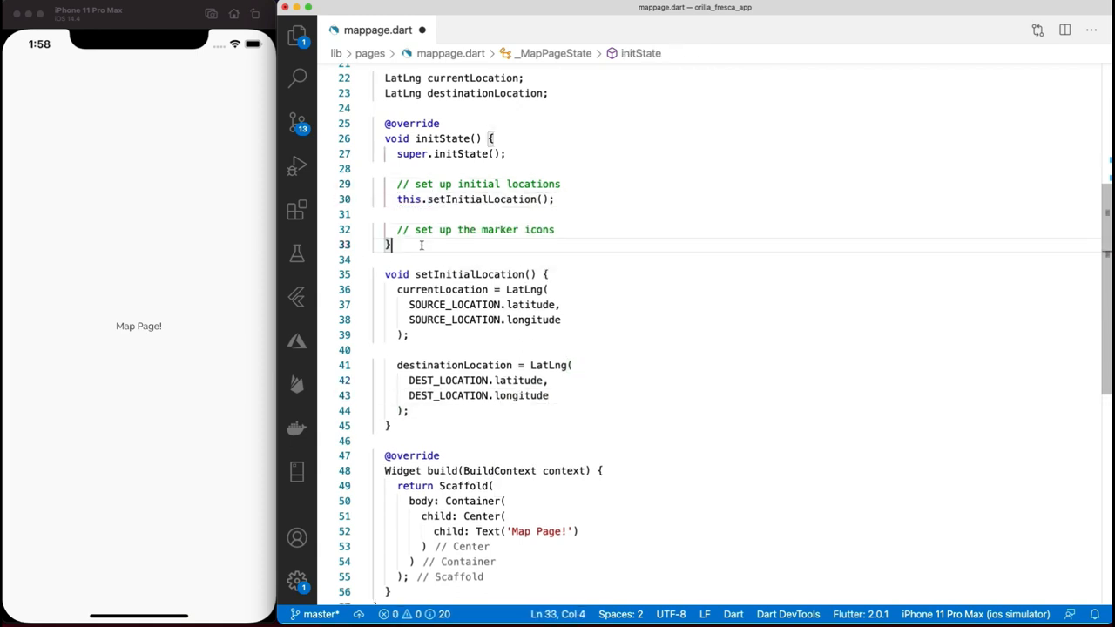
# - Write setSourceAndDestinationMarkerIcons() loading source_pin.png and destination_pin.png via BitmapDescriptor.fromAssetImage, called in initState
pyautogui.write('void setSourceAndDestinationMarkerIcons() async {')
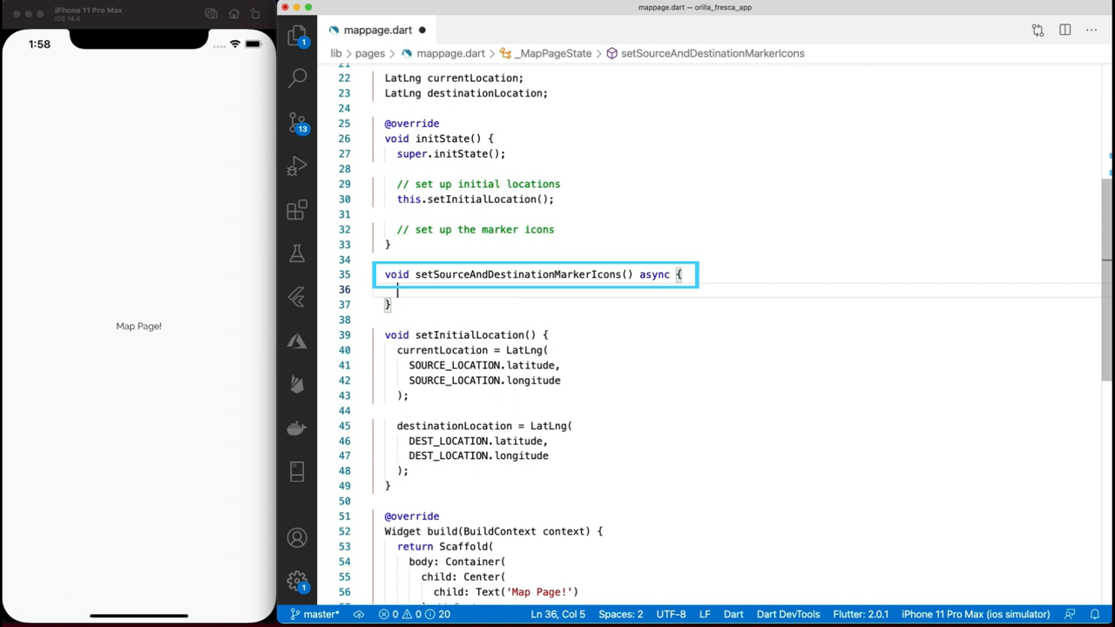
pyautogui.write('sourceIcon = await BitmapDescriptor.fromAssetImage(')
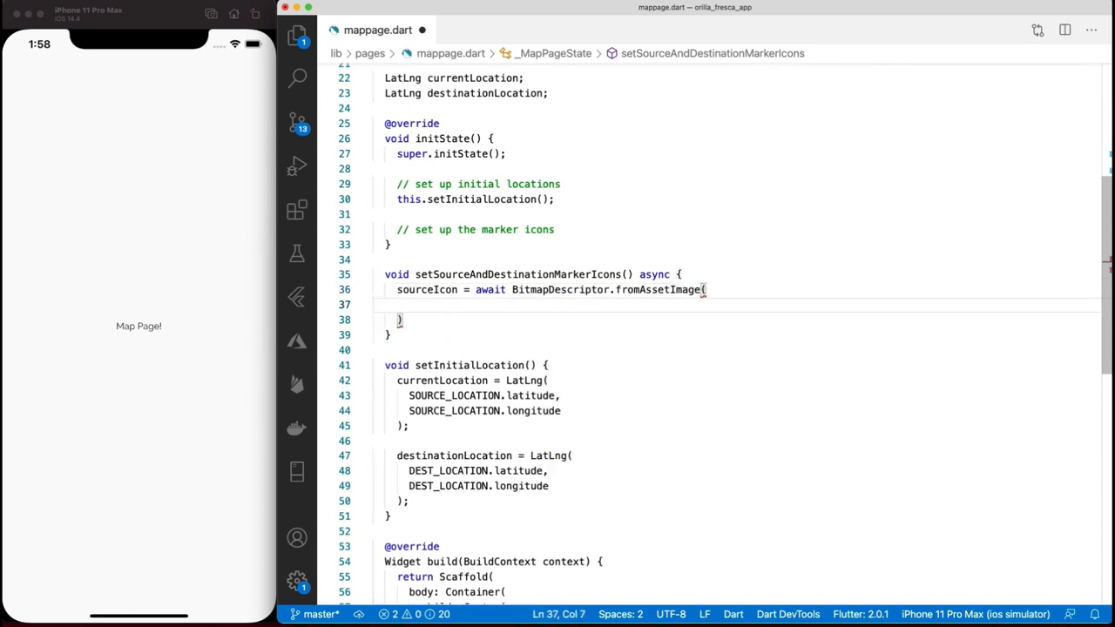
pyautogui.write('ImageConfiguration(devicePixelRatio: 2.0),')
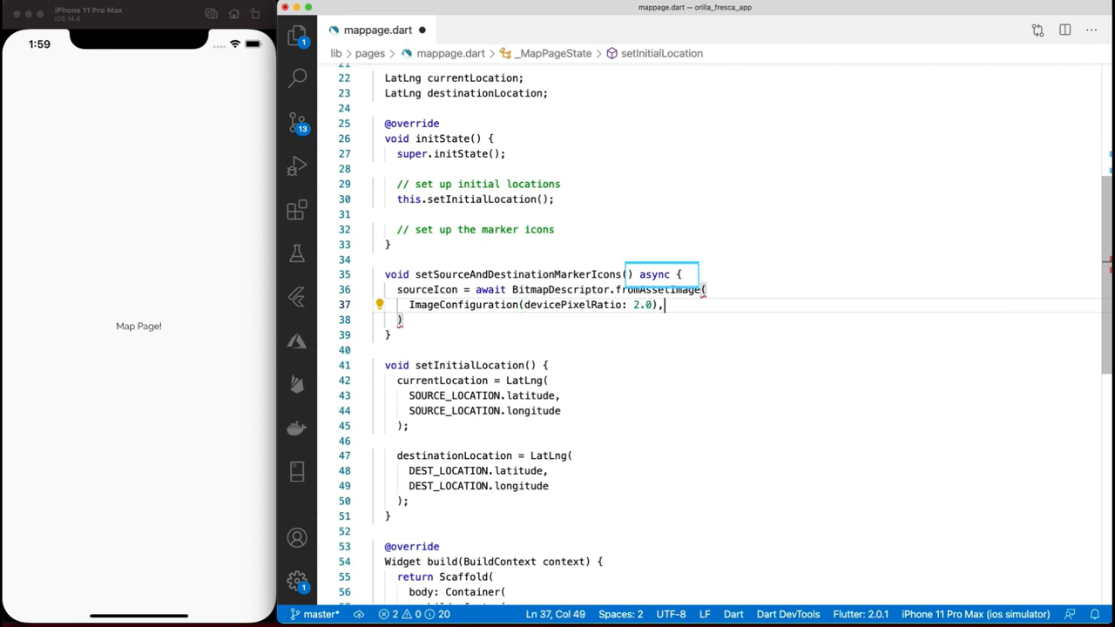
pyautogui.write("'assets/imgs/source_pin.png'")
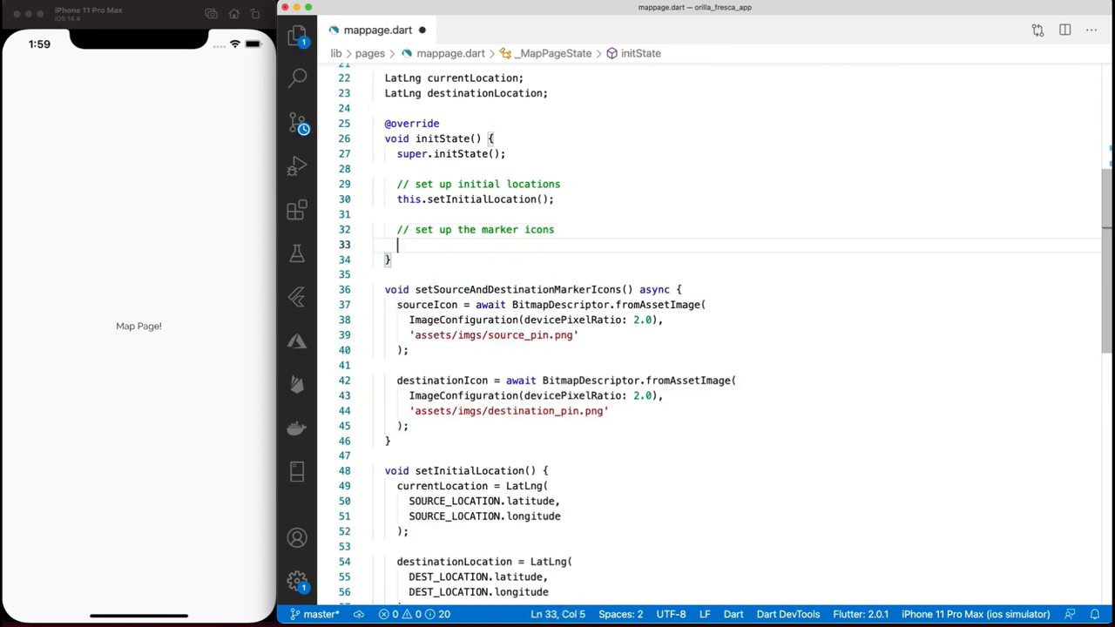
pyautogui.write('this.setSourceAndDestinationMarkerIcons();')
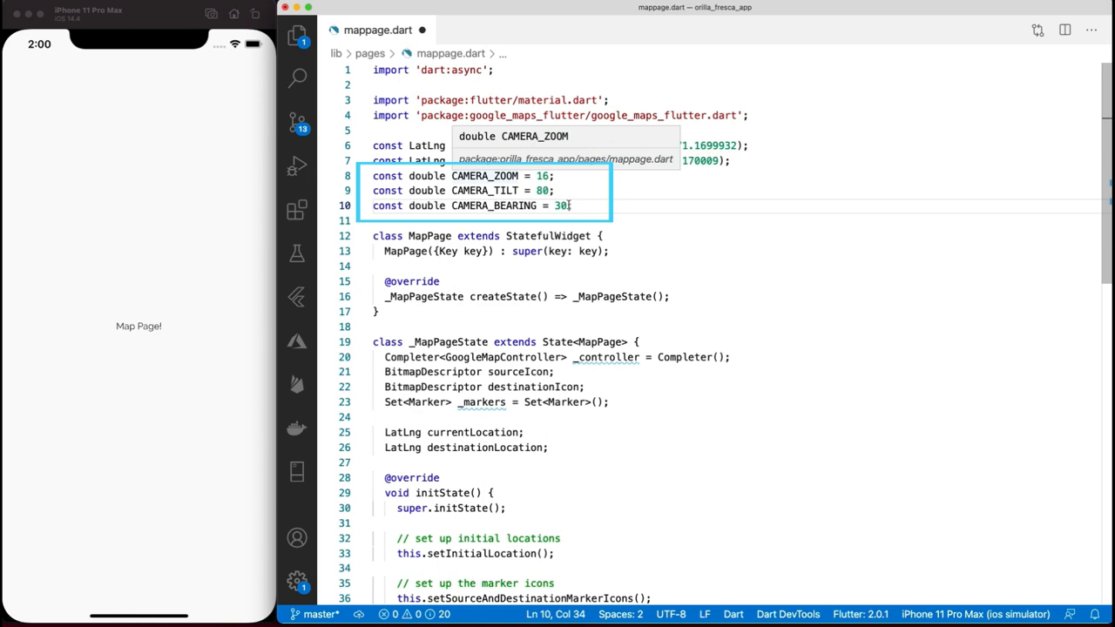
# - Declare initialCameraPosition with zoom, tilt and CAMERA_BEARING and replace the text with a GoogleMap, myLocationEnabled true
pyautogui.scroll(-3)
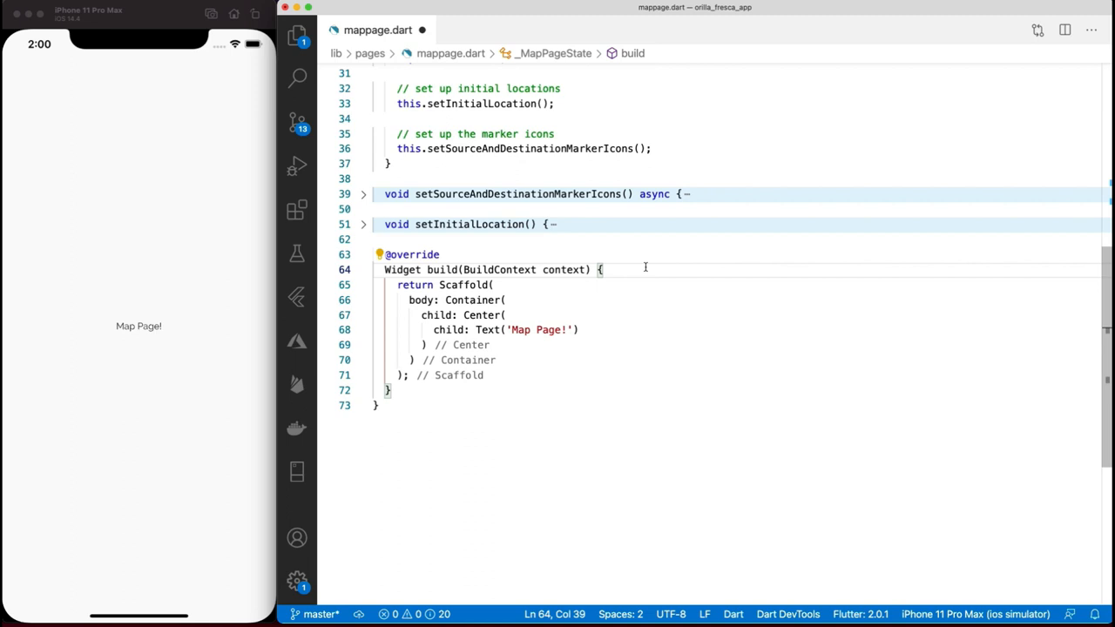
pyautogui.write('CameraPosition initialCameraPosition = CameraPosition(')
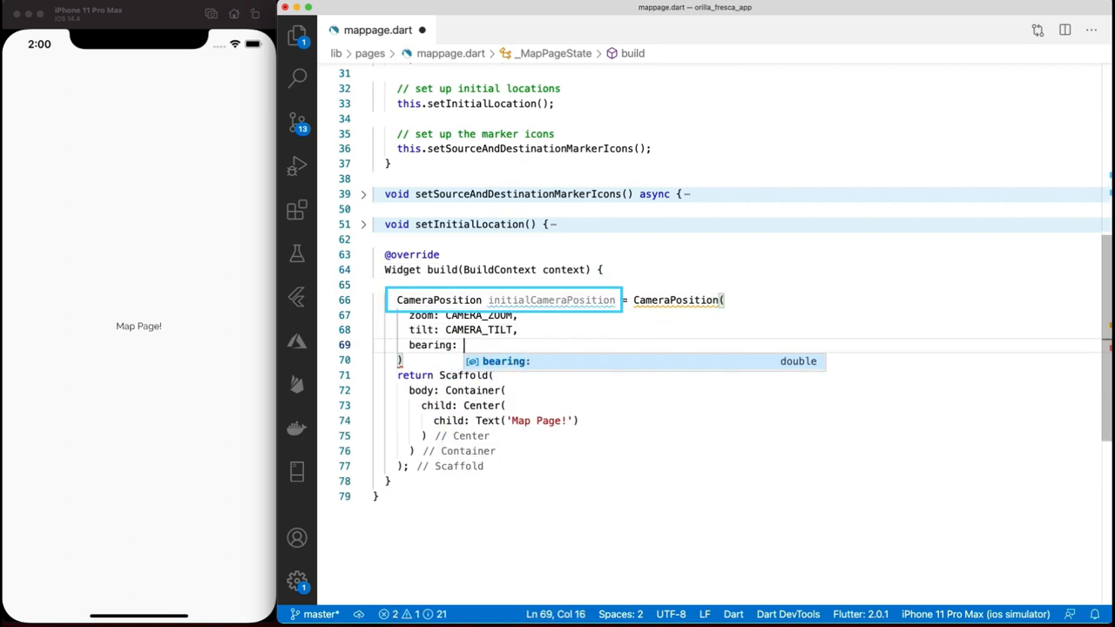
pyautogui.write('CAMERA_BEARING,')
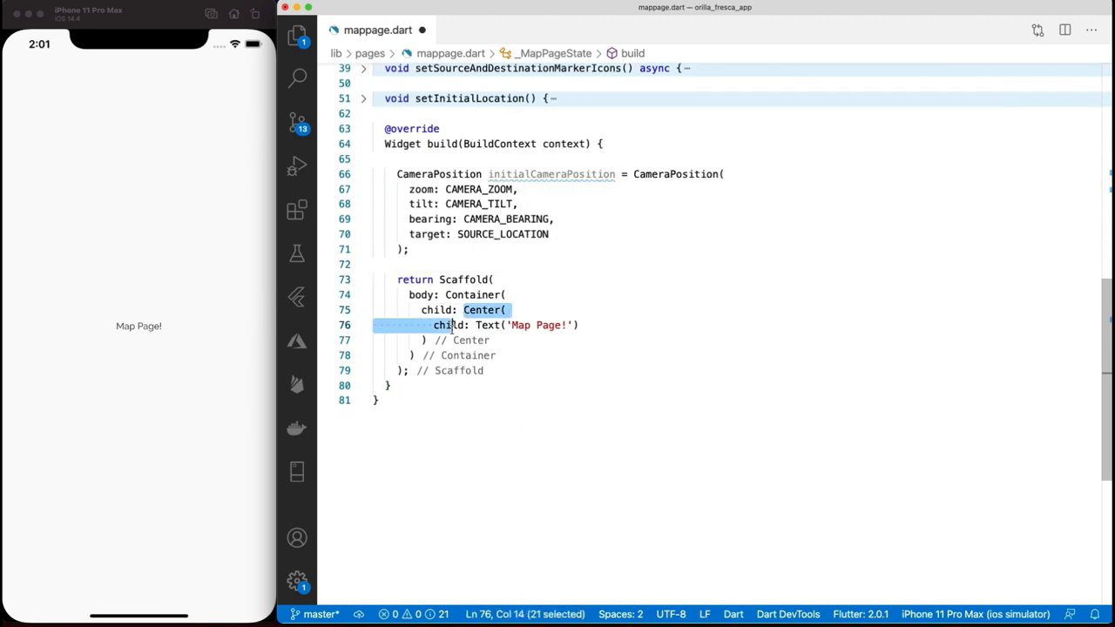
pyautogui.write('GoogleMap(')
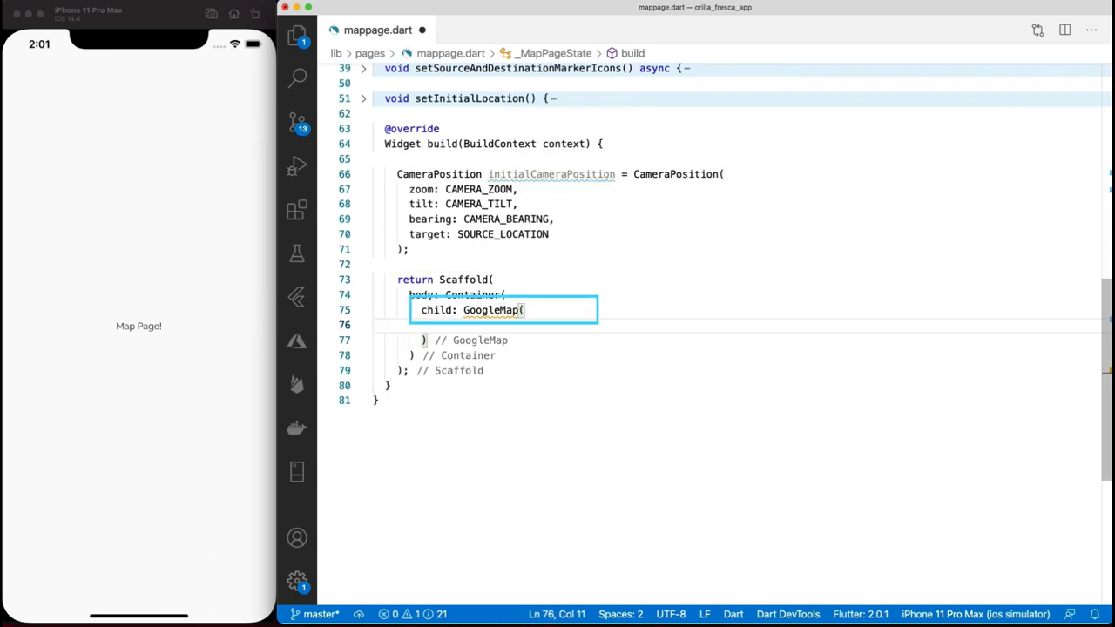
pyautogui.write('myLocationEnabled: true,')
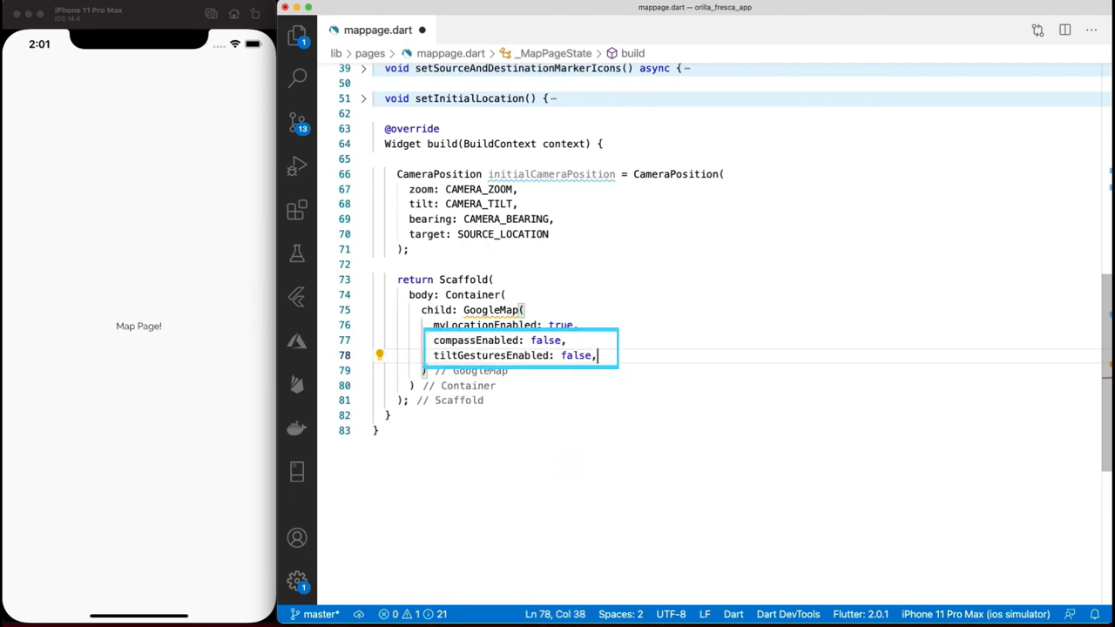
# - Set markers: _markers, mapType normal, initialCameraPosition and onMapCreated completing _controller
pyautogui.write('markers: _m')
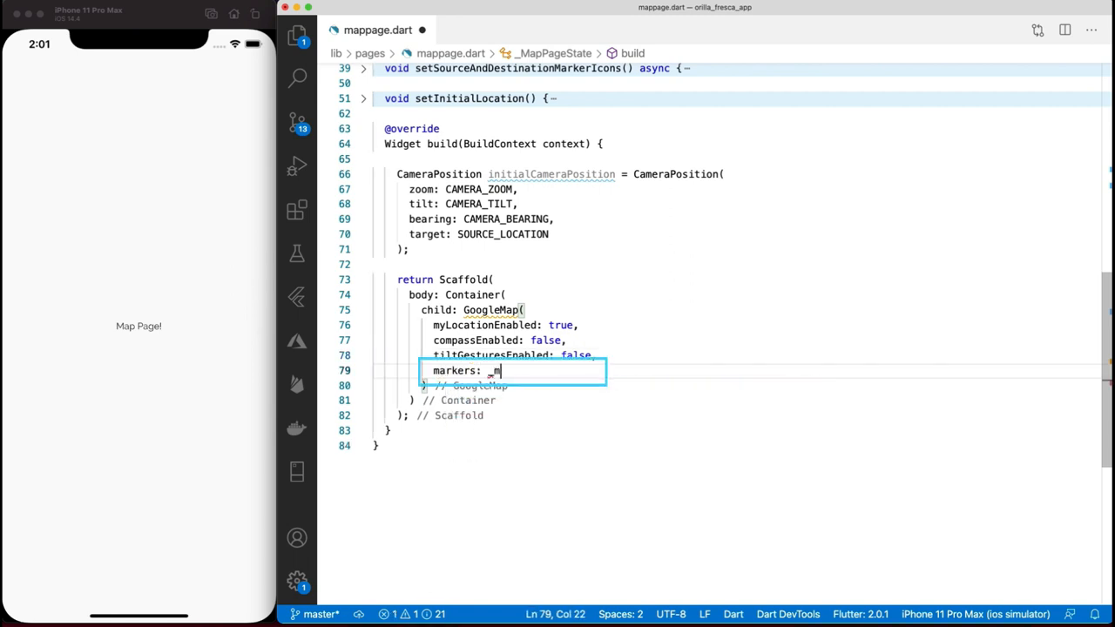
pyautogui.write('arkers')
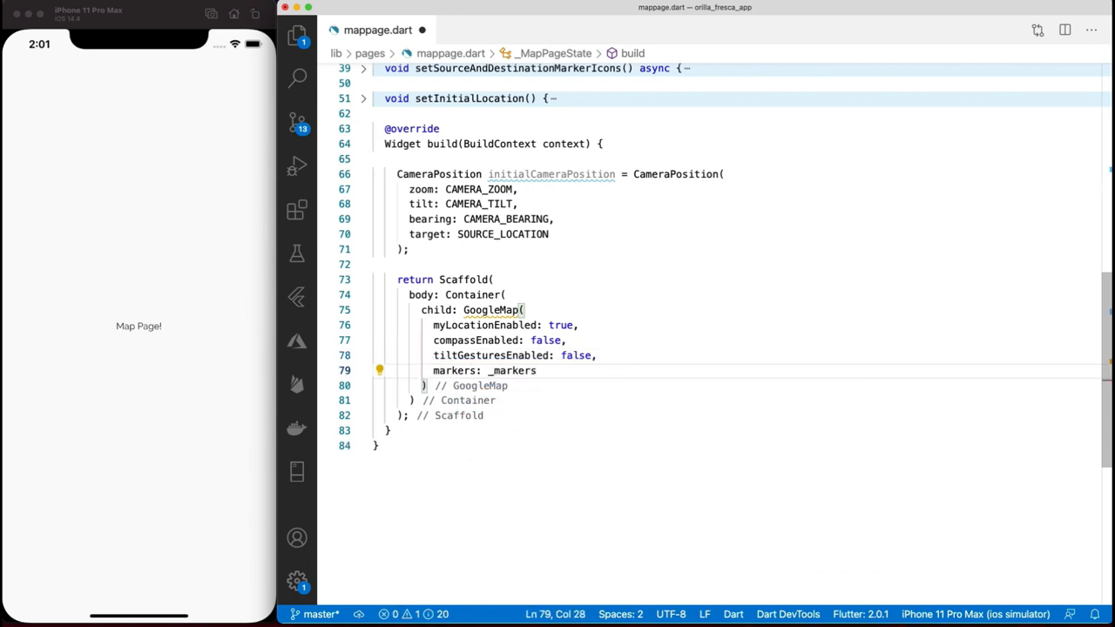
pyautogui.write('mapType: MapType.normal,')
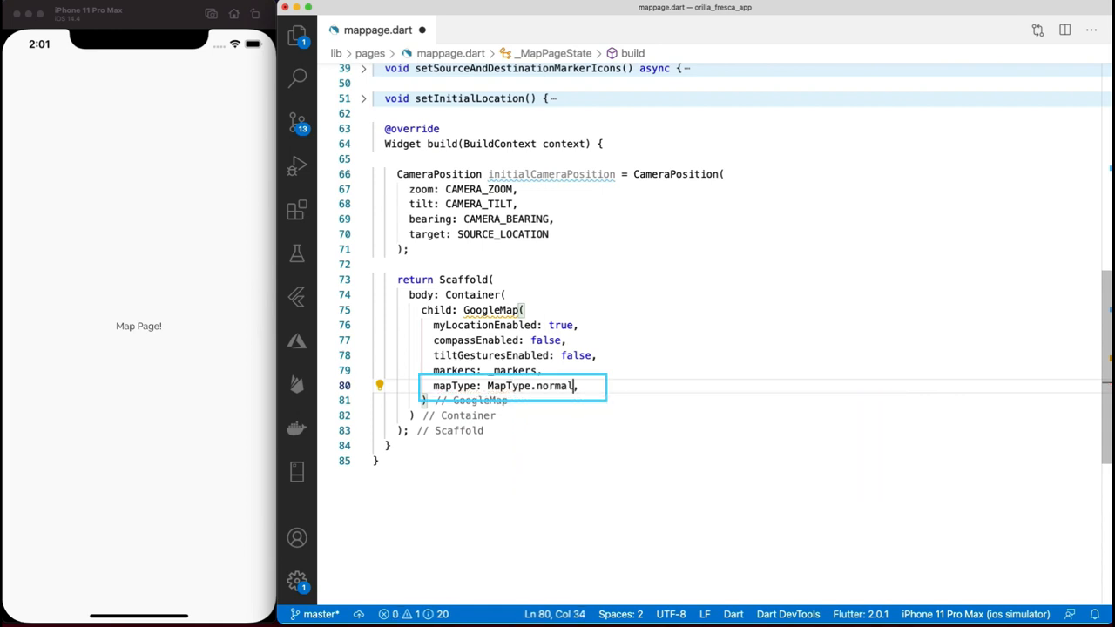
pyautogui.write('in')
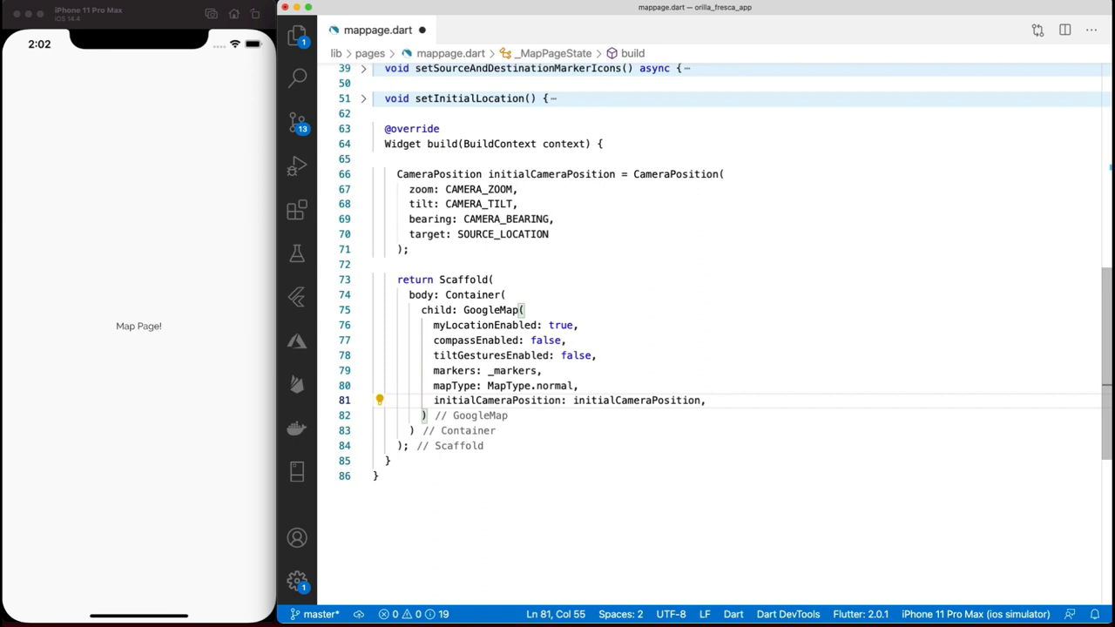
pyautogui.write('onMapCreated: (GoogleMapController controller),')
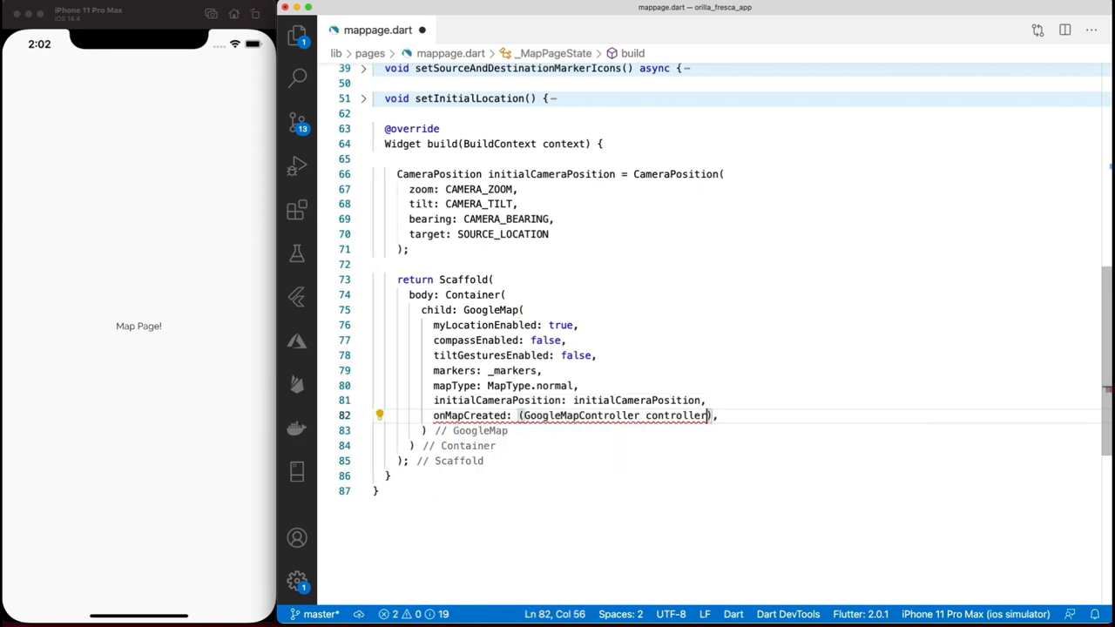
pyautogui.write('_controller.complete(controller);')
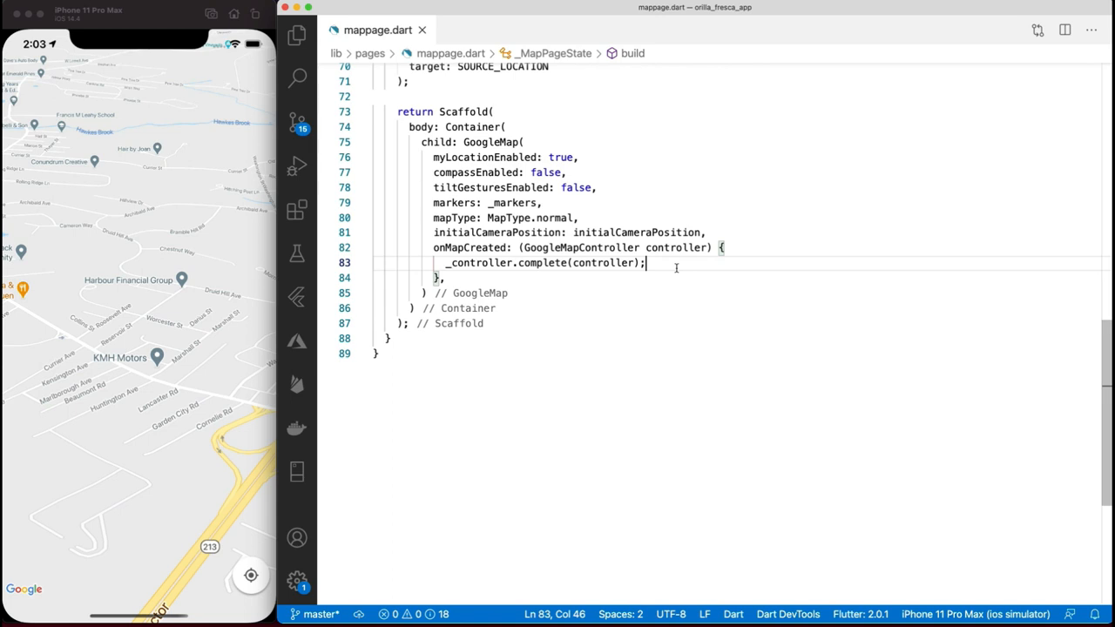
# - Write showPinsOnMap() adding sourcePin and destinationPin markers inside setState, called from onMapCreated, and wrap GoogleMap in a Stack with Positioned.fill
pyautogui.write('showPinsOnMap();')
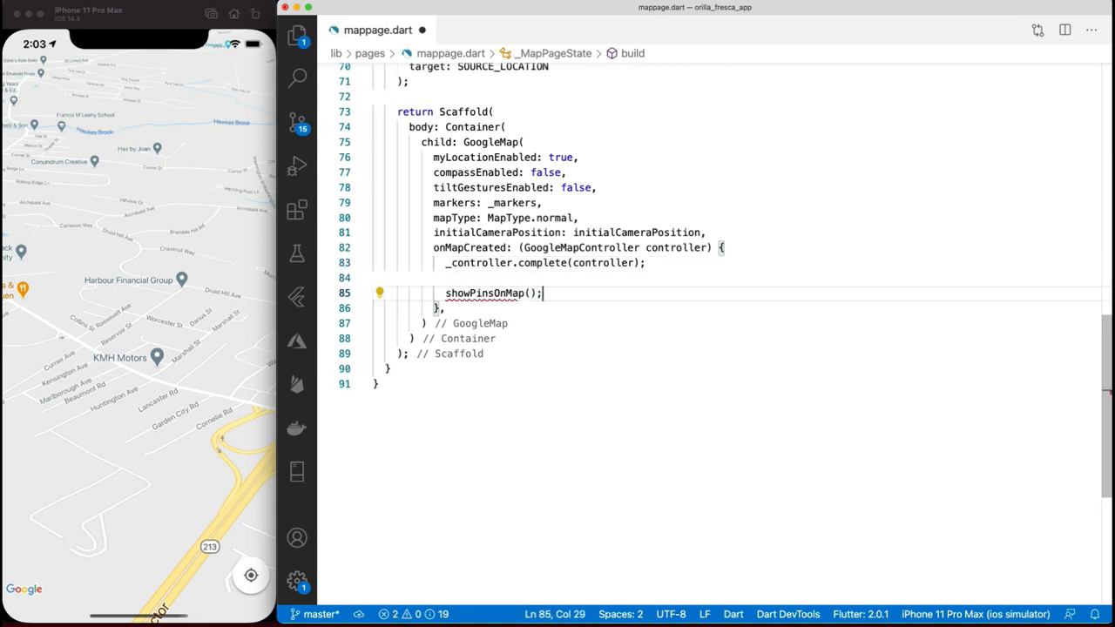
pyautogui.write('void showPinsOnMap() {')
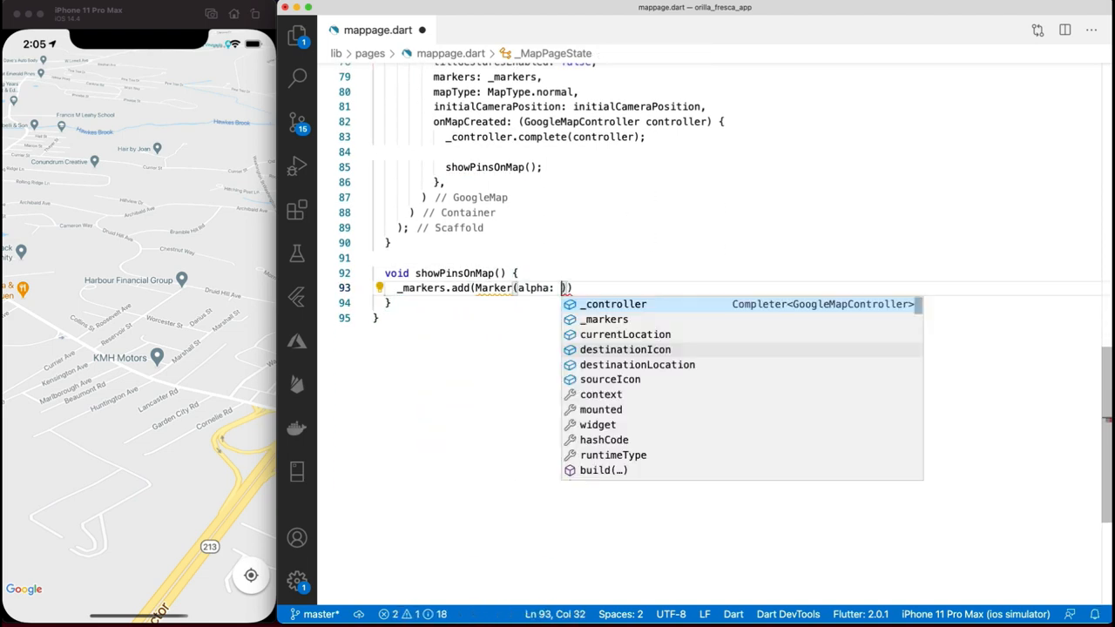
pyautogui.write("markerId: MarkerId('sourcePin'),")
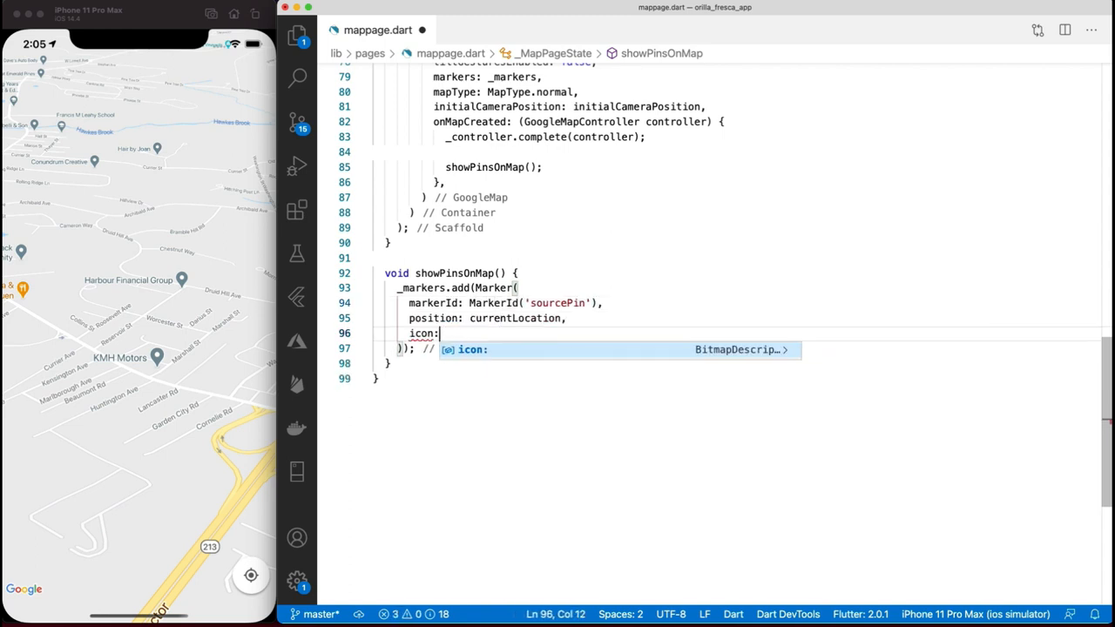
pyautogui.write('sourceIcon')
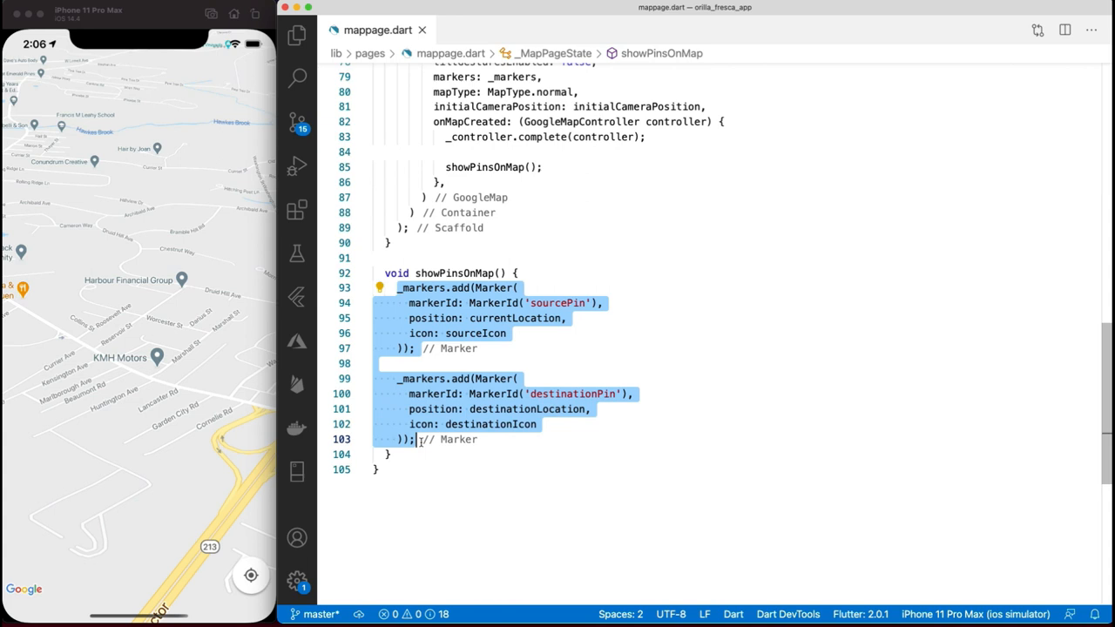
pyautogui.press('Delete')
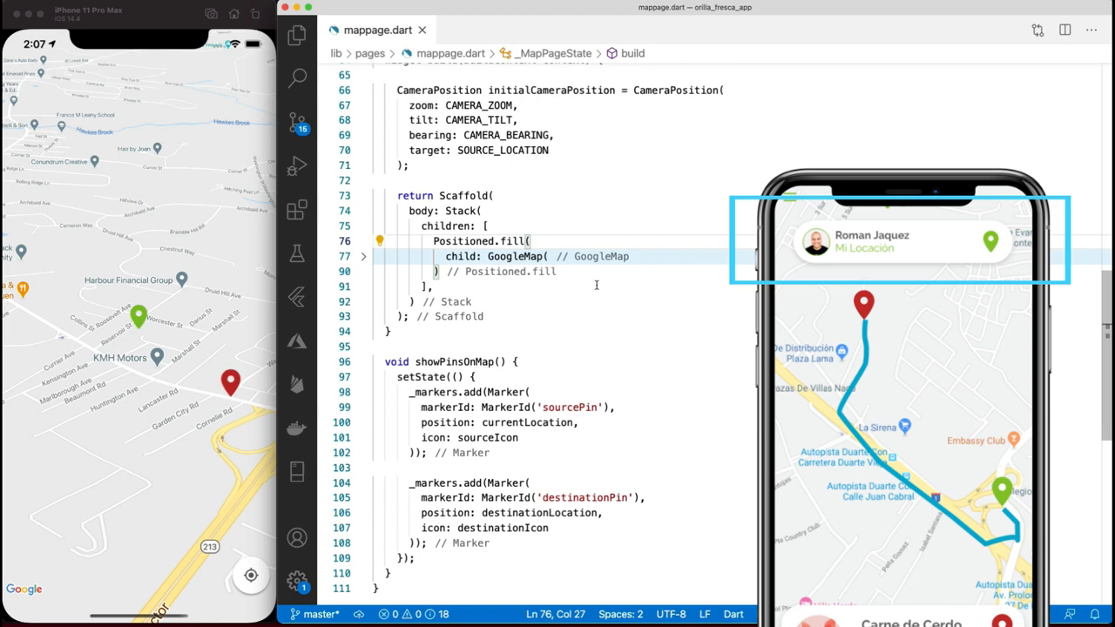
pyautogui.write('Positioned(')
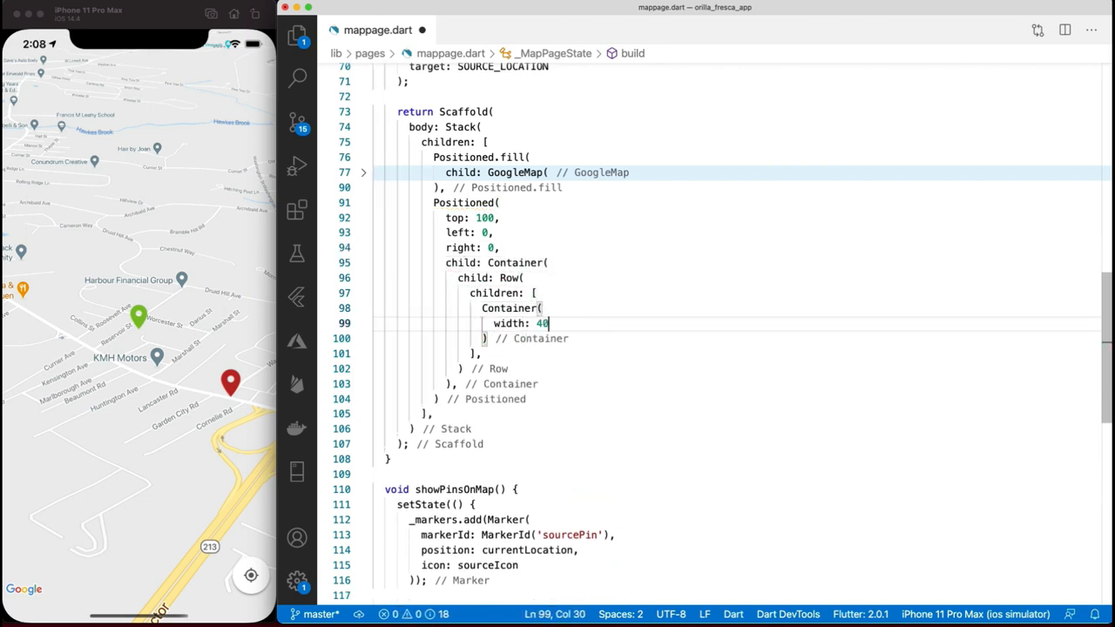
# - Add a Positioned Row with a 40x40 circular me.jpg cover-image Container followed by SizedBox(width: 10)
pyautogui.write('height: 40,')
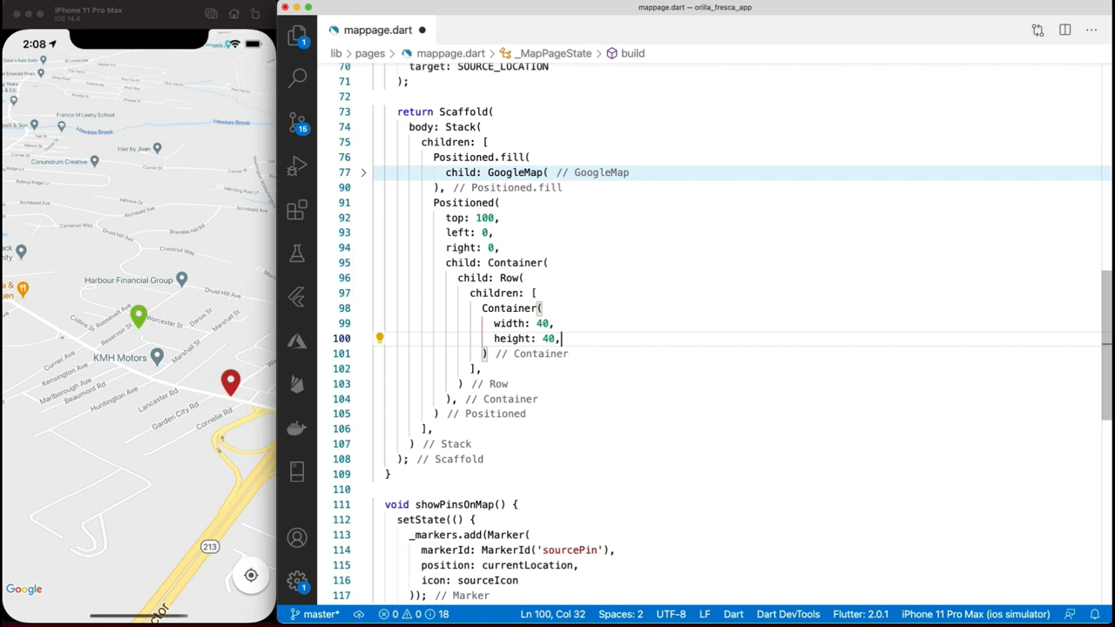
pyautogui.write('decoration: BoxDecoration(')
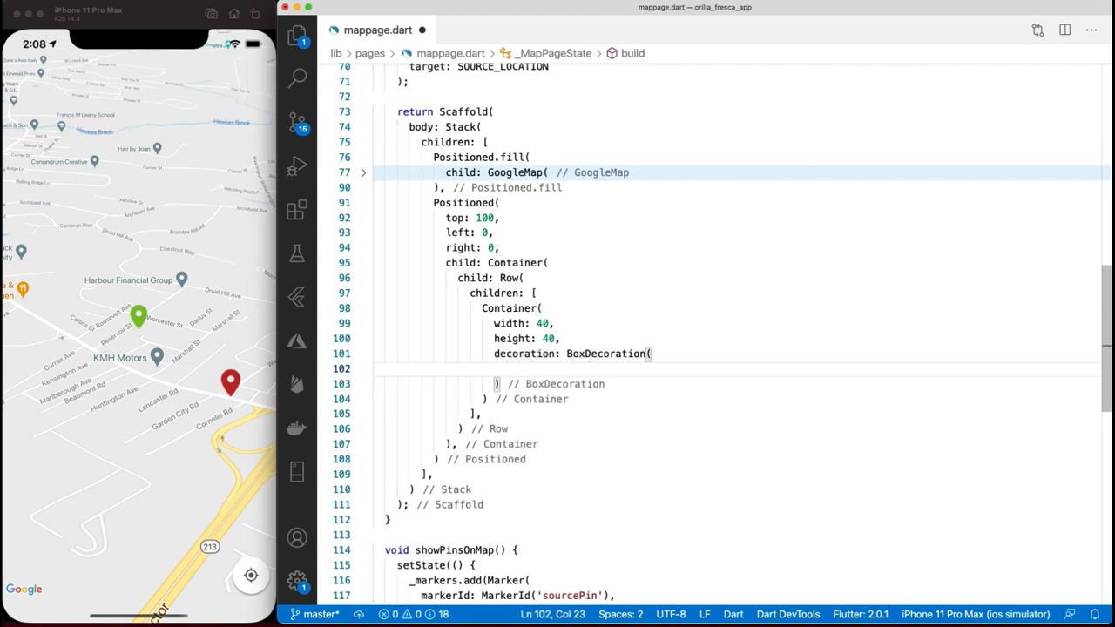
pyautogui.write('borderRadius: BorderRadius.circular(50),')
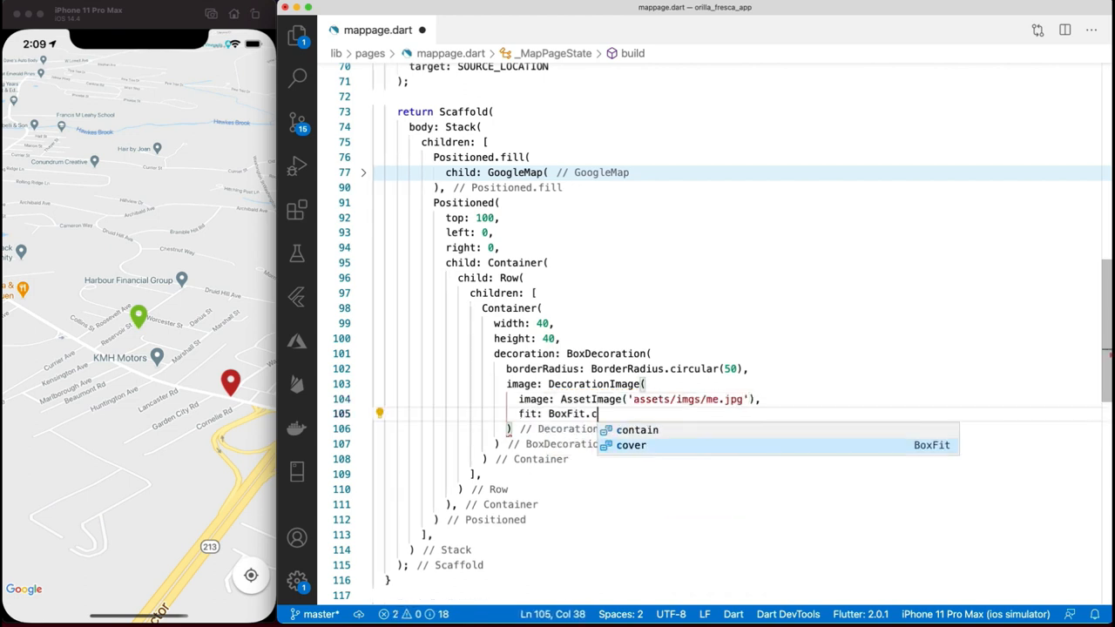
pyautogui.click(631, 445)
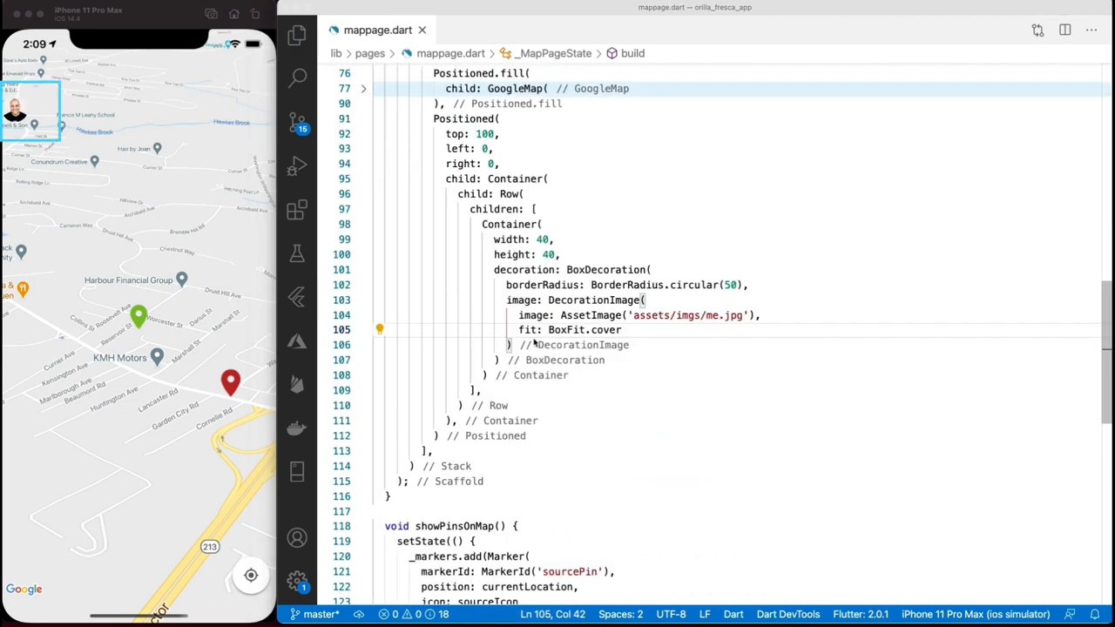
pyautogui.write('SizedBox(width: 1')
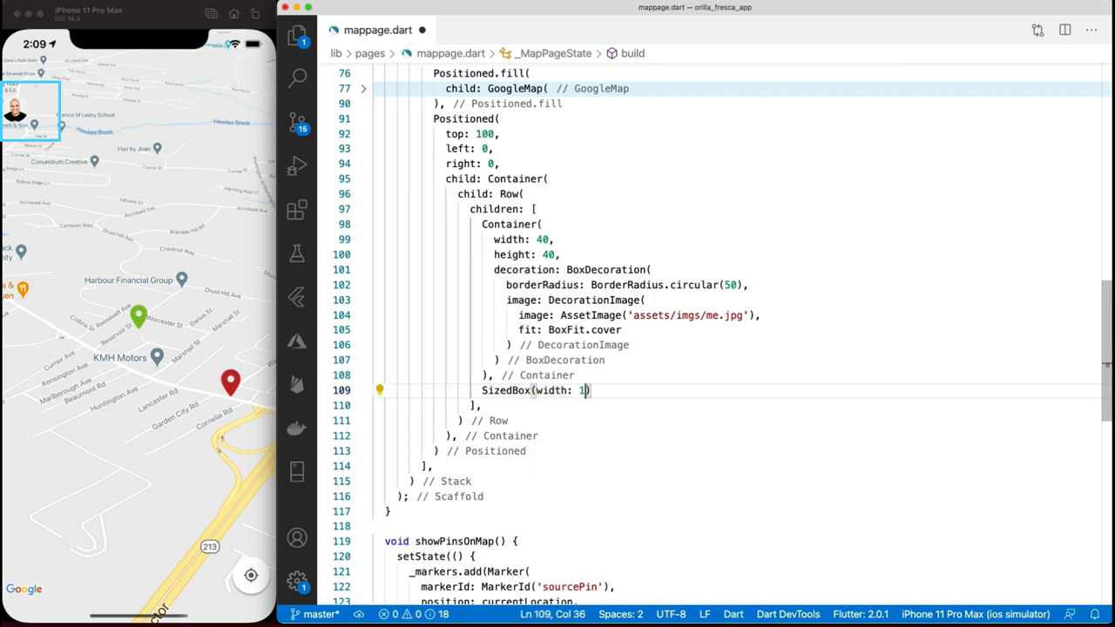
pyautogui.write('0')
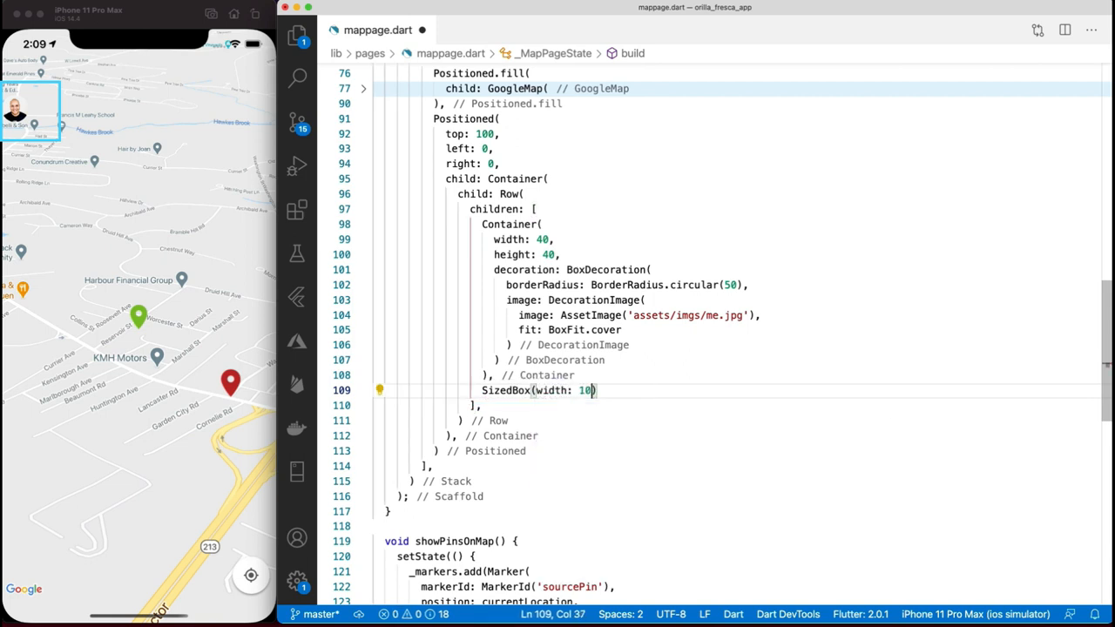
pyautogui.write('Expande')
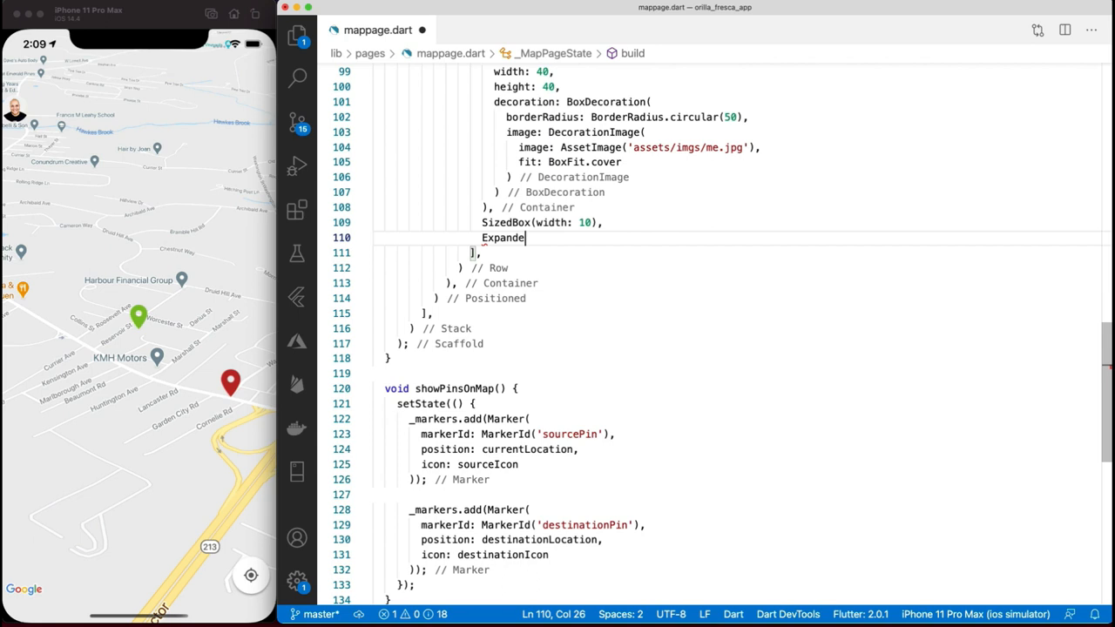
# - Add an Expanded Column with 'Roman Jaquez' and 'Mi Locación' text styles and a location_pin Icon in AppColors.MAIN_COLOR
pyautogui.write('(')
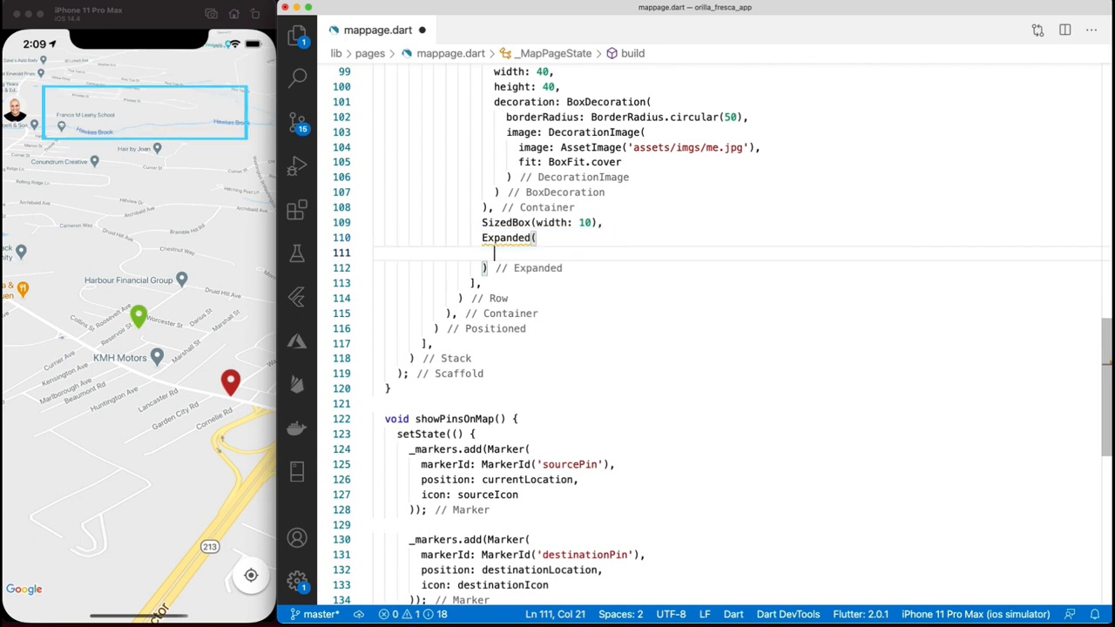
pyautogui.write('child: Column(')
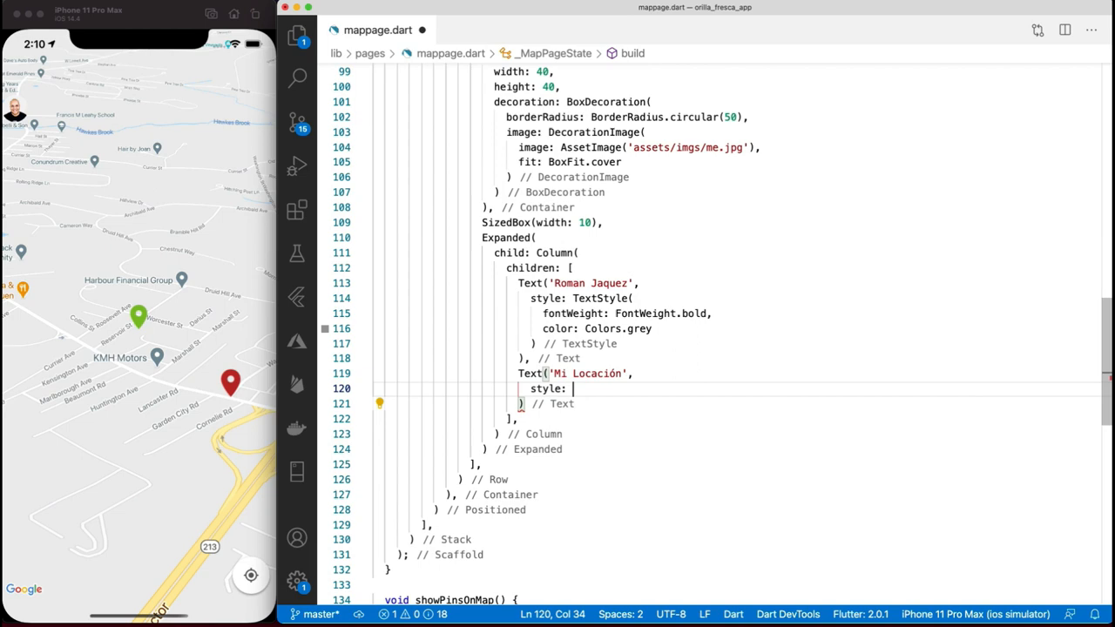
pyautogui.write('TextStyle(')
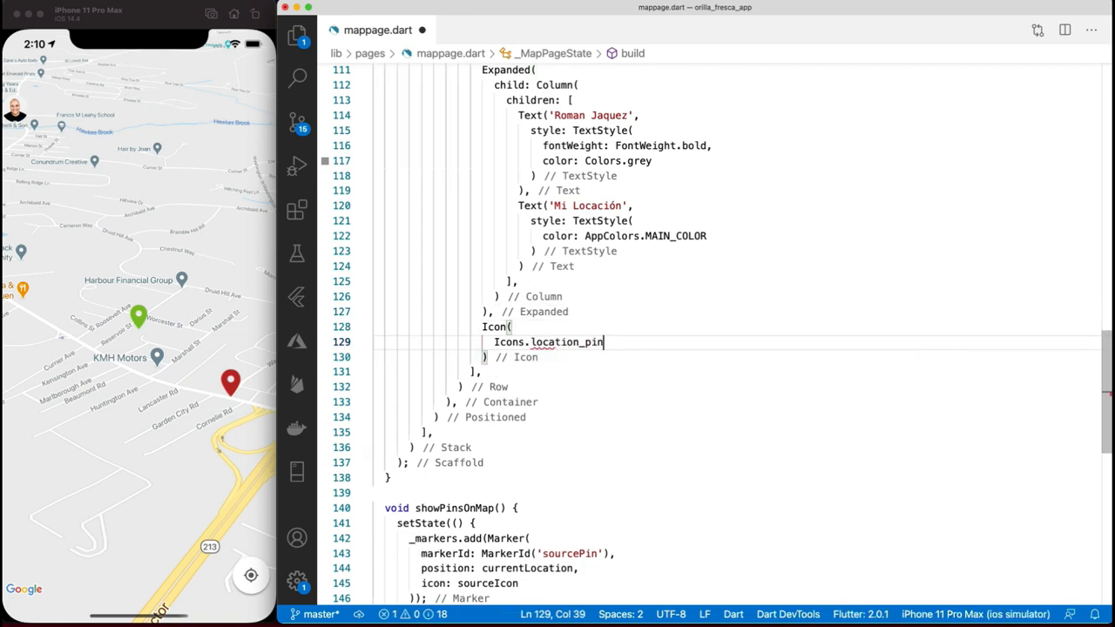
pyautogui.write('color: AppColors.M')
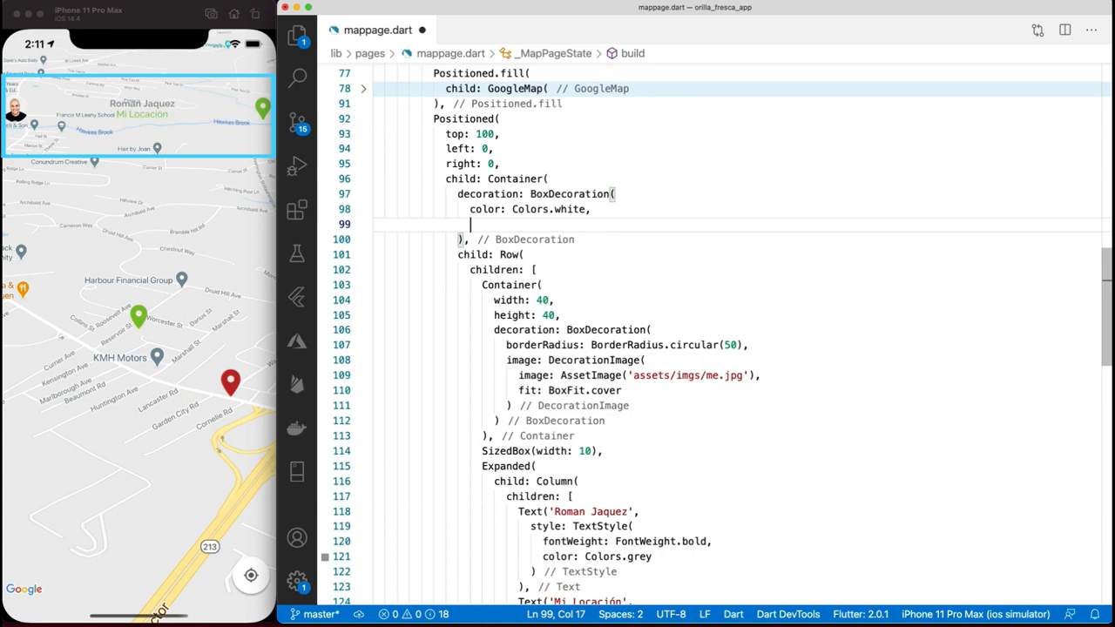
# - Give the badge circular(100) radius, a black 0.2-opacity BoxShadow, padding, 10/20 EdgeInsets.only margins, start crossAxisAlignment and a Border.all photo border
pyautogui.write('borderRadius: BorderRadius.circular(100),')
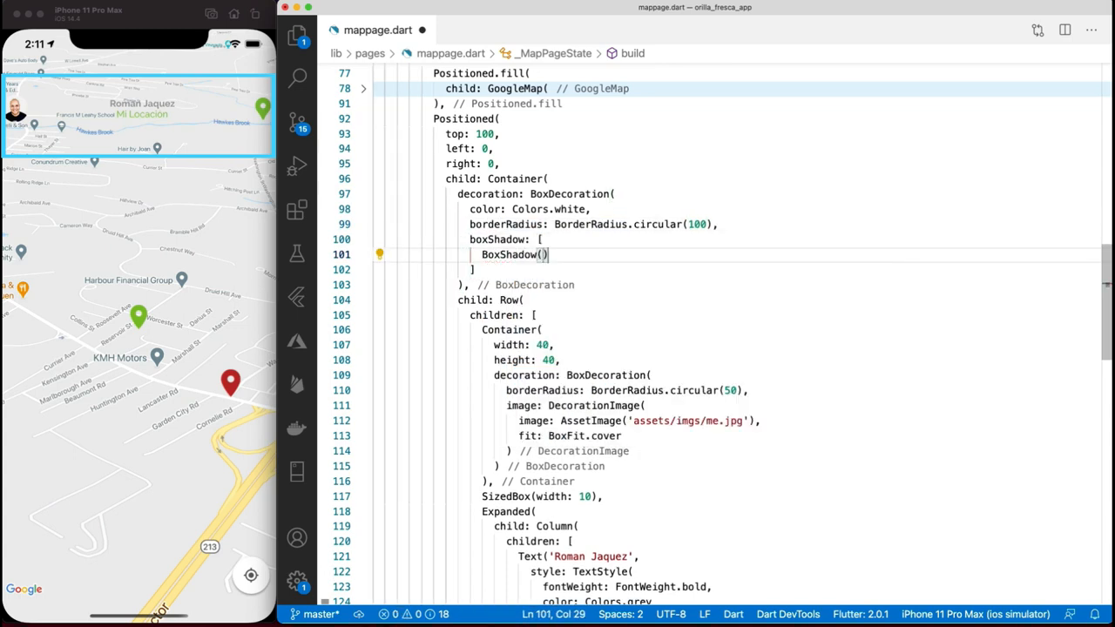
pyautogui.write('color: Colors.black.withOpacity(0.2),')
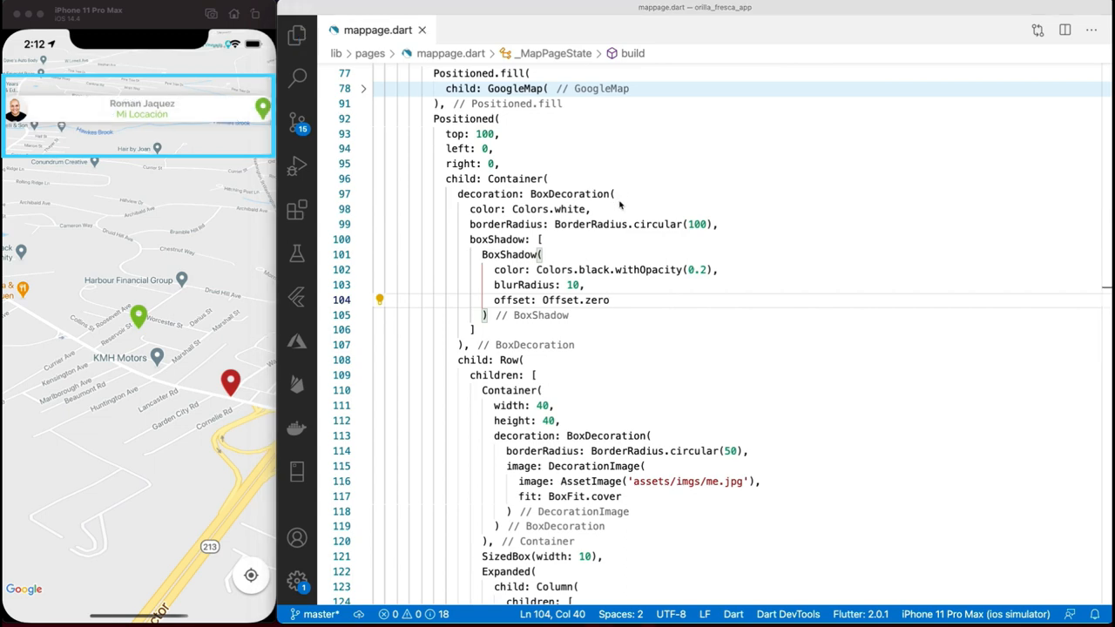
pyautogui.write('padding: EdgeInsets.all(12),')
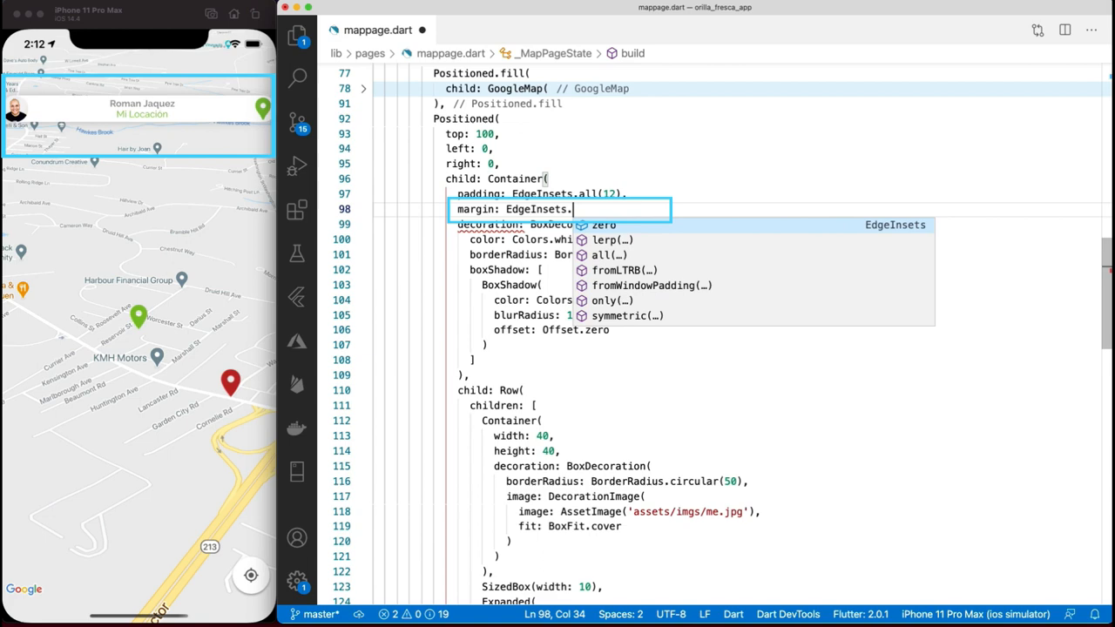
pyautogui.write('only(top: 10, bottom: 10, left: 20, right: 20),')
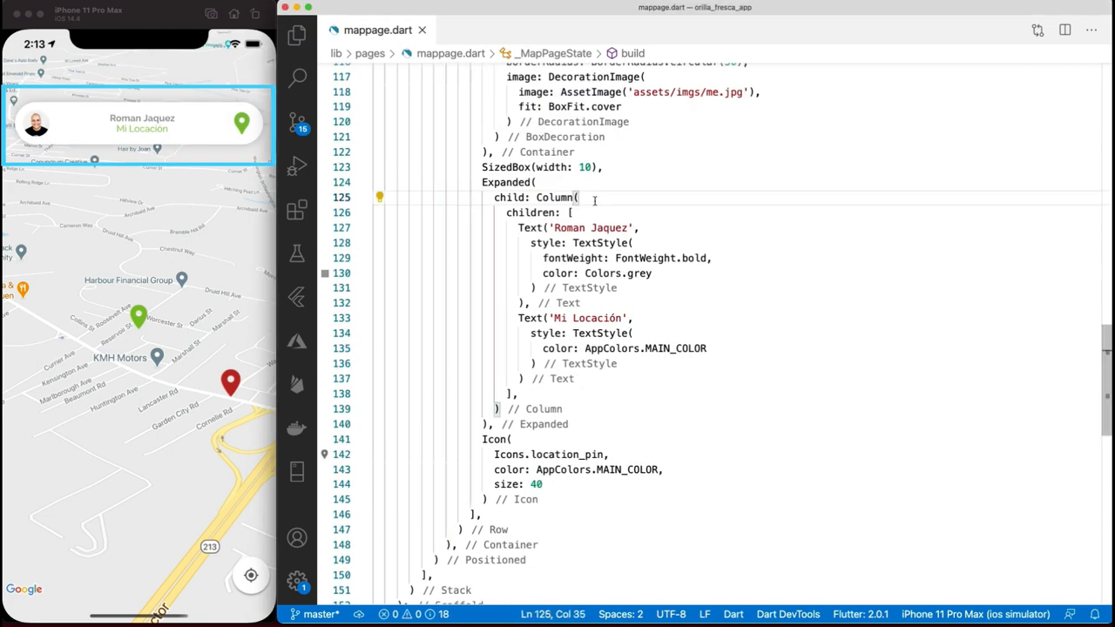
pyautogui.write('crossAxisAlignment: CrossAxisAlignment.start')
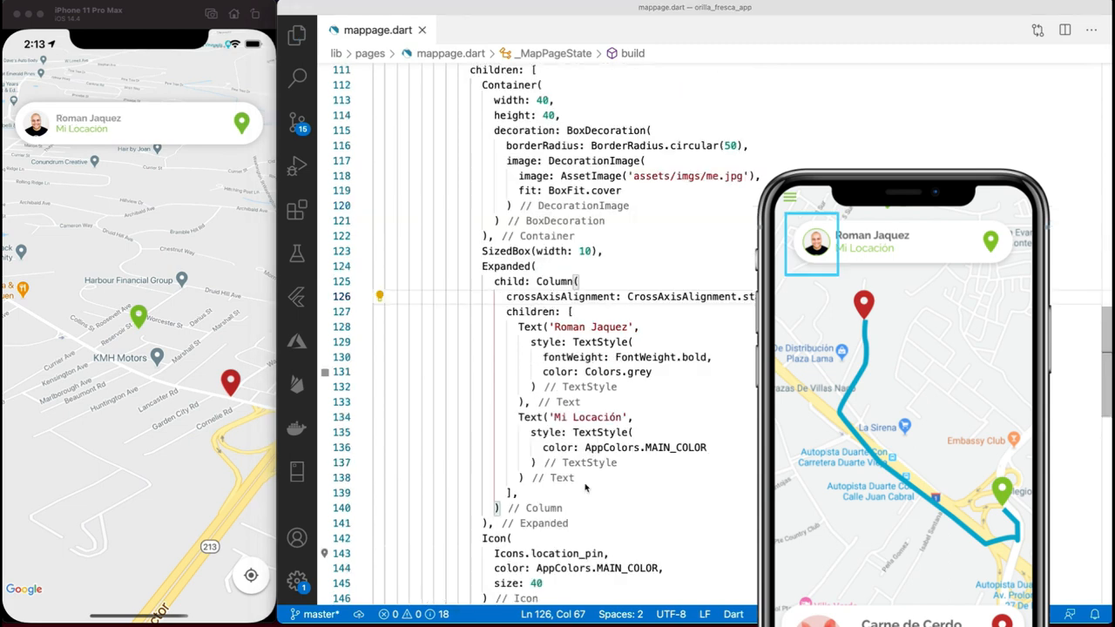
pyautogui.write('border: Border.all(')
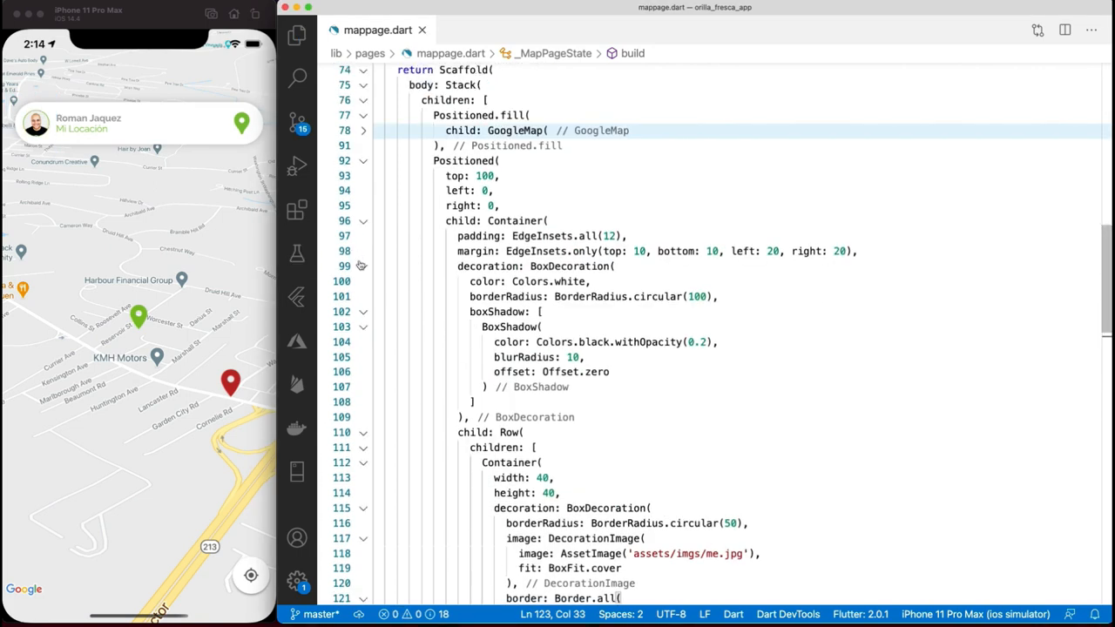
# - Extract the user badge into a new widget named MapUserBadge
pyautogui.click(363, 265)
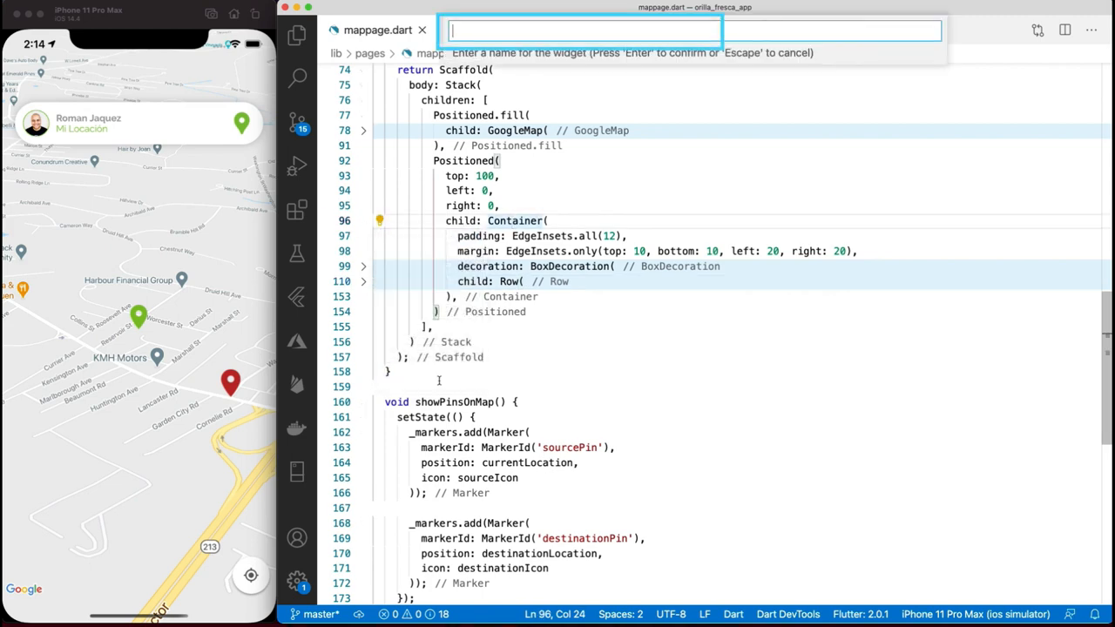
pyautogui.write('MapUserBadge')
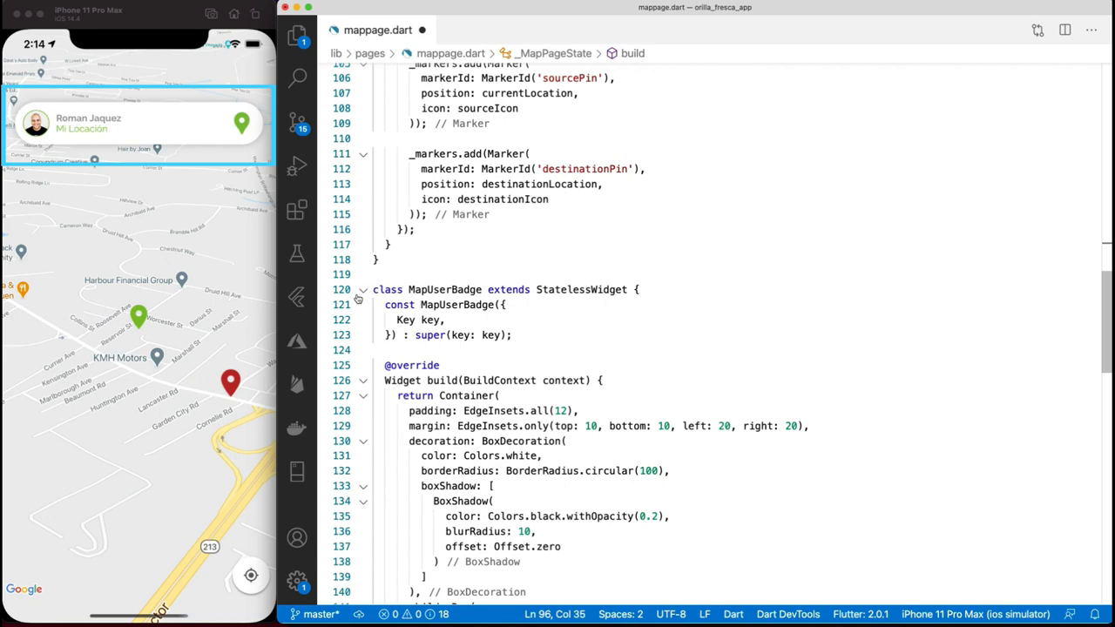
# - Create widgets/mapuserbadge.dart, move the MapUserBadge class there with material and appcolors imports
pyautogui.click(363, 381)
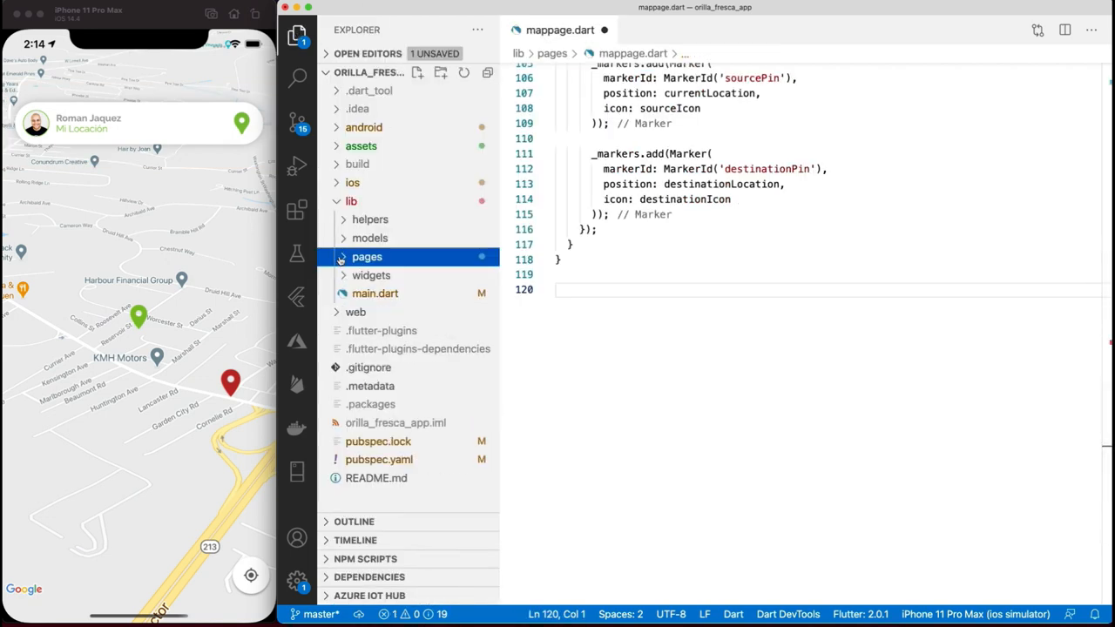
pyautogui.write('mapuserbadge.dart')
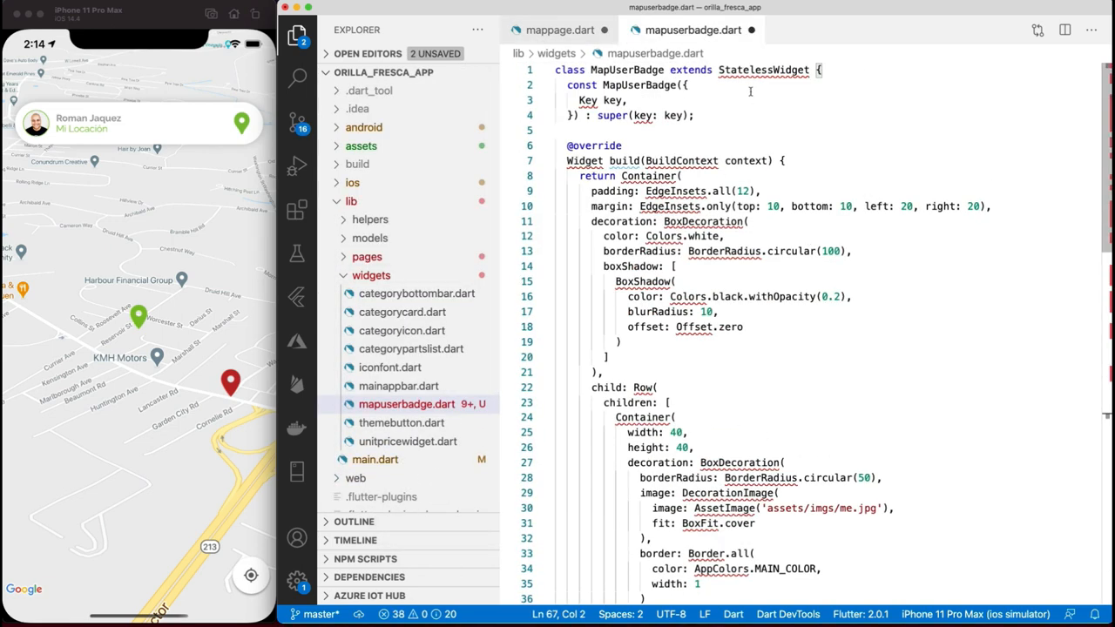
pyautogui.scroll(-3)
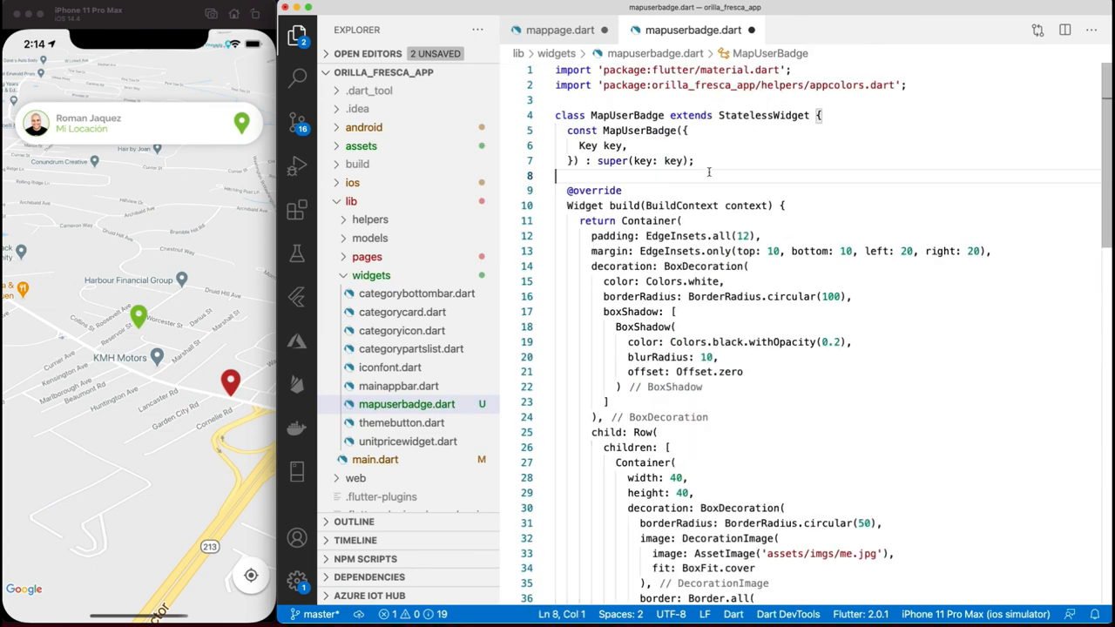
pyautogui.click(559, 30)
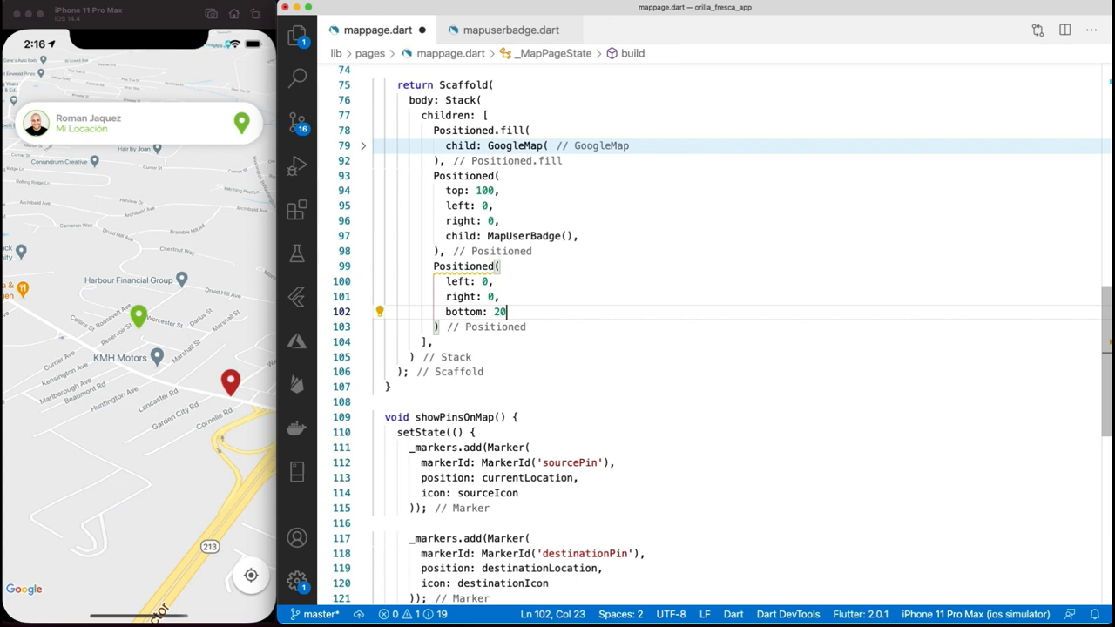
# - Add a bottom Positioned holding a white Container with a Column and Row for the product pill
pyautogui.write('child: Container(')
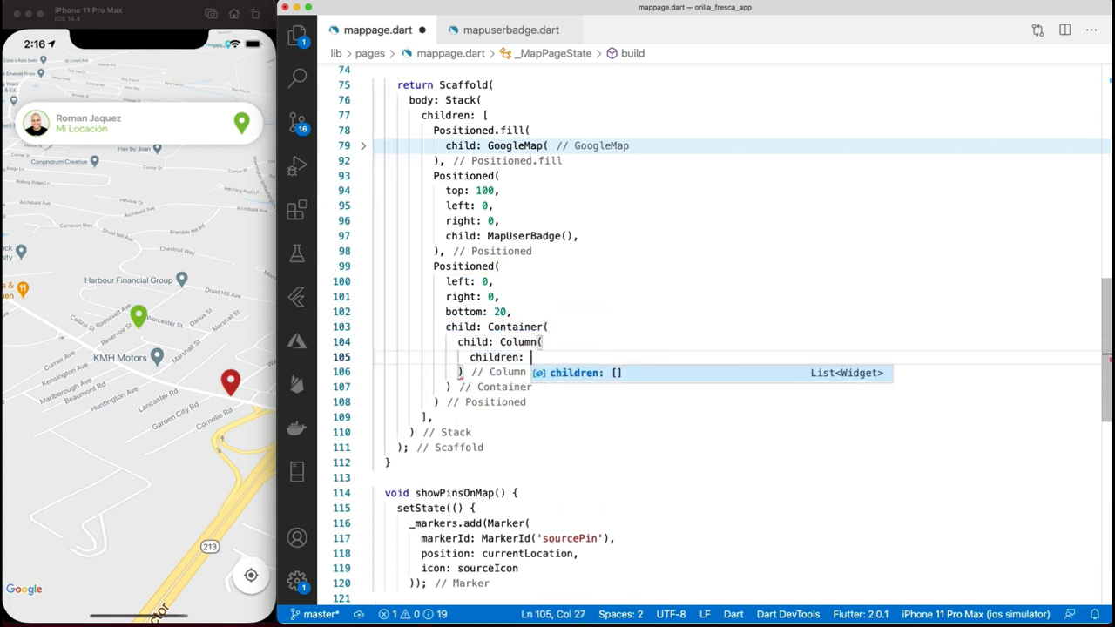
pyautogui.write('Container')
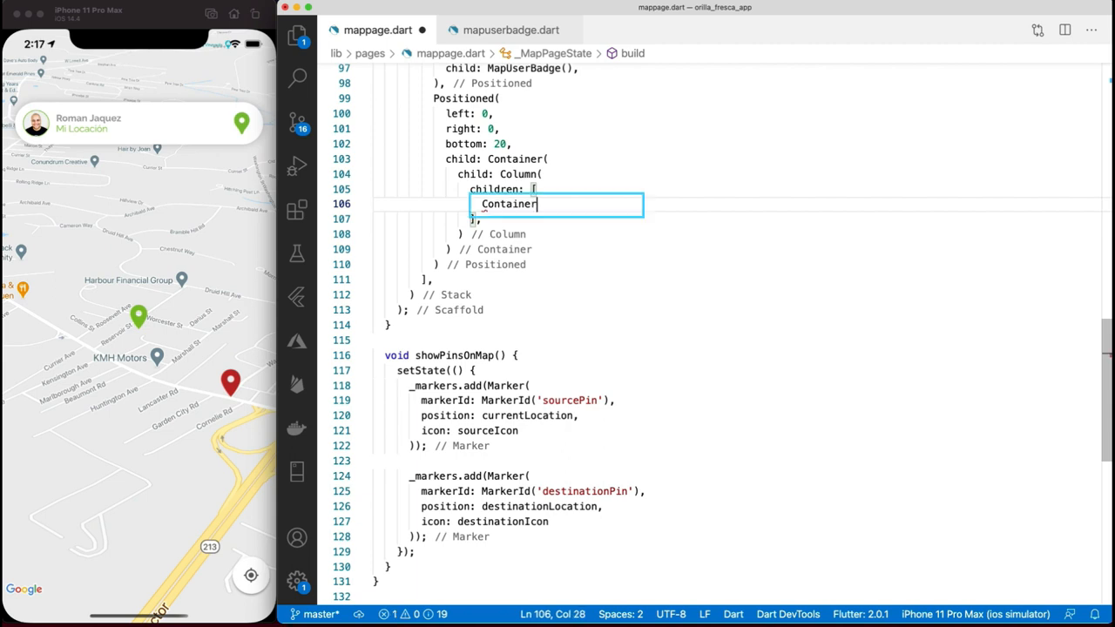
pyautogui.write('color: Colors.white,')
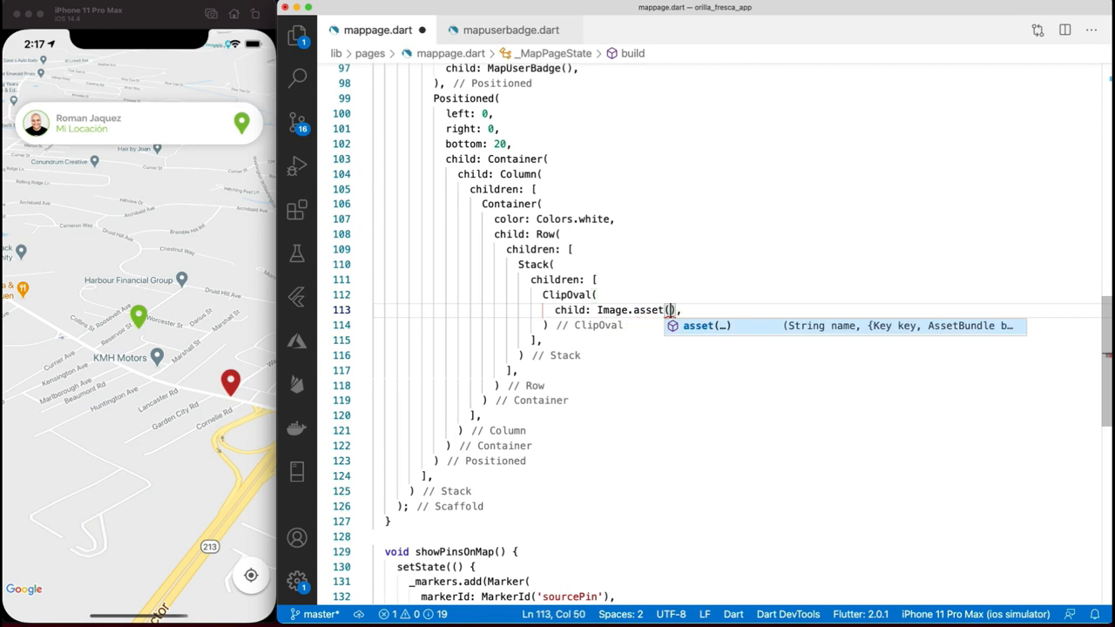
# - Place a round ClipOval cat1_1.png product photo in a Stack with a meats CategoryIcon
pyautogui.write("'assets/imgs/cat1_1.png',")
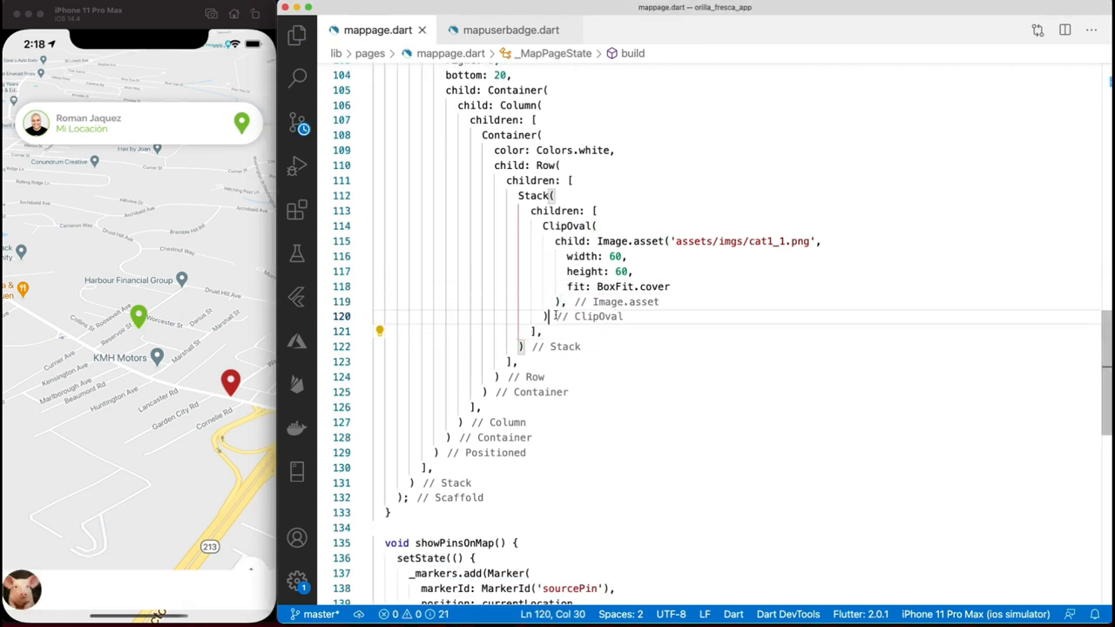
pyautogui.write('CategoryIcon(')
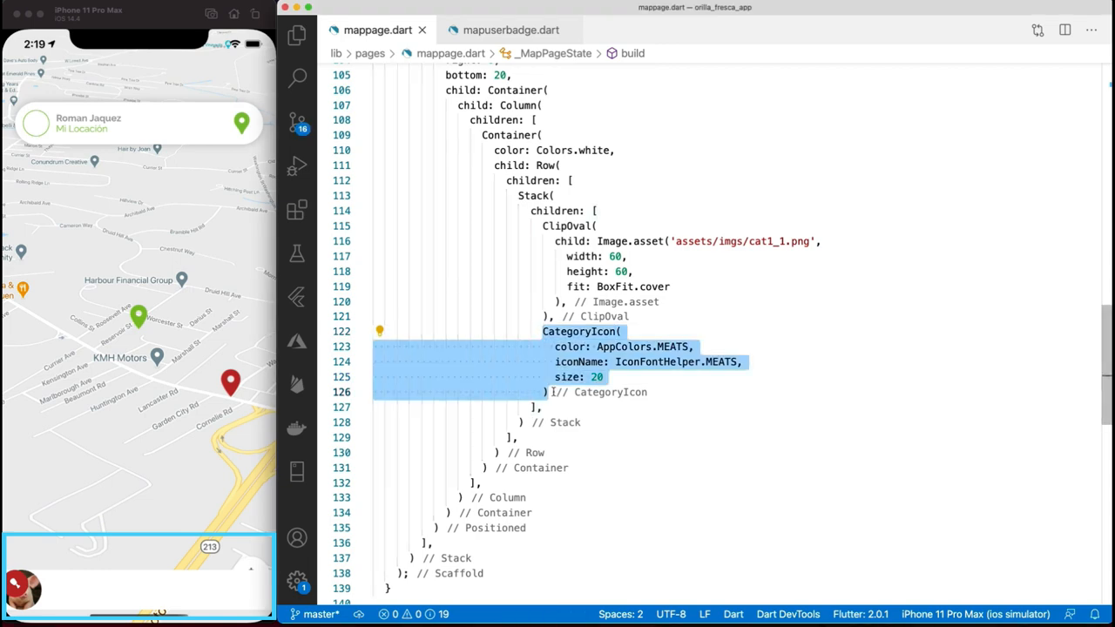
# - Position the CategoryIcon at bottom -10, right -10 and give the card margin and padding
pyautogui.click(549, 392)
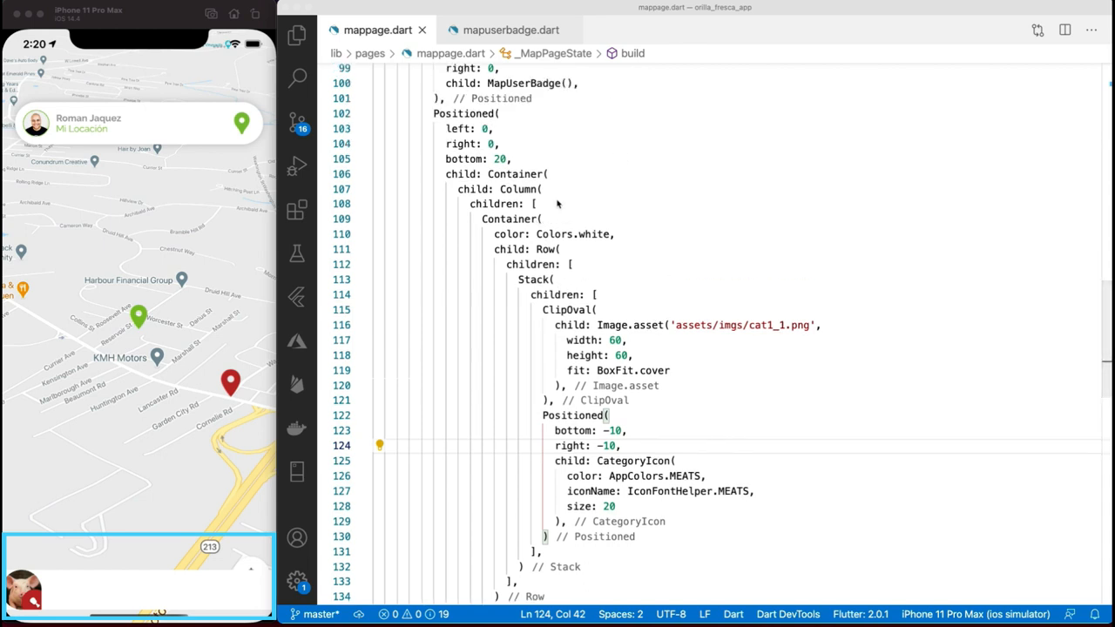
pyautogui.write('margin: EdgeInsets.all(20')
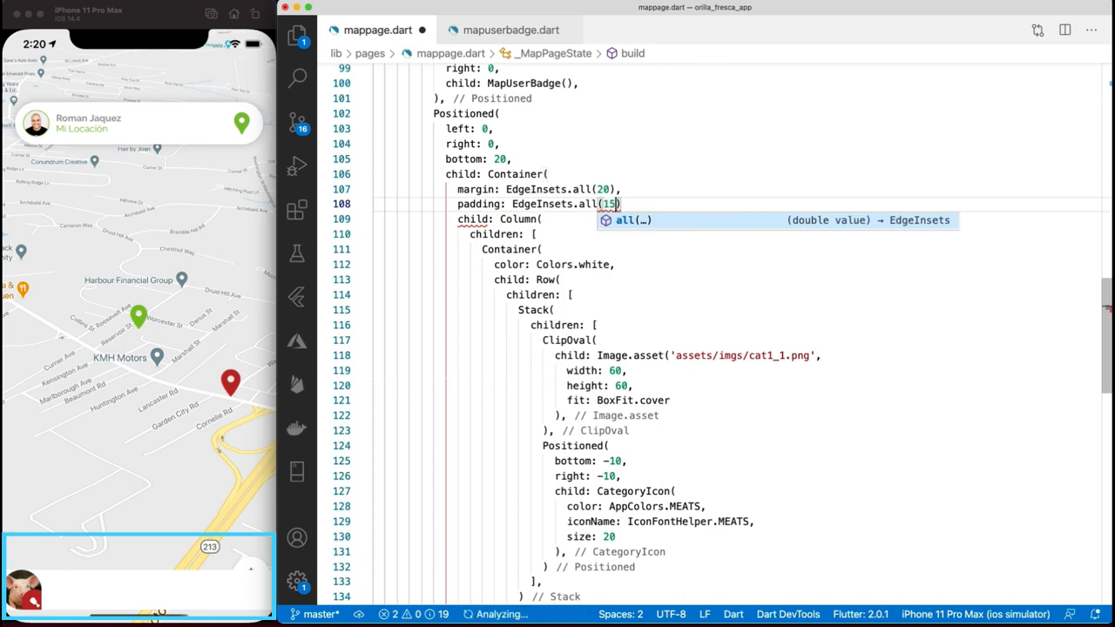
pyautogui.write('),')
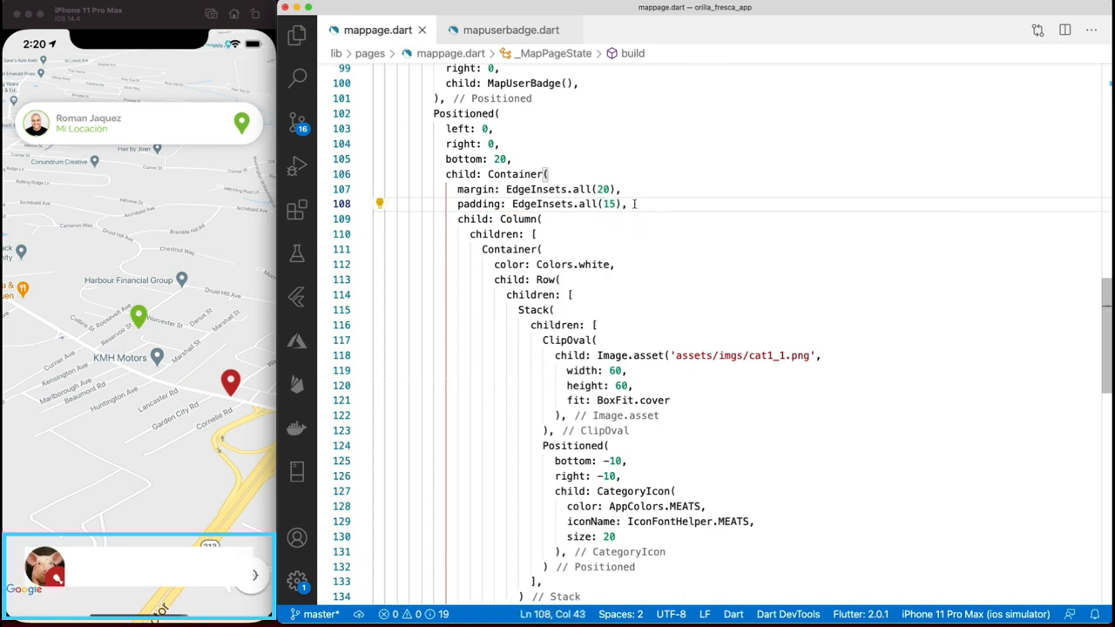
# - Decorate the card white with circular radius 40 and a soft BoxShadow, Stack clipBehavior Clip.none
pyautogui.write('decoration: BoxDecoration(')
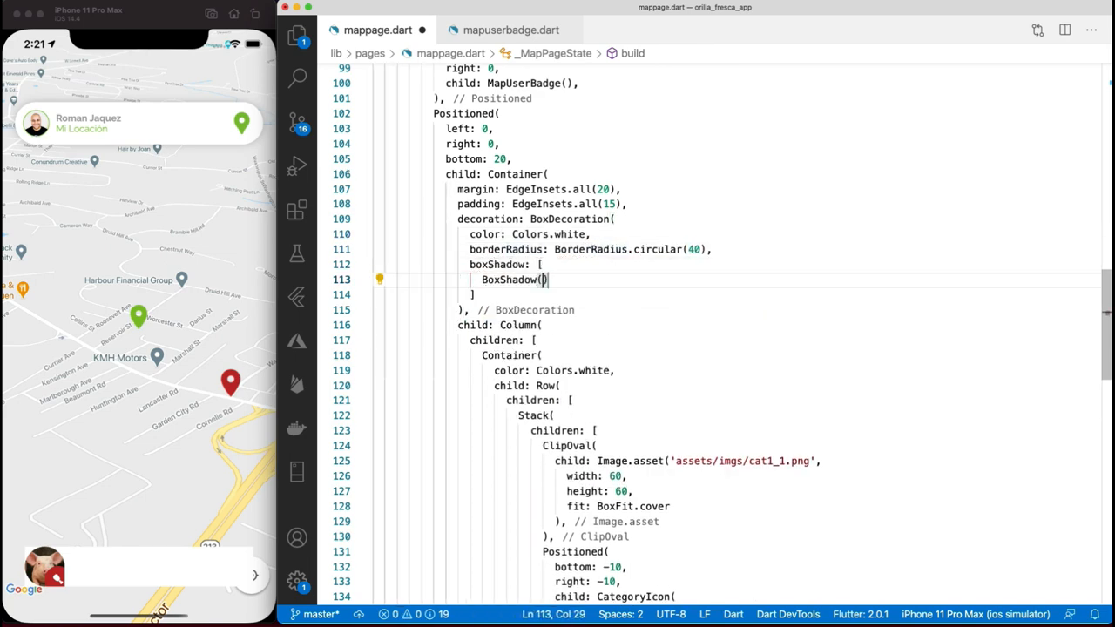
pyautogui.write('color: Colors.black.withOpacity(0.2),')
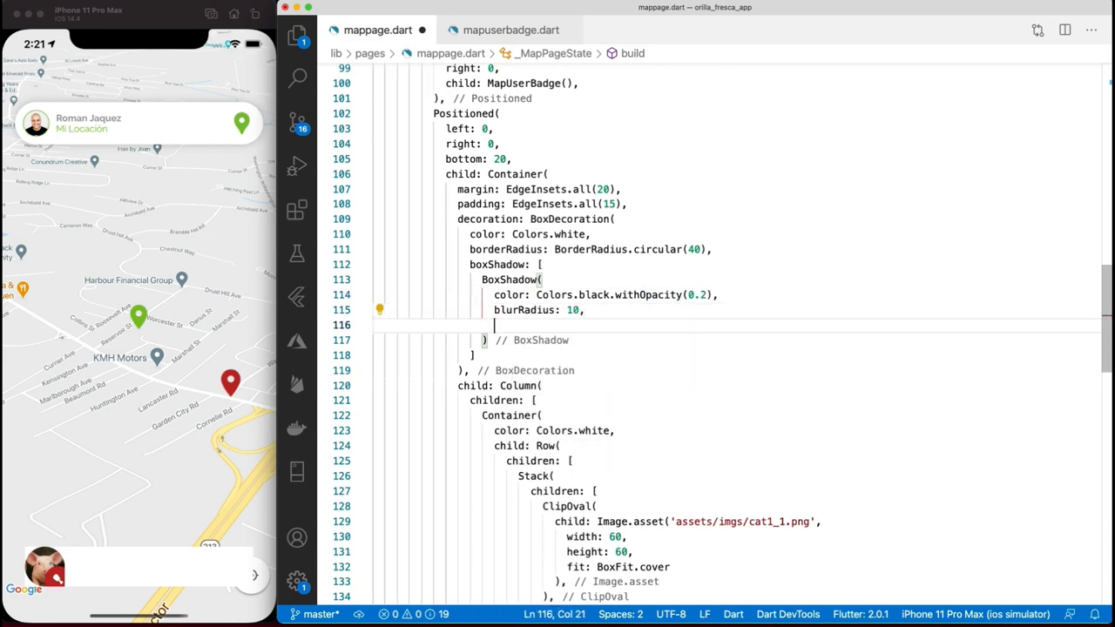
pyautogui.write('offset: Offset.zero')
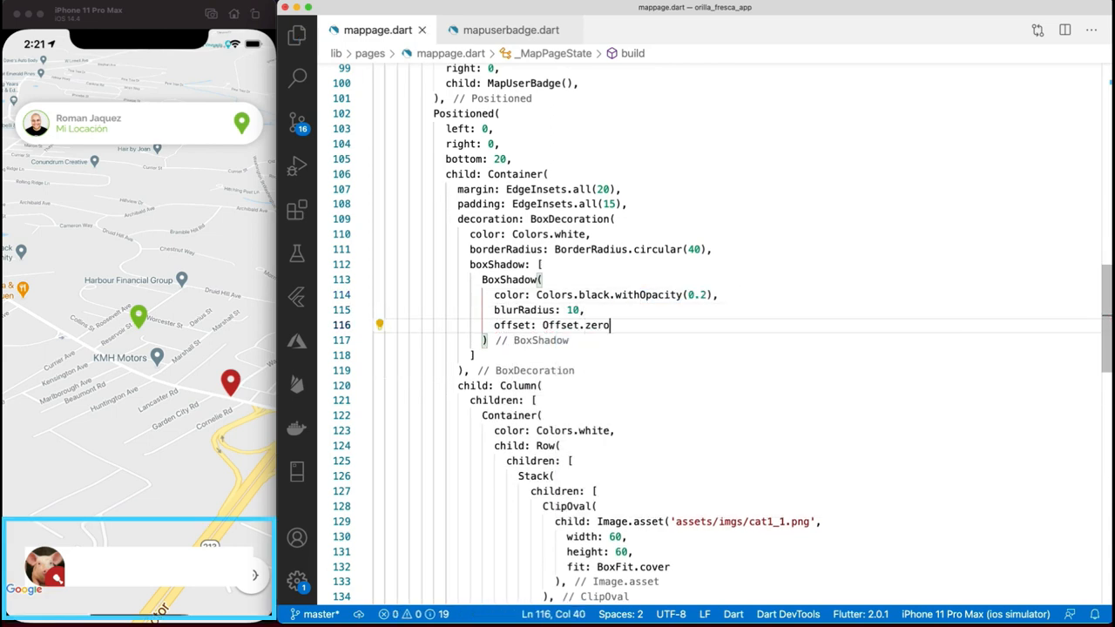
pyautogui.scroll(-3)
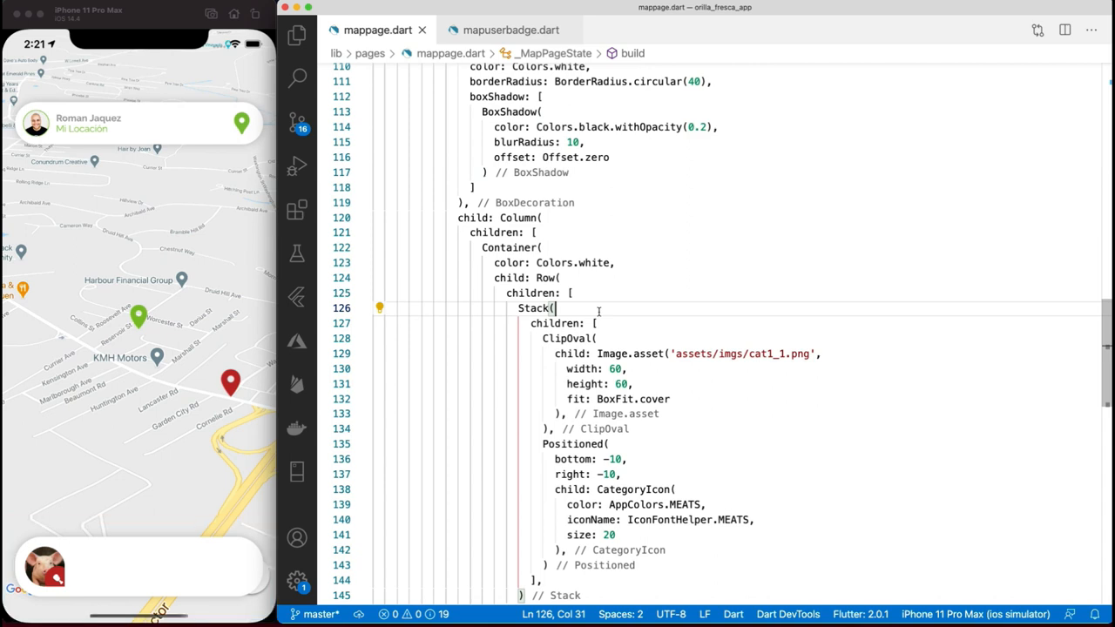
pyautogui.write('clipBehavior: Clip.none,')
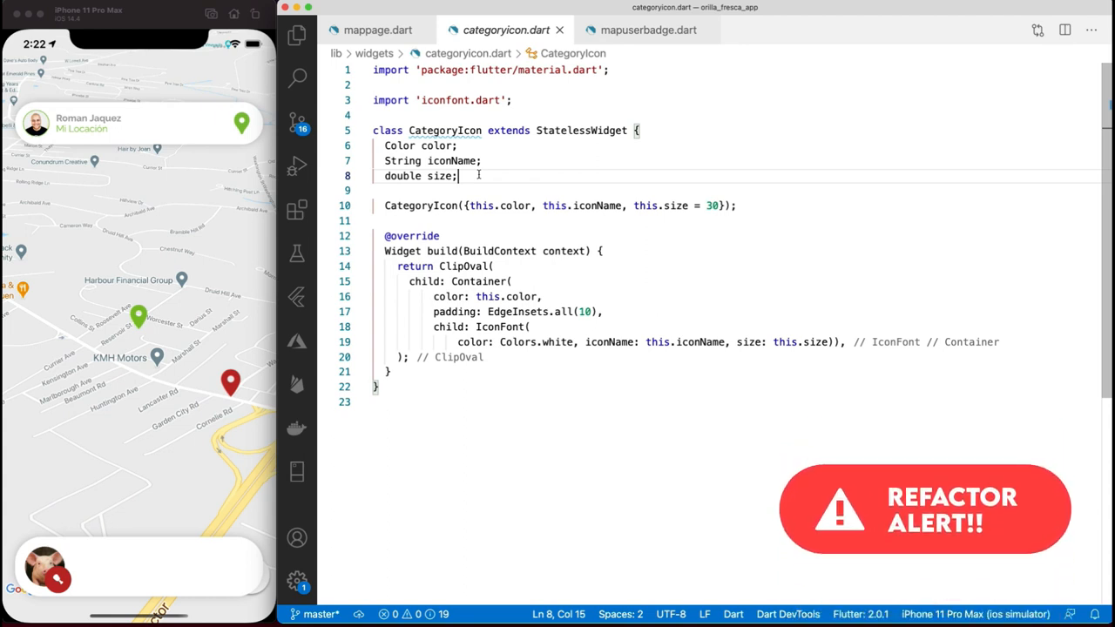
# - Add a 'double padding' field defaulting to 10 and use EdgeInsets.all(this.padding) in CategoryIcon
pyautogui.write('double pa')
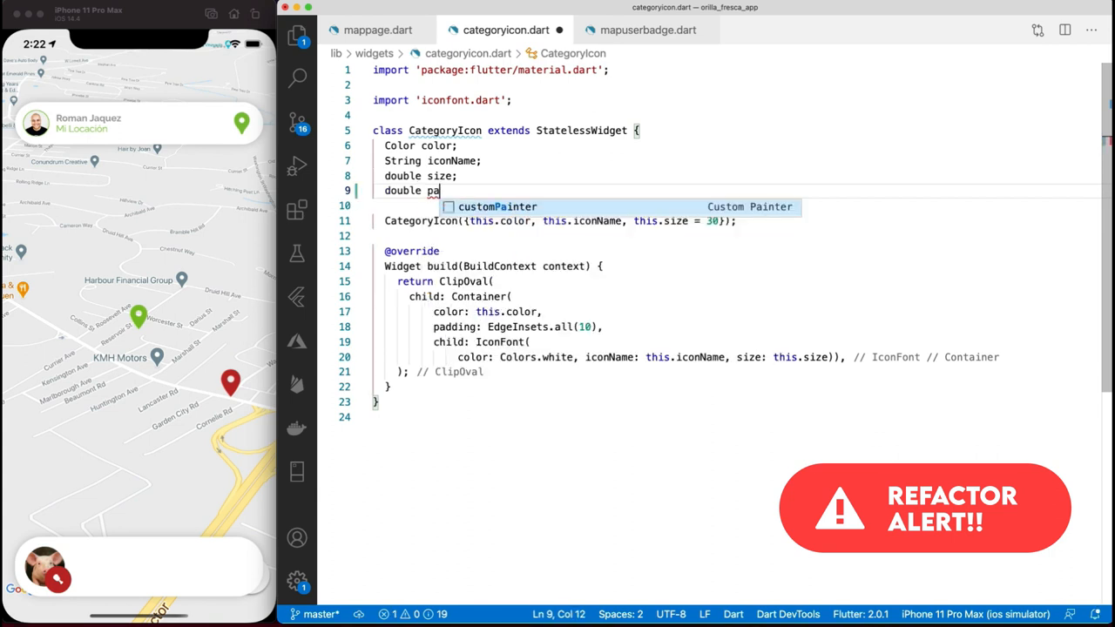
pyautogui.write('dding;')
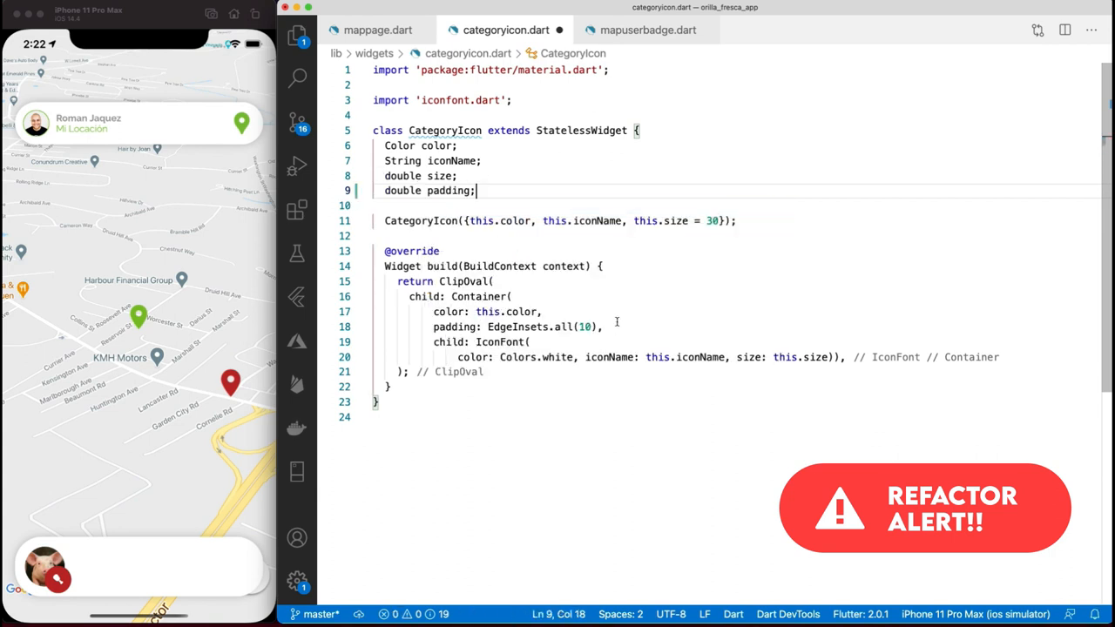
pyautogui.press('Enter')
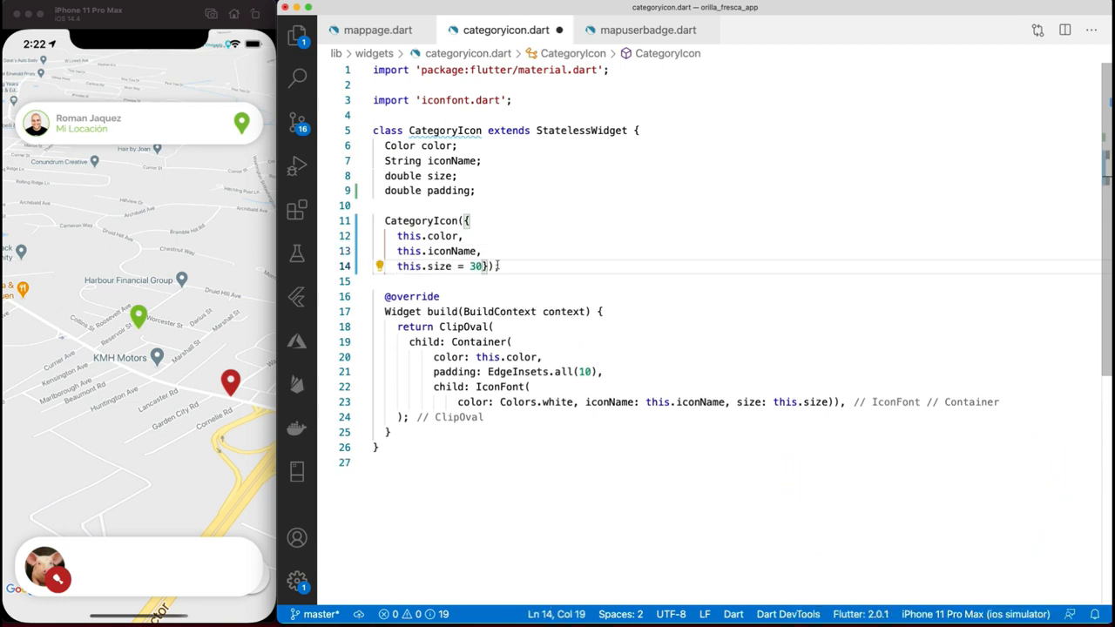
pyautogui.write('this.padding = 10')
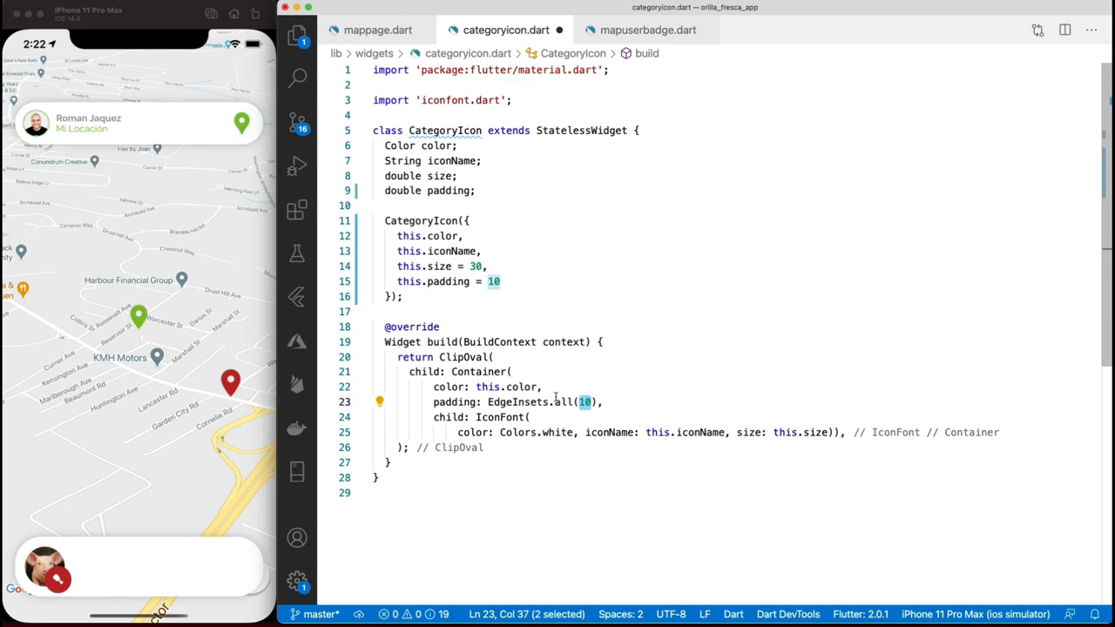
pyautogui.write('this.padding')
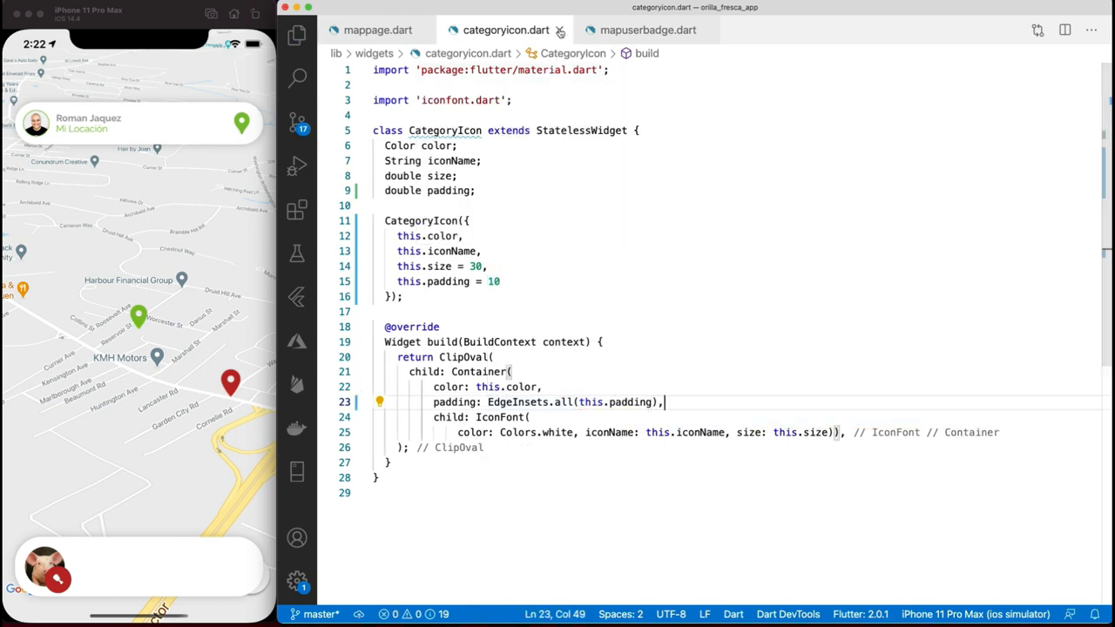
pyautogui.click(377, 30)
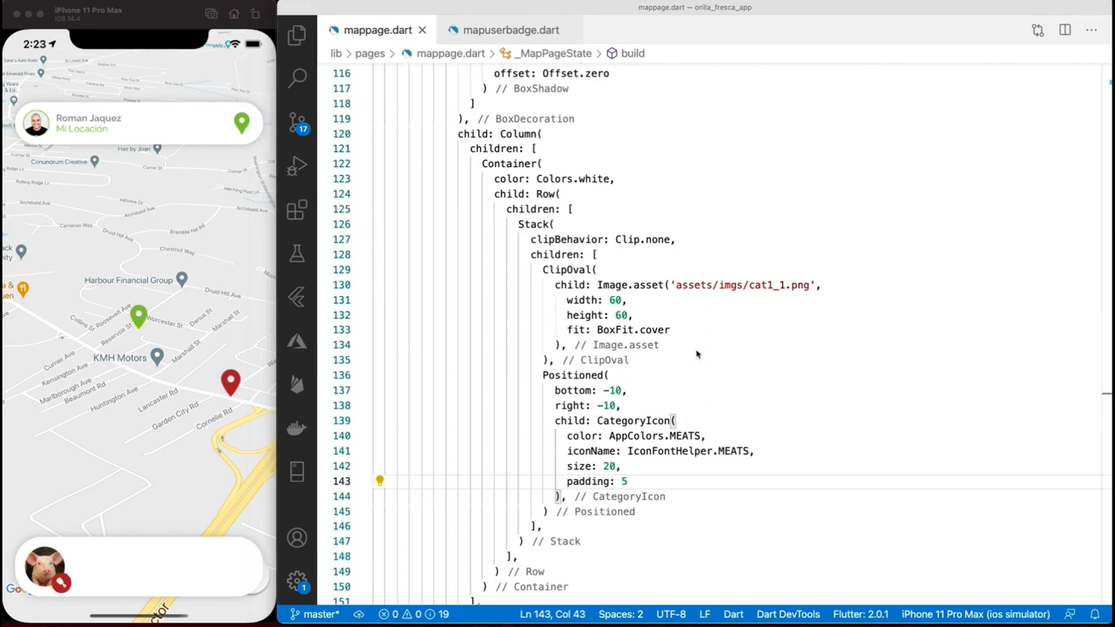
# - Add a start-aligned Column of Carne de Cerdo, Venta por Libra and 2km de distancia texts after a 20-wide SizedBox
pyautogui.click(363, 255)
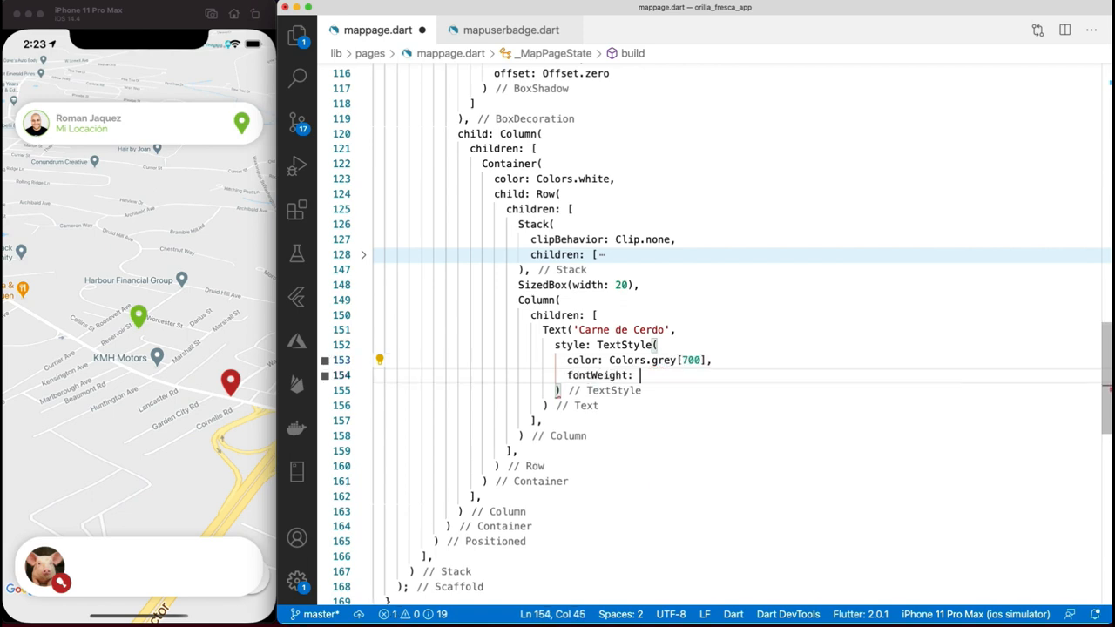
pyautogui.write('FontWeight.bold,')
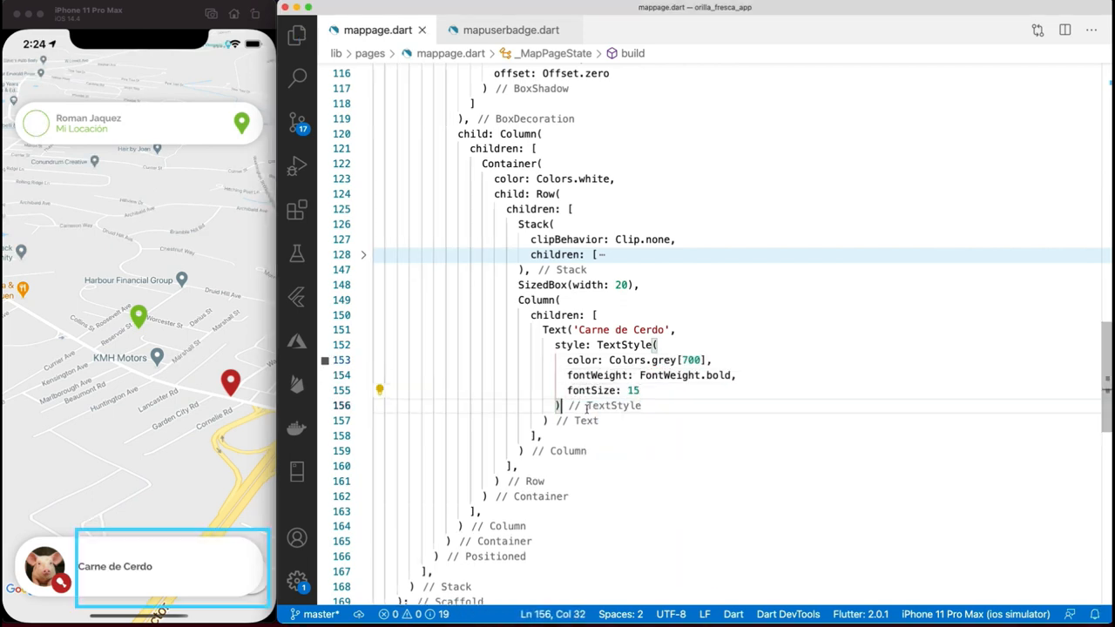
pyautogui.write("Text('Venta por Libra'),")
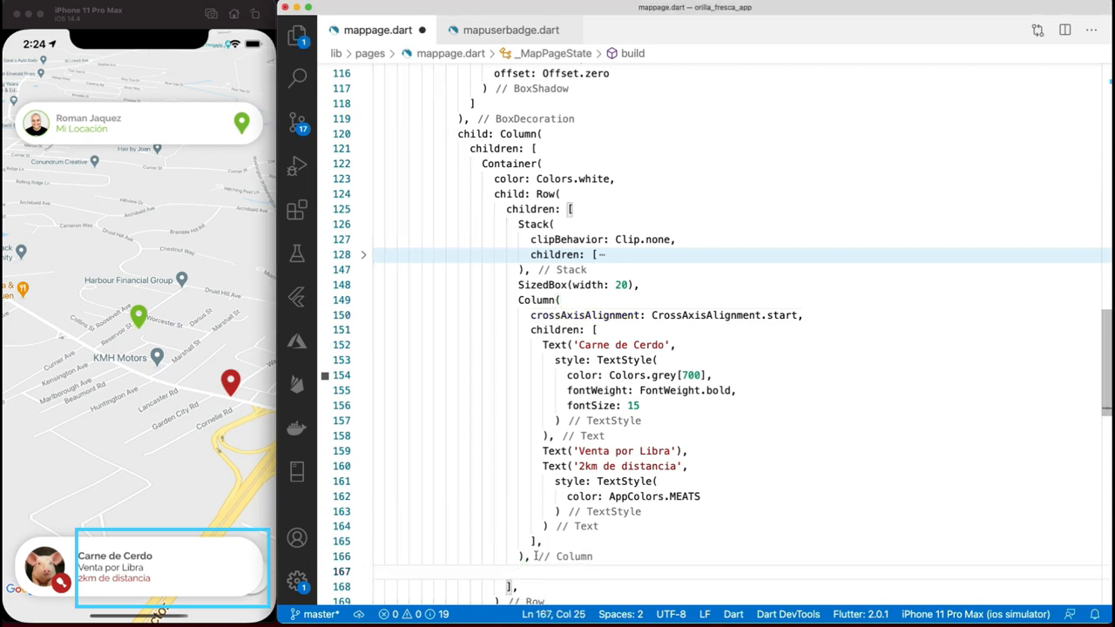
pyautogui.write('Icon(Icons.location_pin, color: AppColors.M')
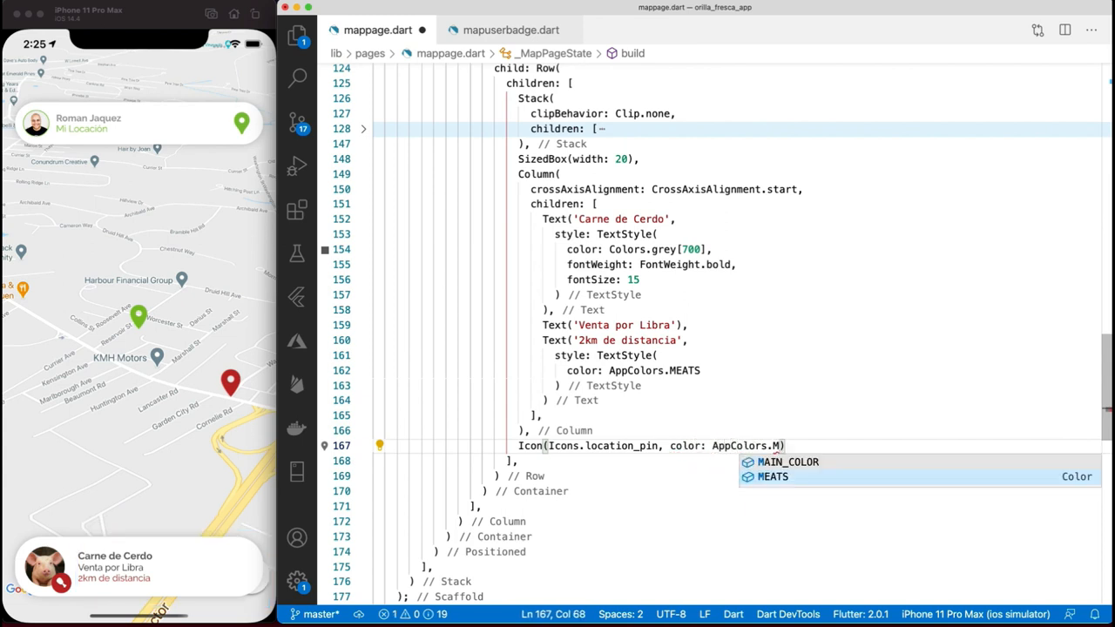
# - Add a size-50 MEATS-coloured location_pin icon and a second row with a 50x50 bordered farmer.jpeg photo
pyautogui.write(', size: 50')
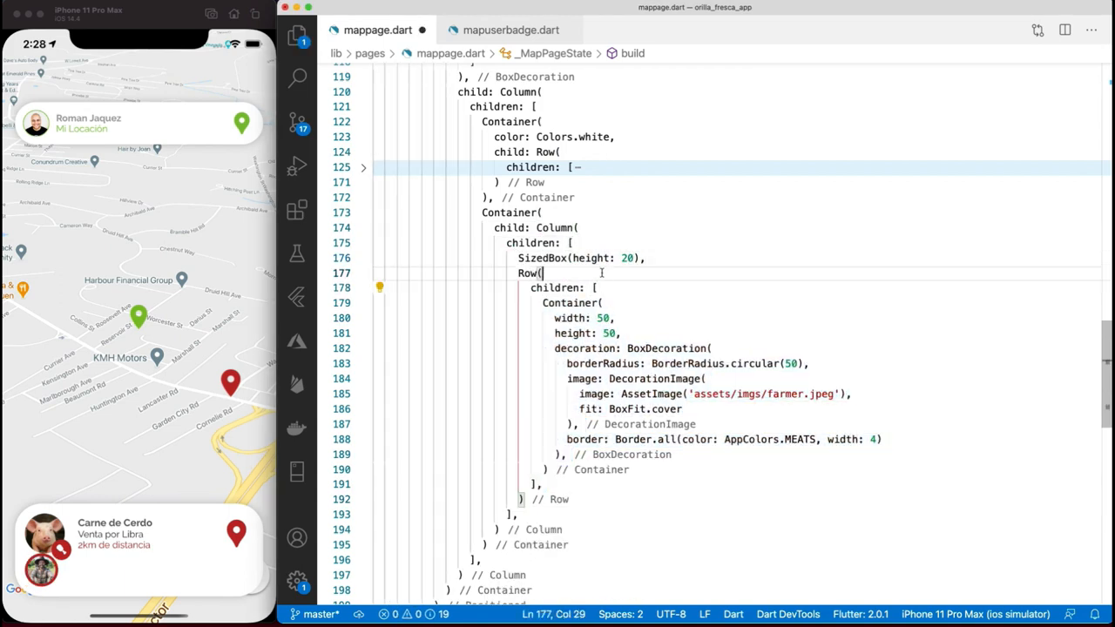
pyautogui.write('SizedBox(width: 20),')
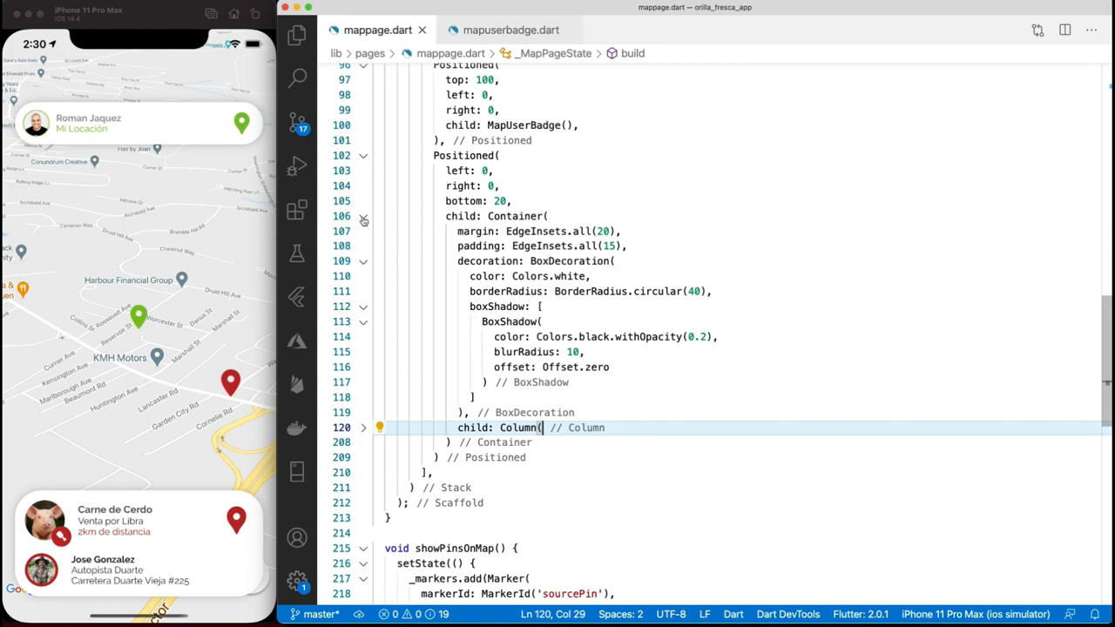
# - Move the pill into MapBottomPill in widgets/mapbottompill.dart, use it in MapPage, and add Positioned(top: 0)
pyautogui.click(363, 260)
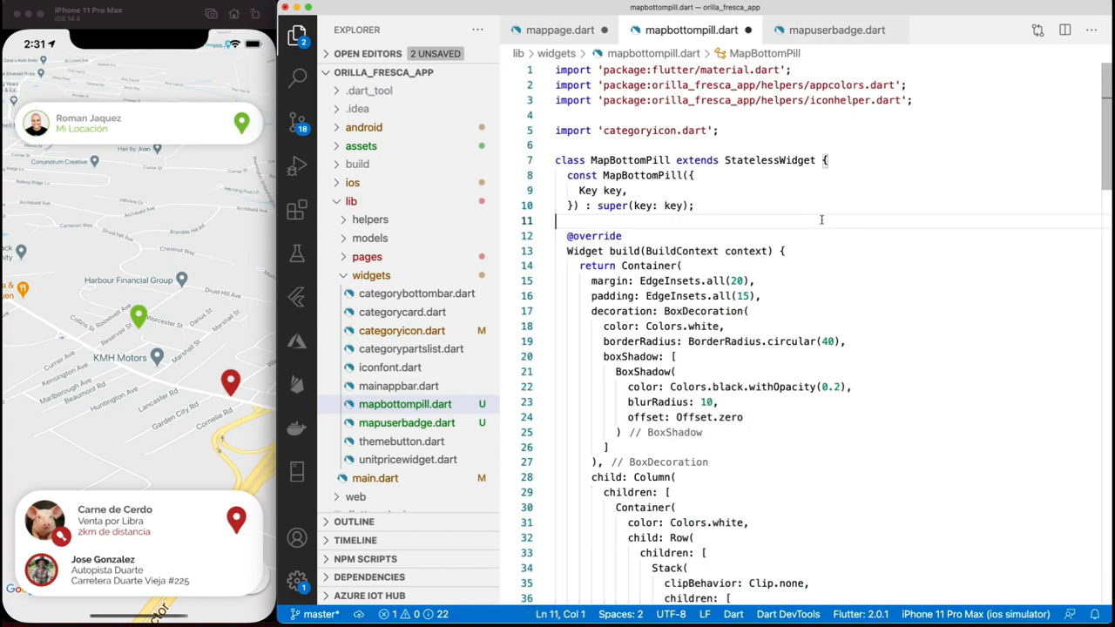
pyautogui.click(560, 29)
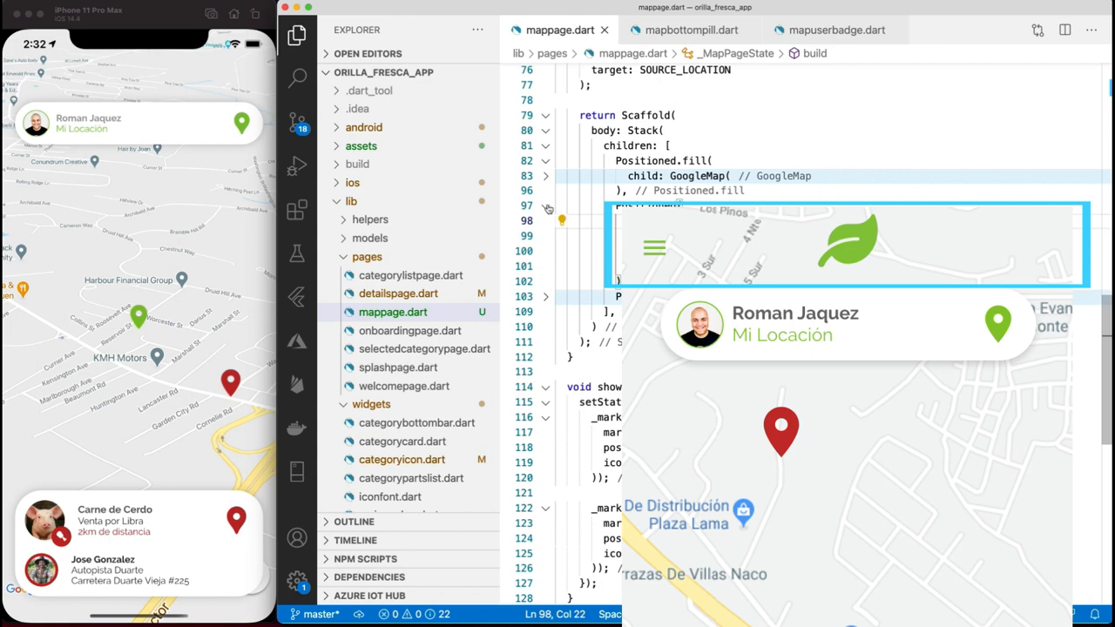
pyautogui.scroll(-3)
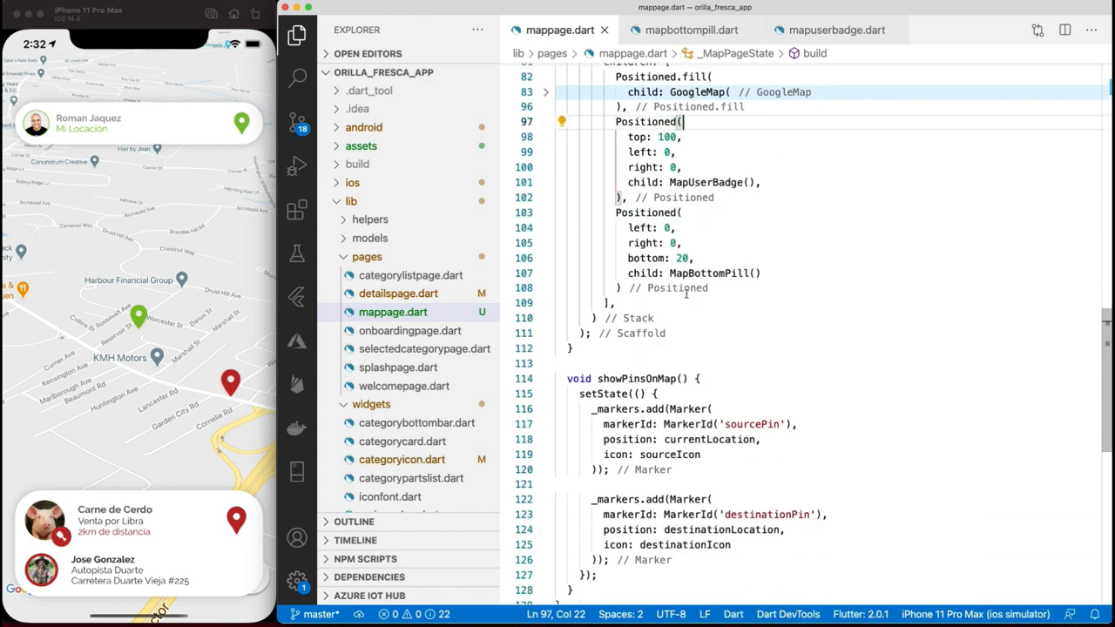
pyautogui.write('top: 0,')
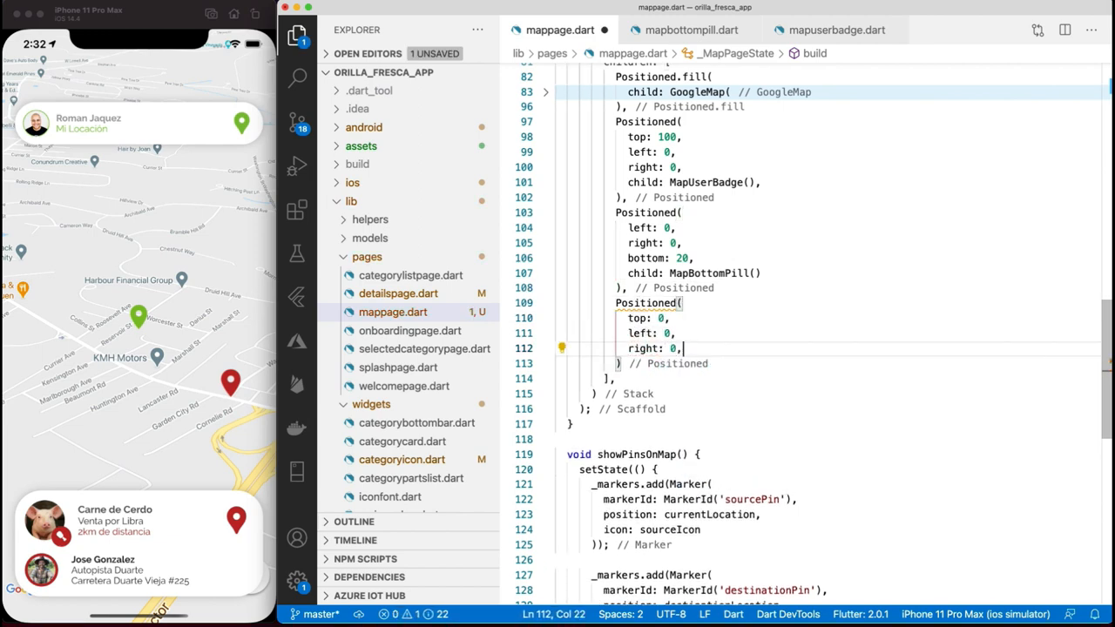
# - Add MainAppBar over the map and a bool showProfilePic driving an Opacity around the avatar
pyautogui.write('child: MainAppBar()')
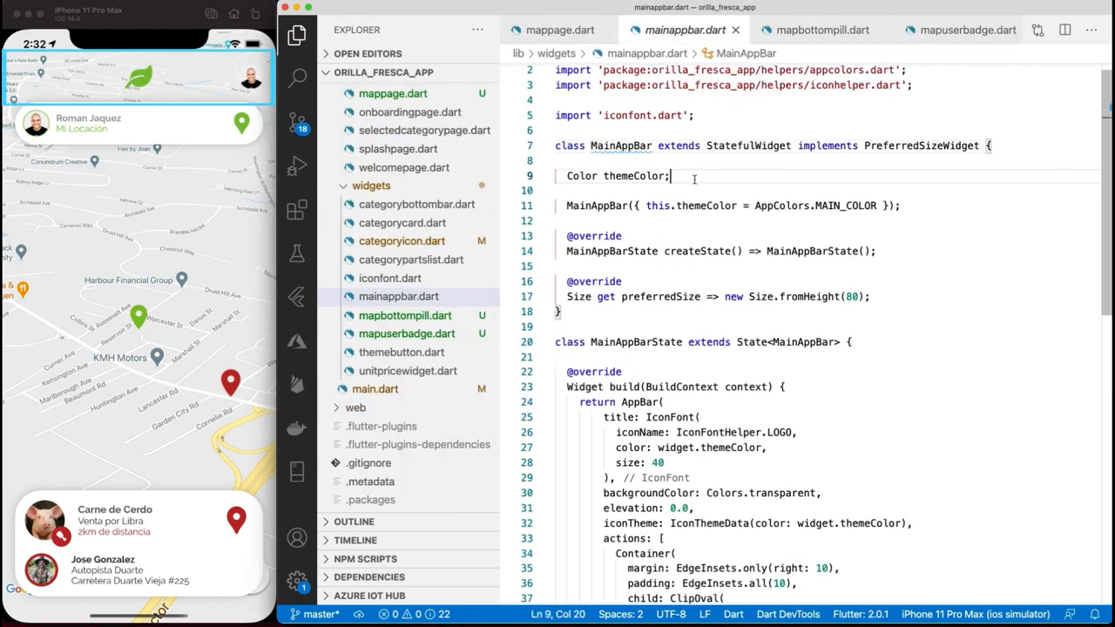
pyautogui.write('bool showProfilePic;')
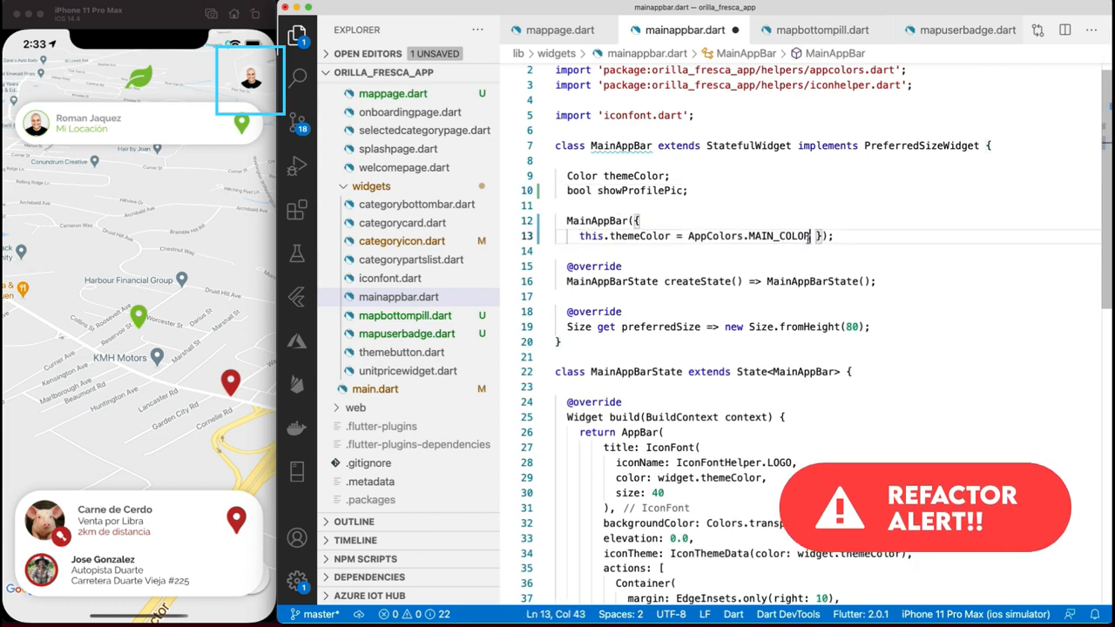
pyautogui.write('th')
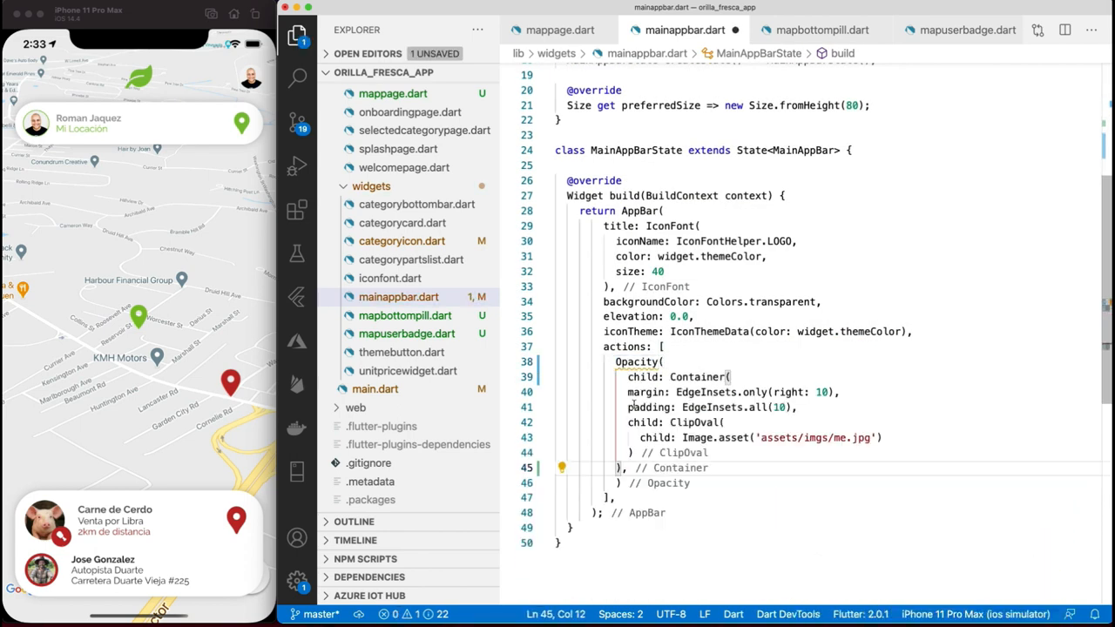
pyautogui.write('opacity: widget.')
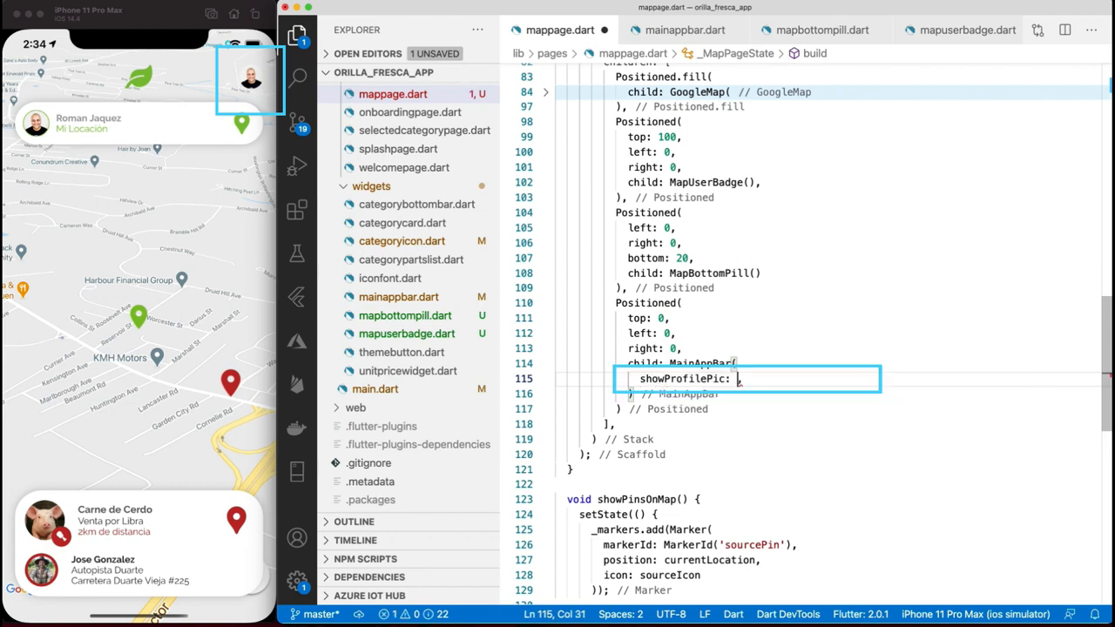
# - Pass showProfilePic: false in MapPage and add visible and hidden pin-position constants
pyautogui.write('false,')
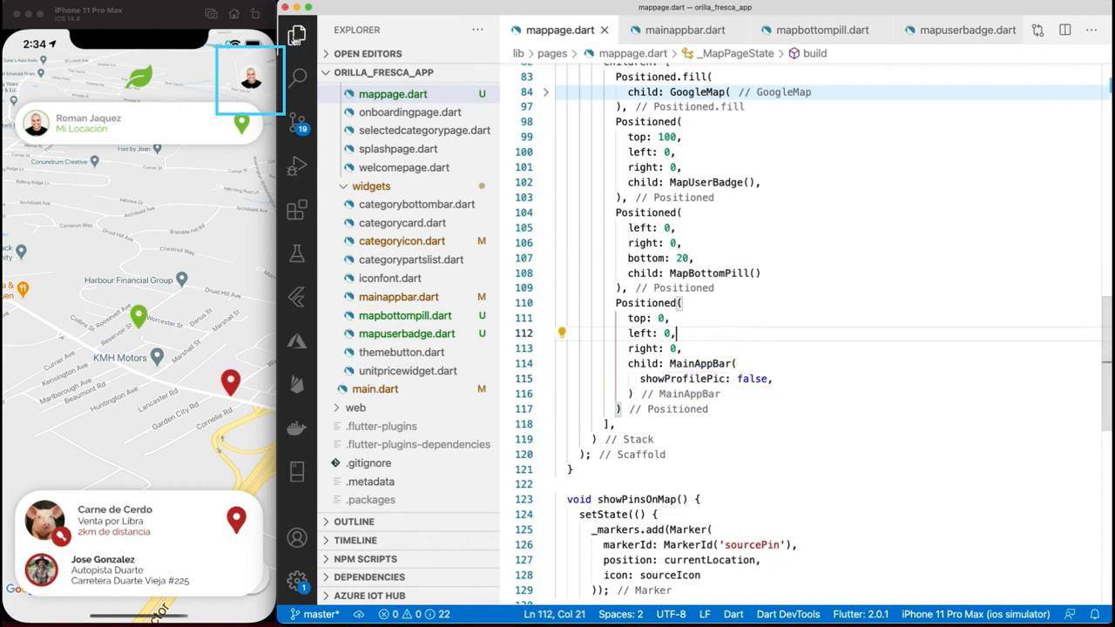
pyautogui.click(297, 34)
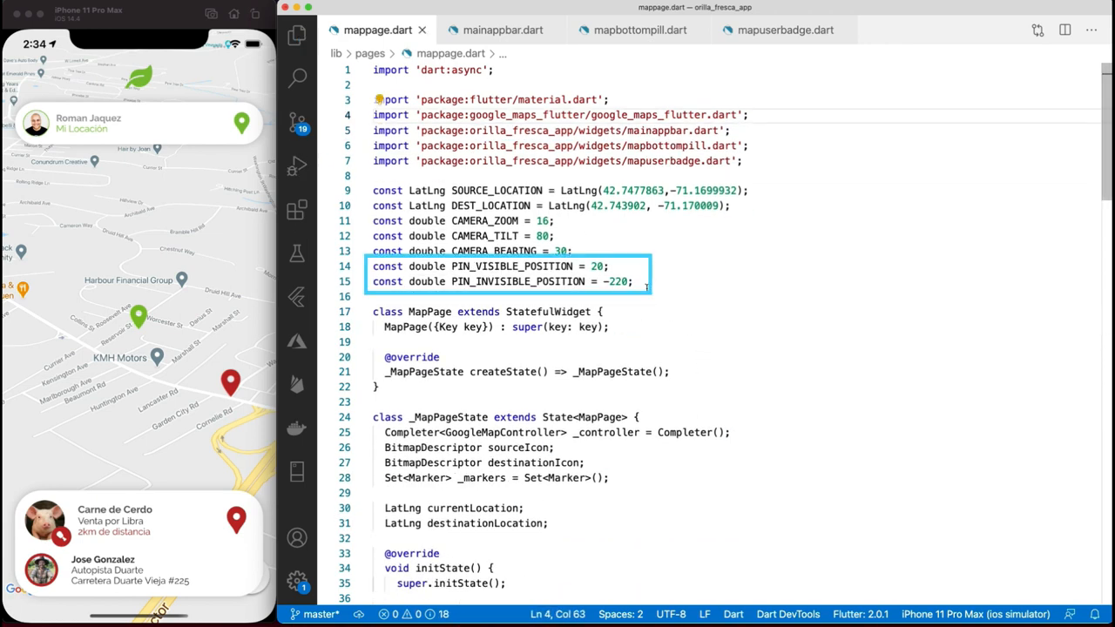
# - Give GoogleMap an onTap (LatLng loc) handler commented to dismiss the bottom pill
pyautogui.scroll(-3)
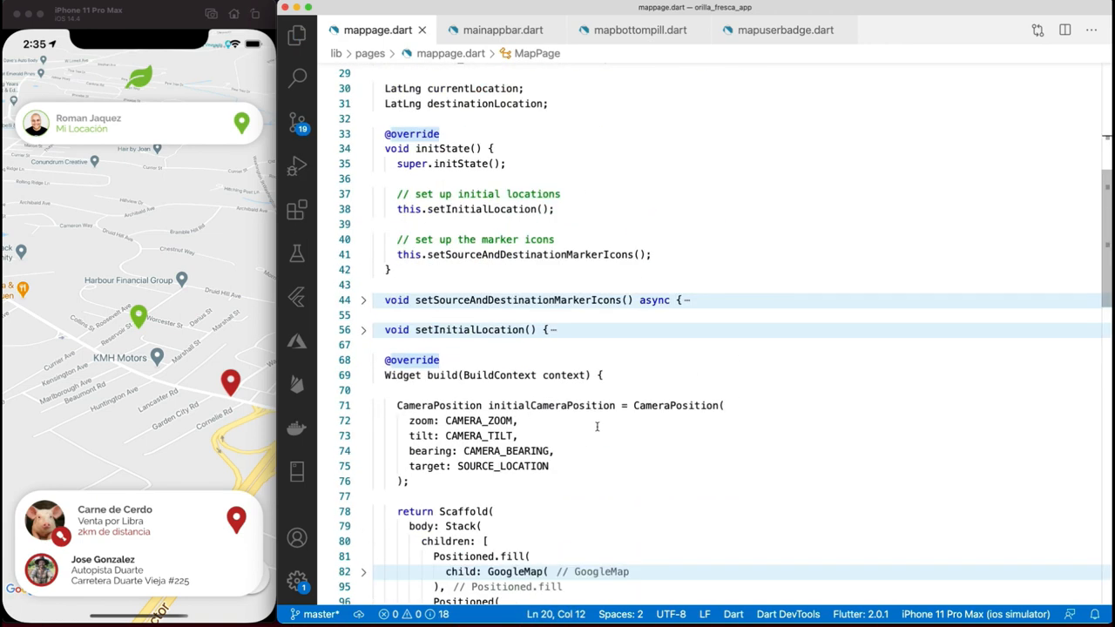
pyautogui.scroll(-3)
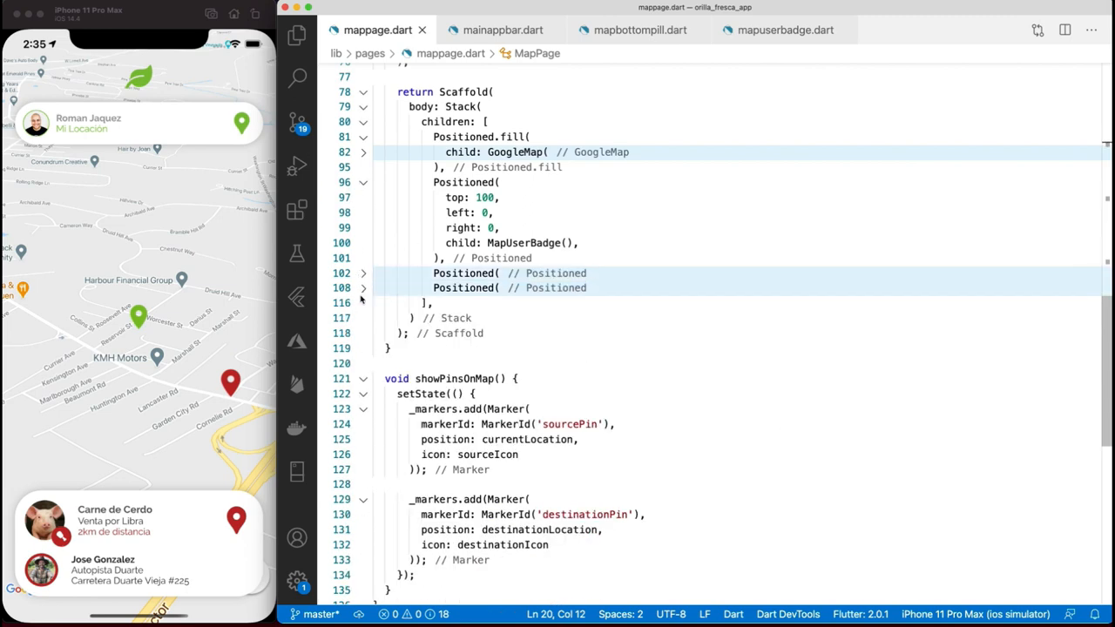
pyautogui.click(363, 151)
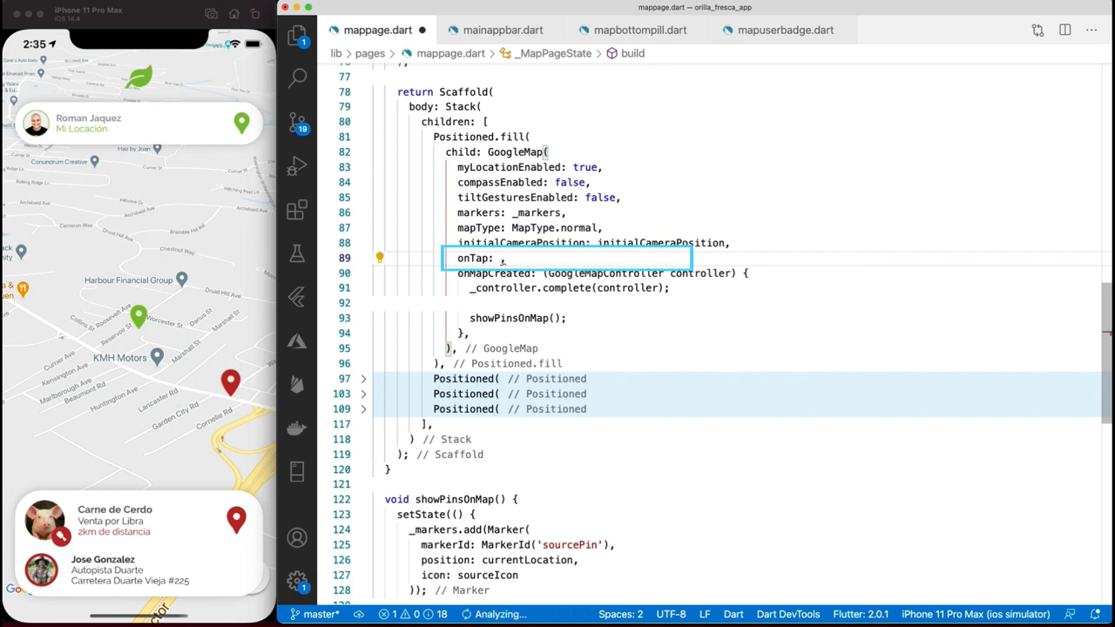
pyautogui.write('(LatLng loc)')
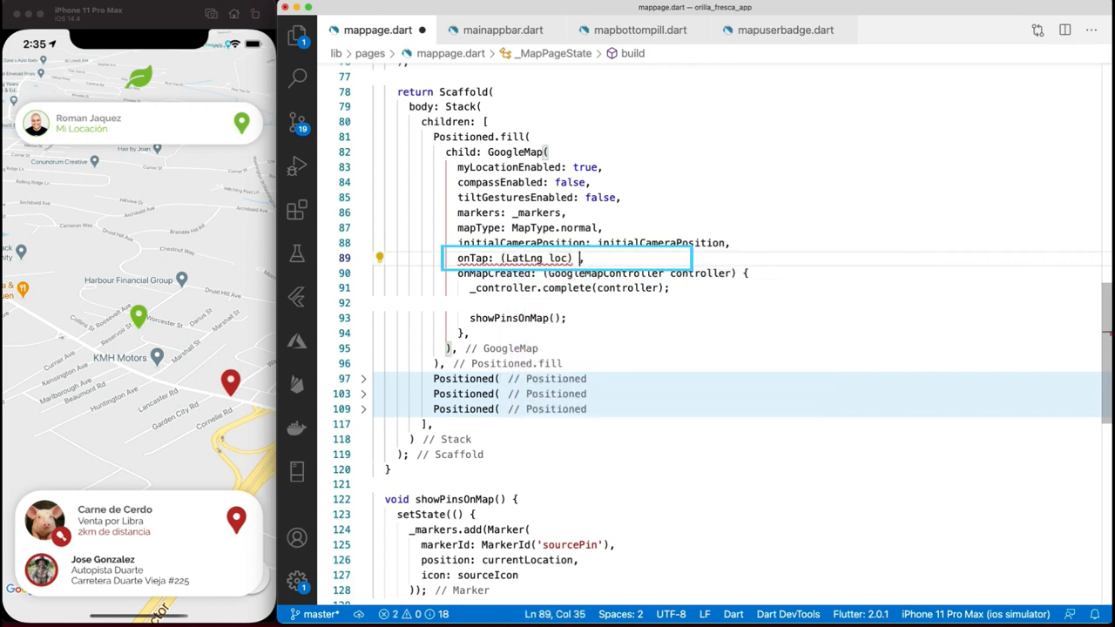
pyautogui.write('// tapping on the map will dismiss the bottom pil')
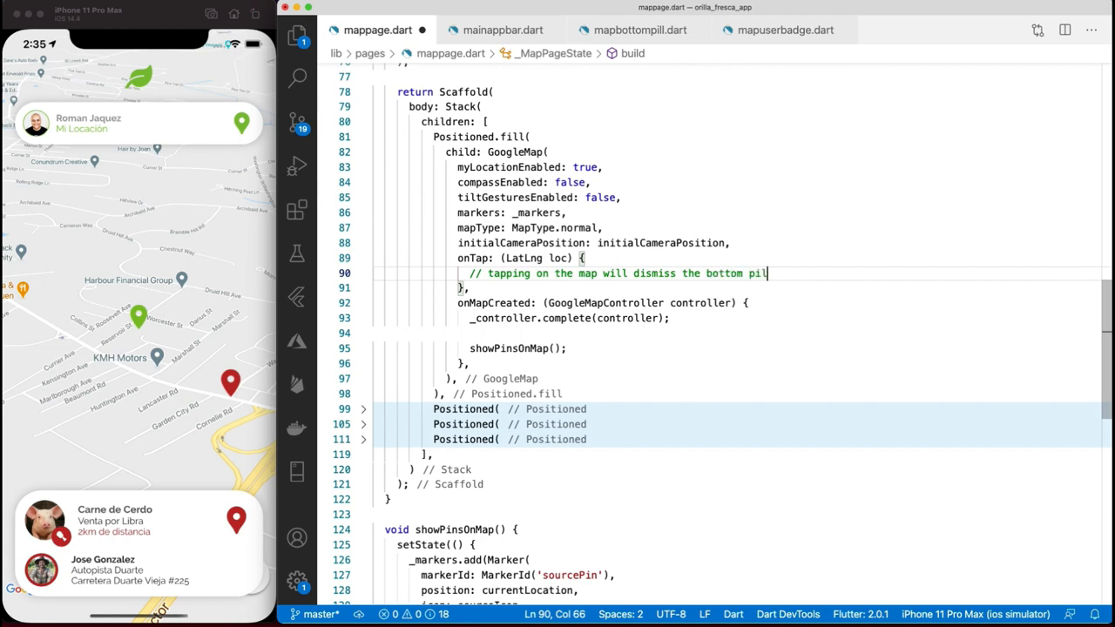
# - Check mapbottompill.dart and turn the bottom pill's Positioned into an AnimatedPositioned
pyautogui.scroll(-3)
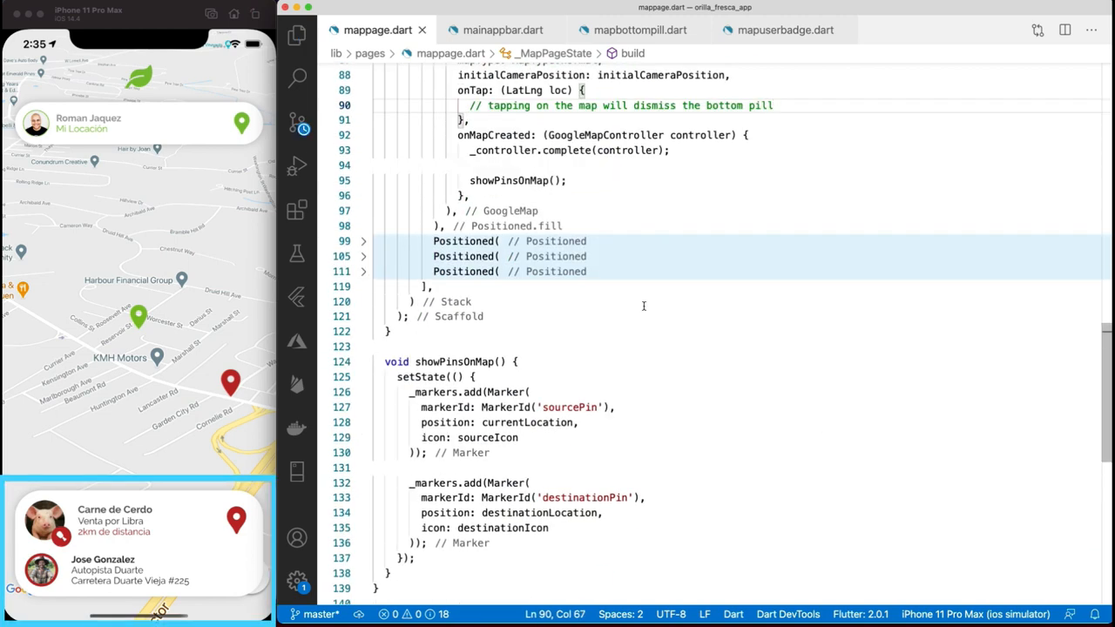
pyautogui.click(364, 256)
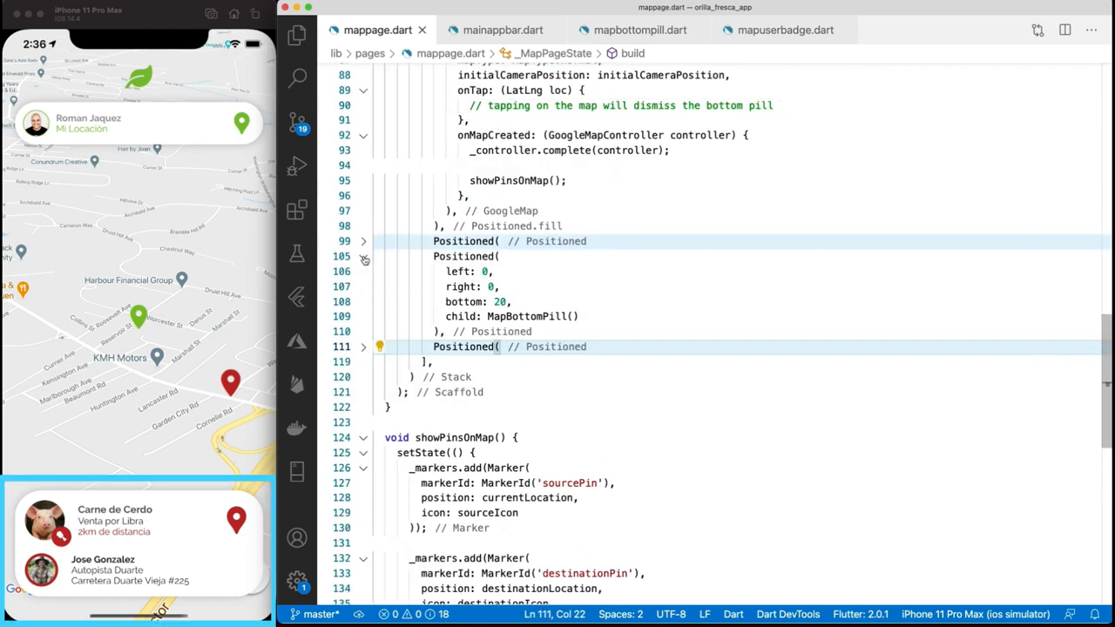
pyautogui.click(640, 30)
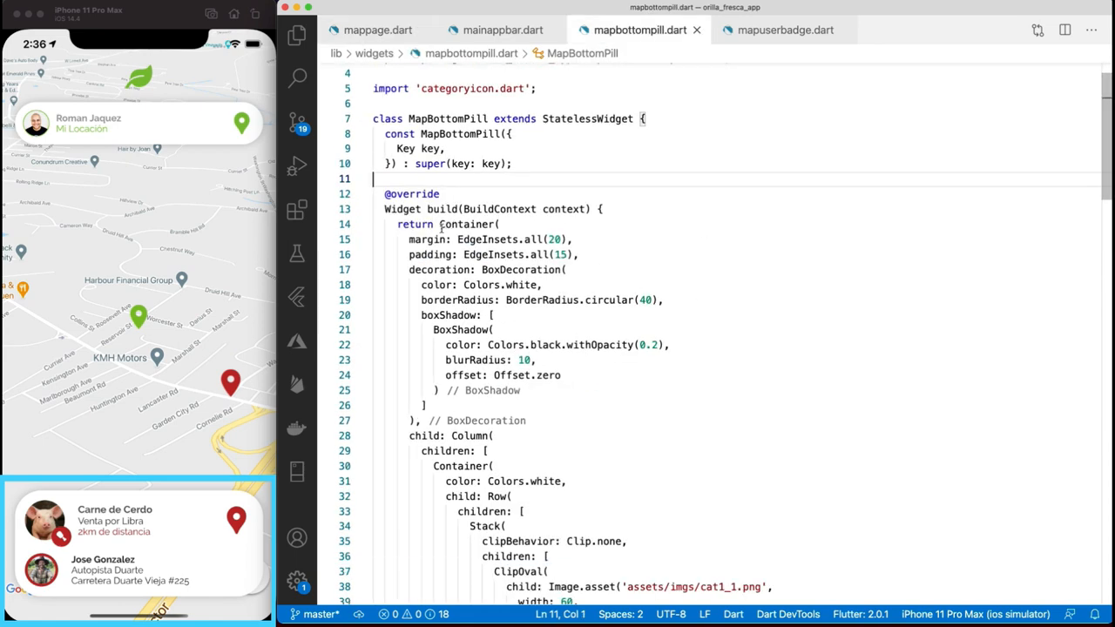
pyautogui.click(376, 29)
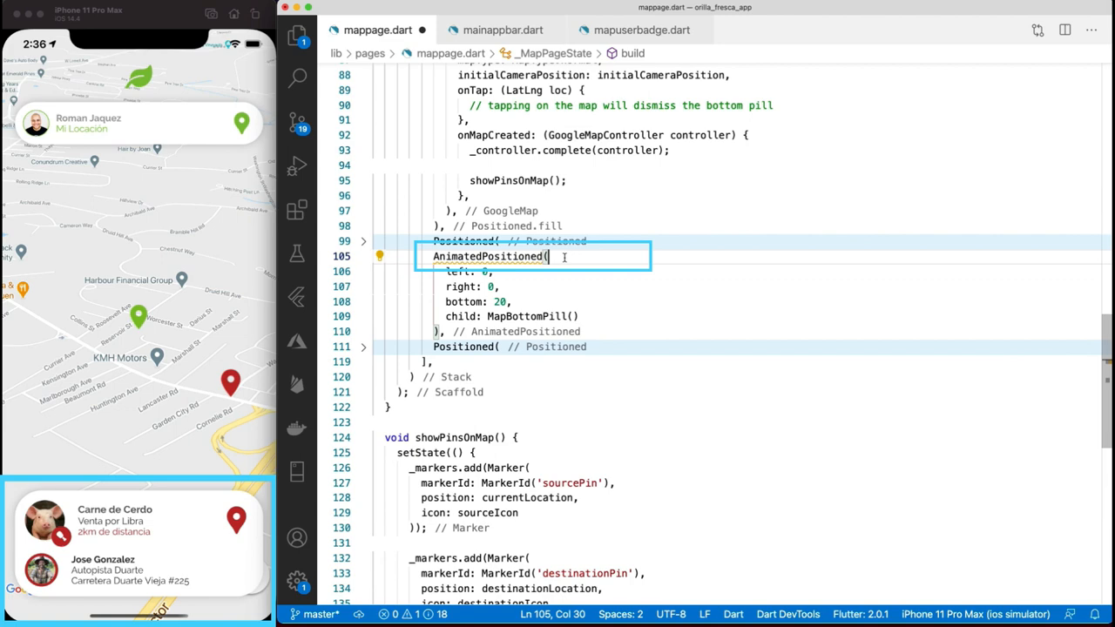
# - Animate the bottom pill with a 500 ms Duration and Curves.easeInOut
pyautogui.write('duration: const')
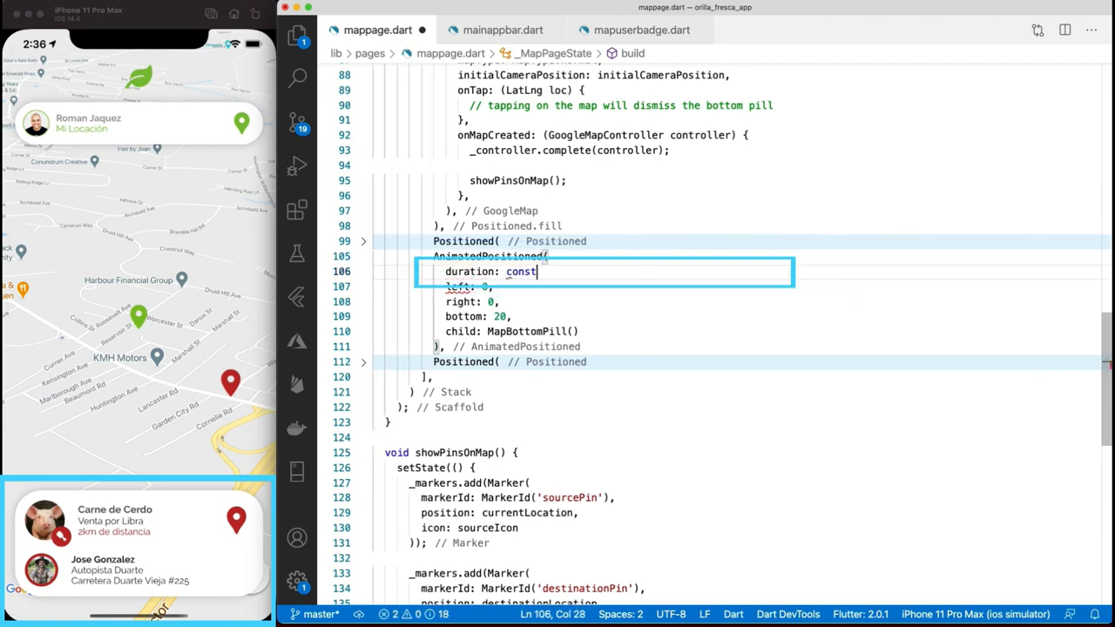
pyautogui.write('Duration(milliseconds: 500),')
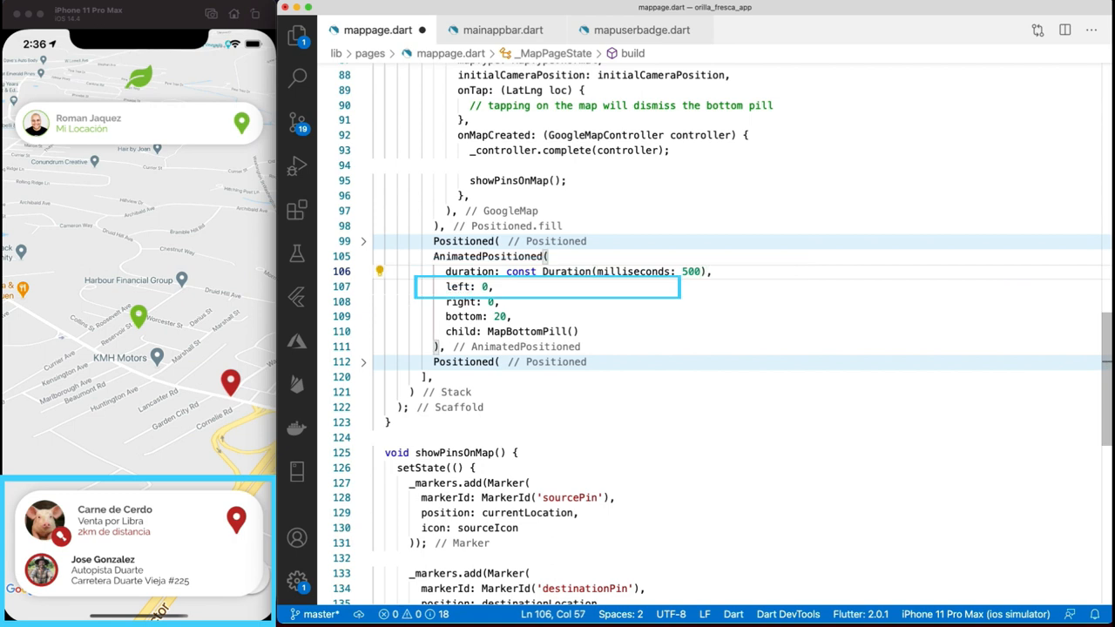
pyautogui.write('curve: Curves.ea')
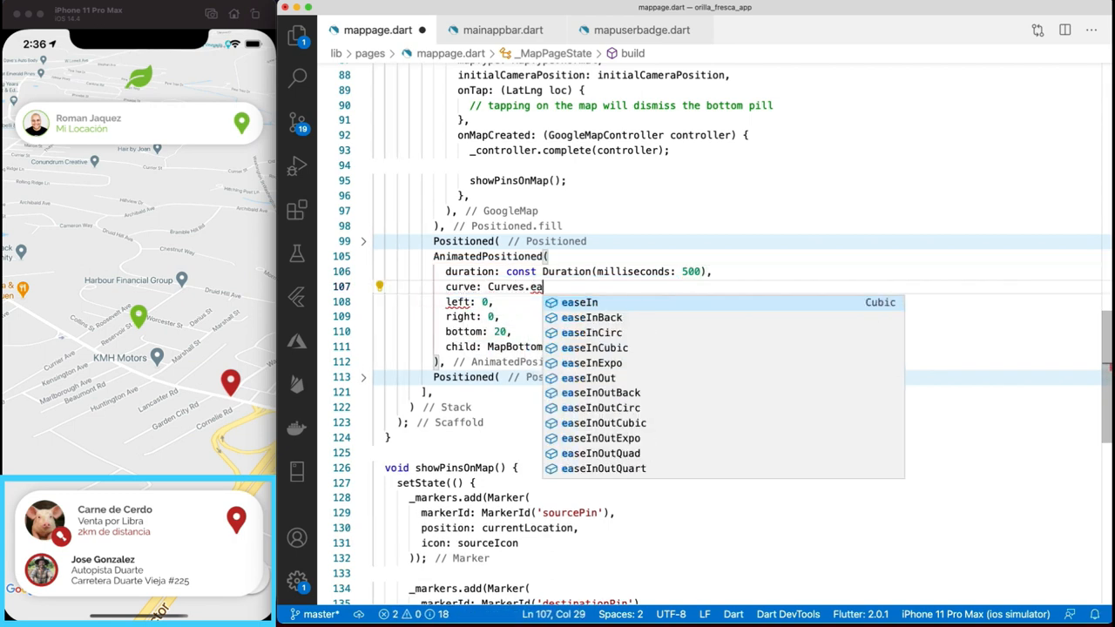
pyautogui.write('easeInOut,')
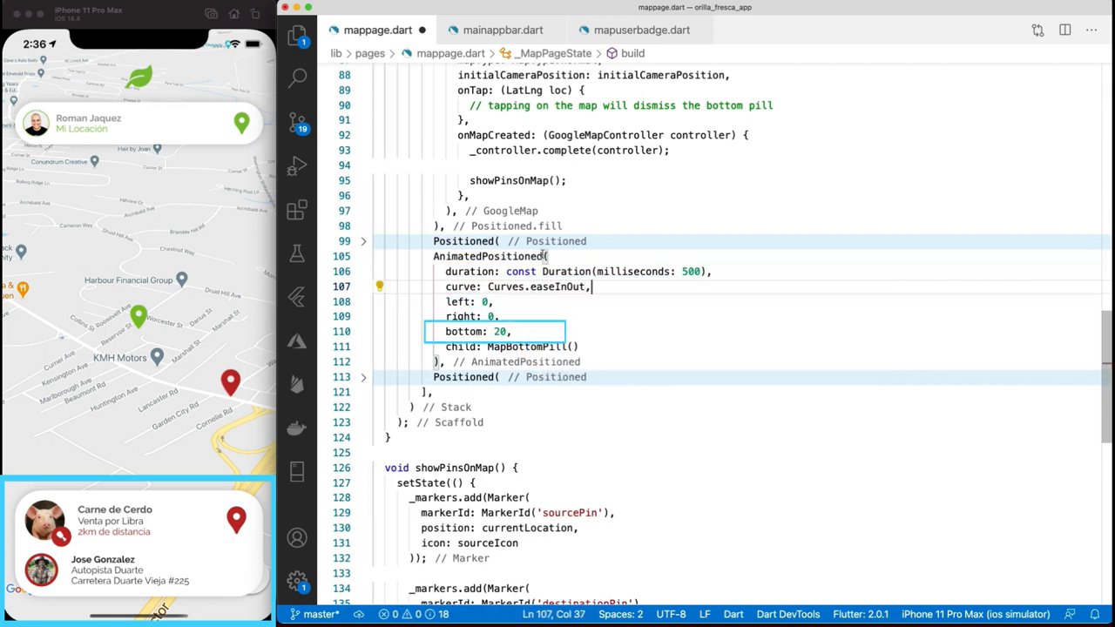
# - Declare pinPillPosition, bind the pill's bottom to it, and set PIN_INVISIBLE_POSITION in the map onTap setState
pyautogui.doubleClick(499, 331)
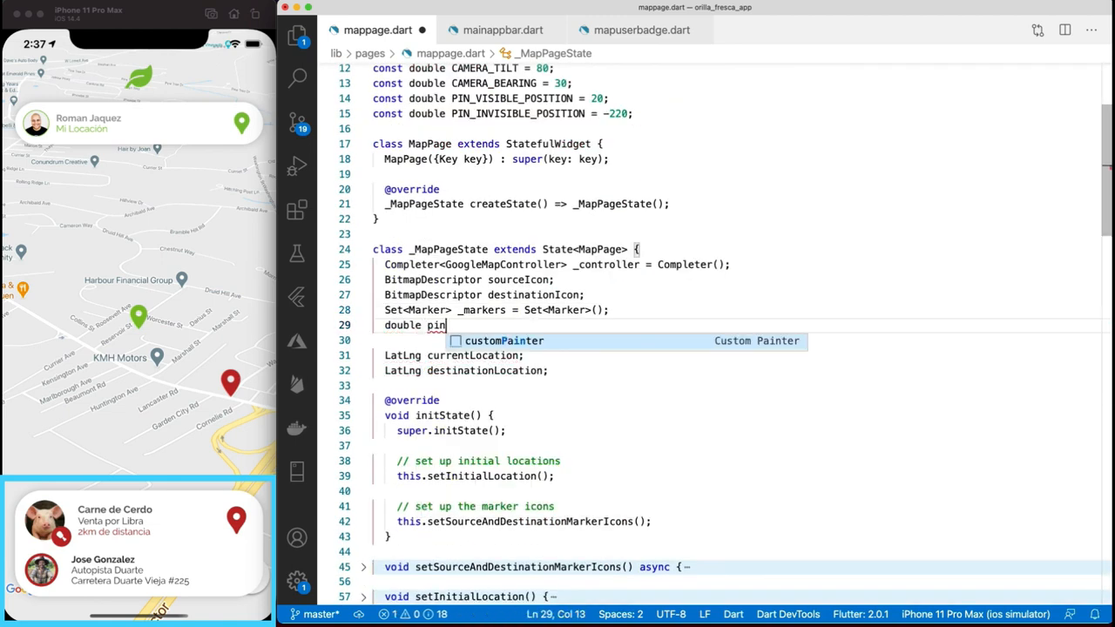
pyautogui.write('PillPosition = PIN_VISIBLE_POSITION;')
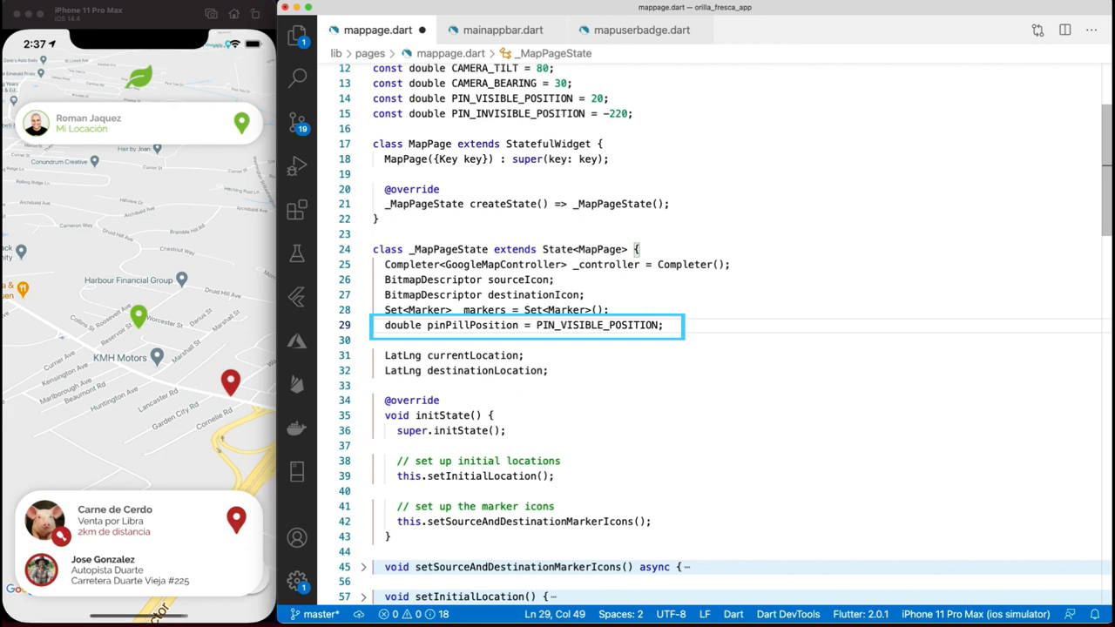
pyautogui.scroll(-3)
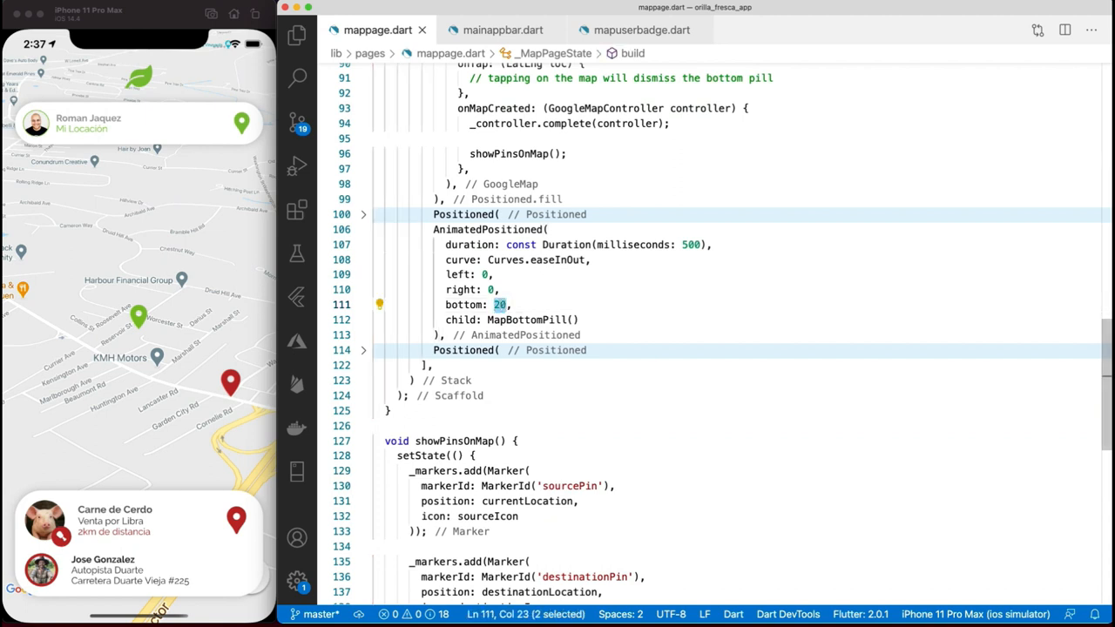
pyautogui.write('this.pinPillPosition,')
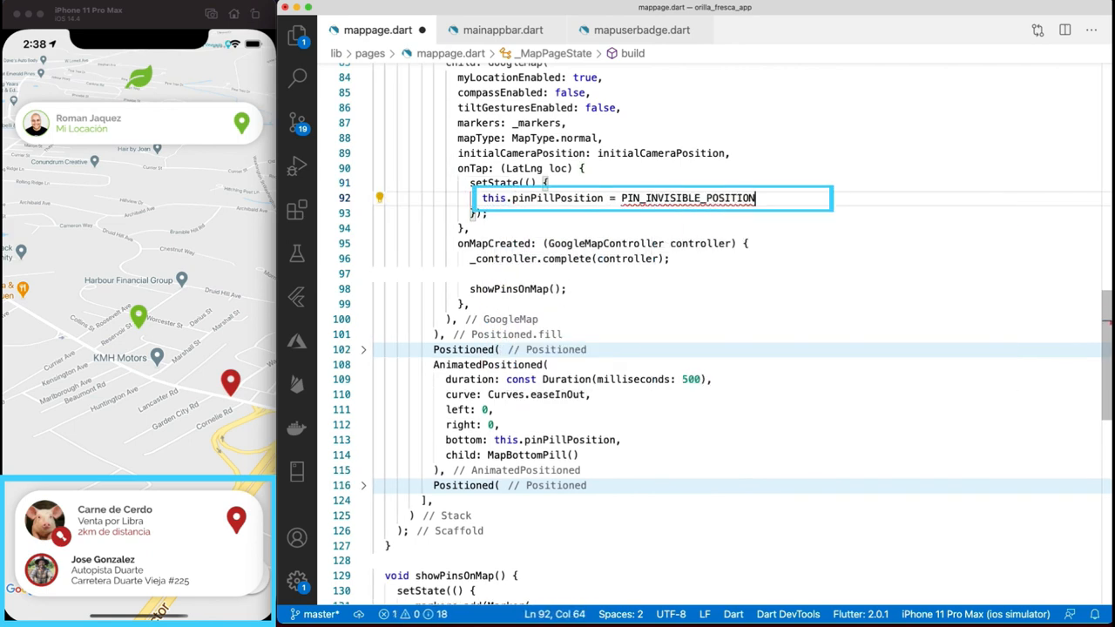
# - Finish the destinationPin onTap restoring PIN_VISIBLE_POSITION and test it by tapping the red pin
pyautogui.write(';')
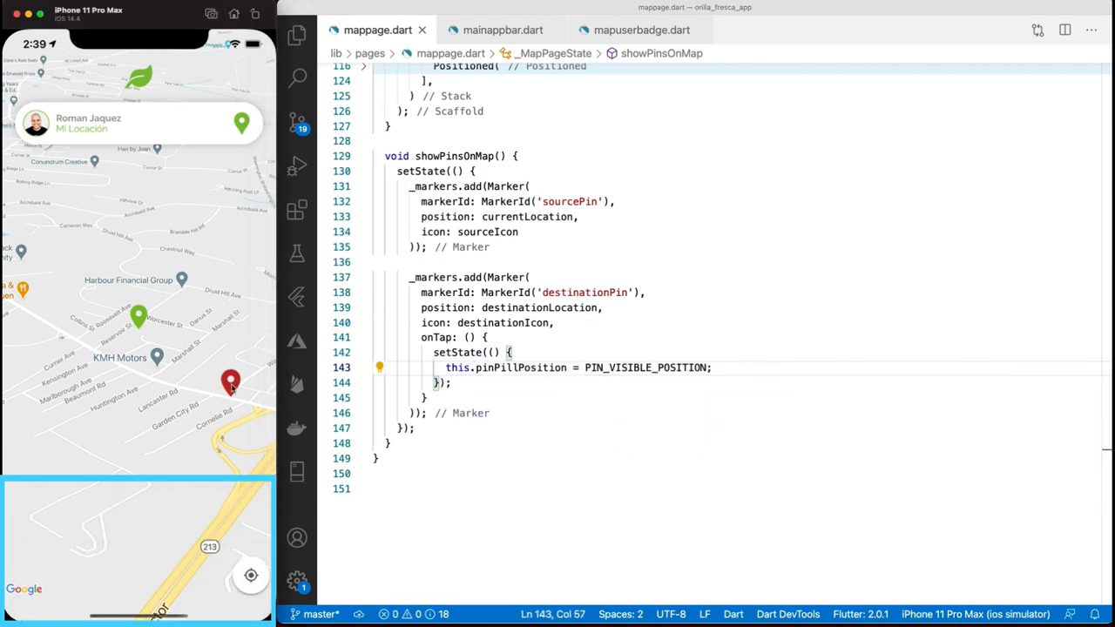
pyautogui.click(230, 383)
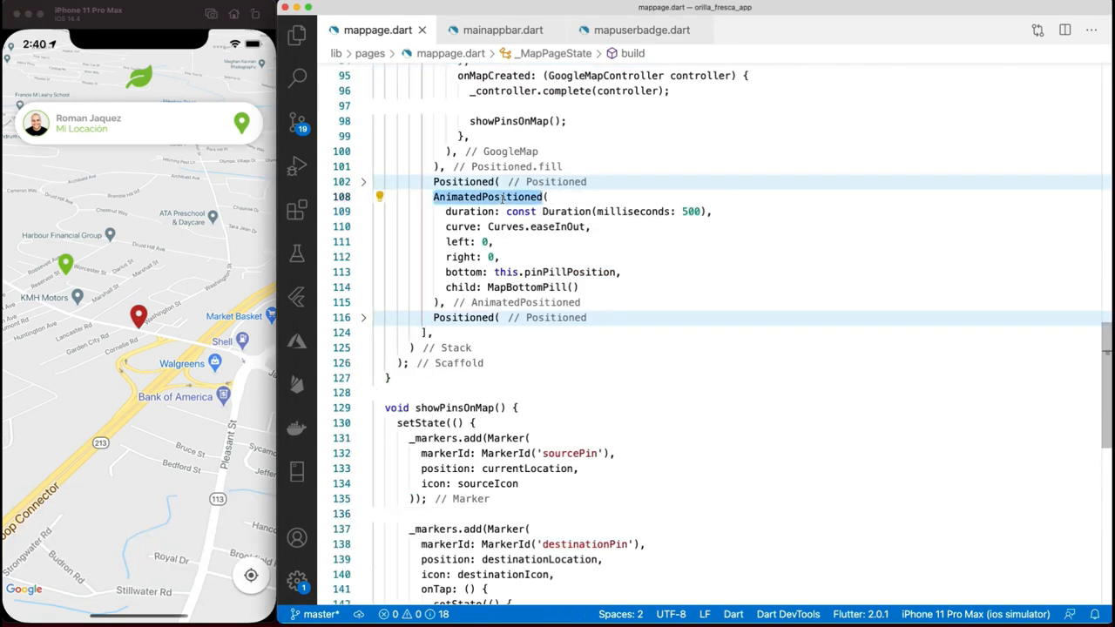
# - Give MapUserBadge's container a 500 ms duration with Curves.easeInOut
pyautogui.click(641, 30)
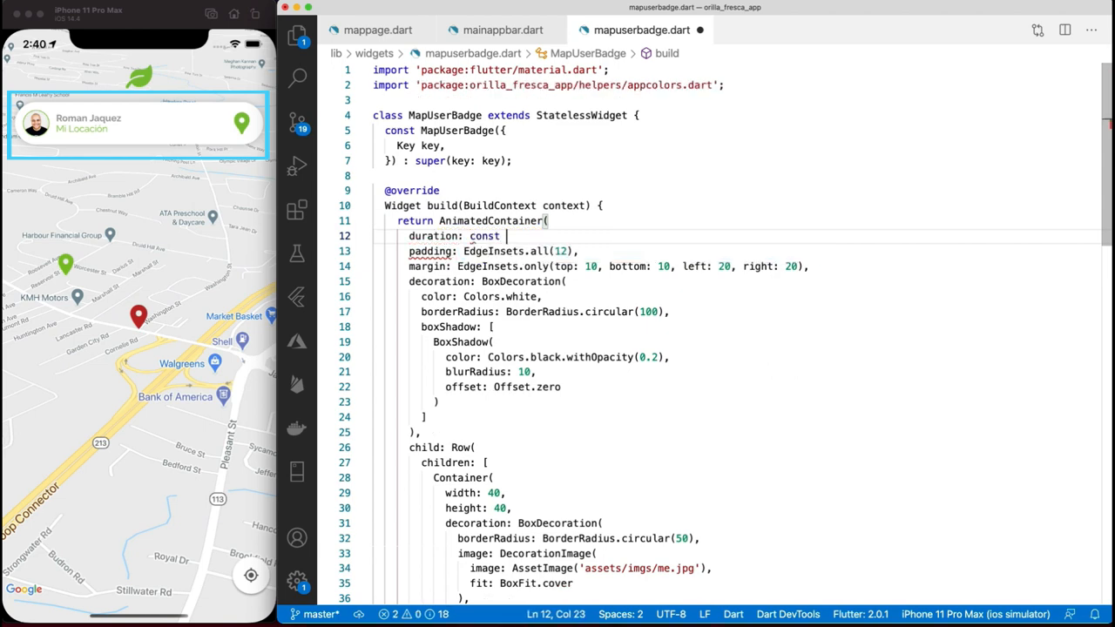
pyautogui.write('Duration(milliseconds: 500),')
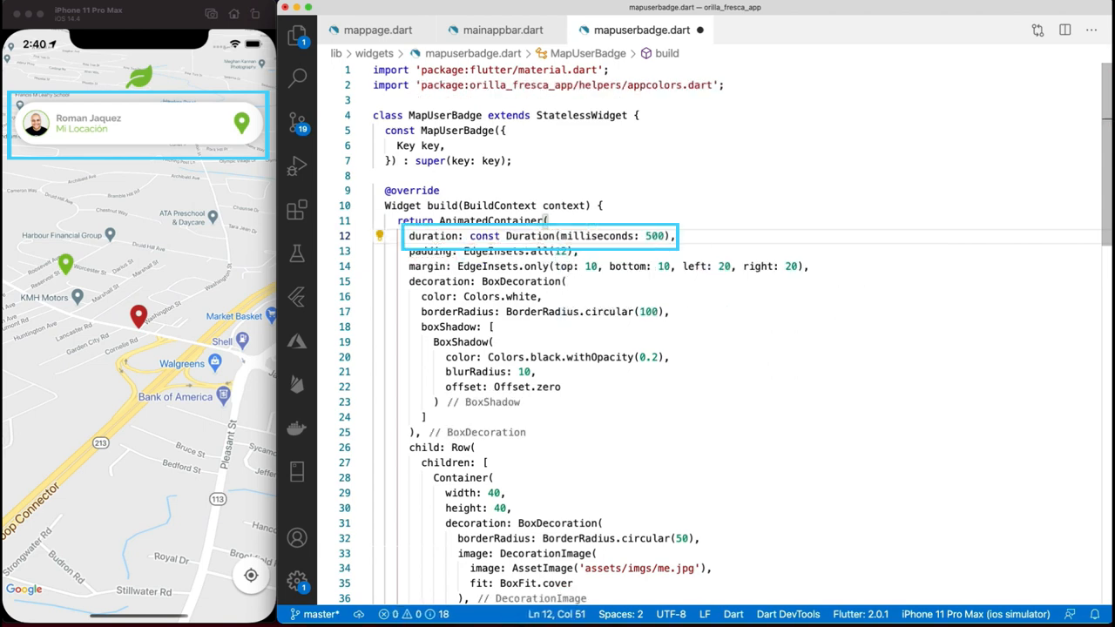
pyautogui.write('curve: Curves.')
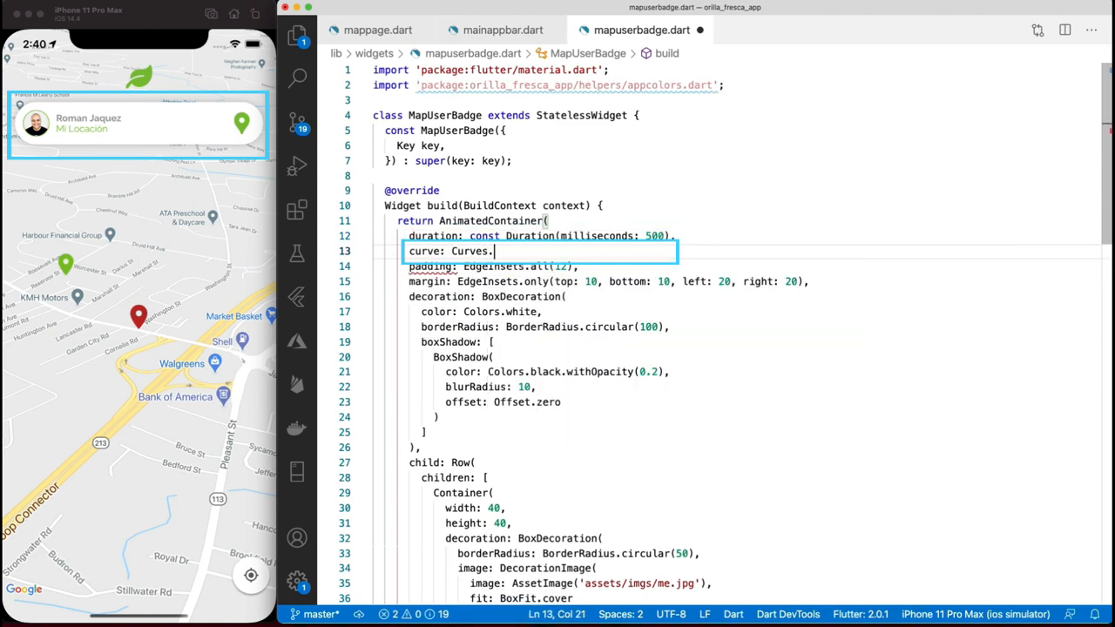
pyautogui.write('easeInOut,')
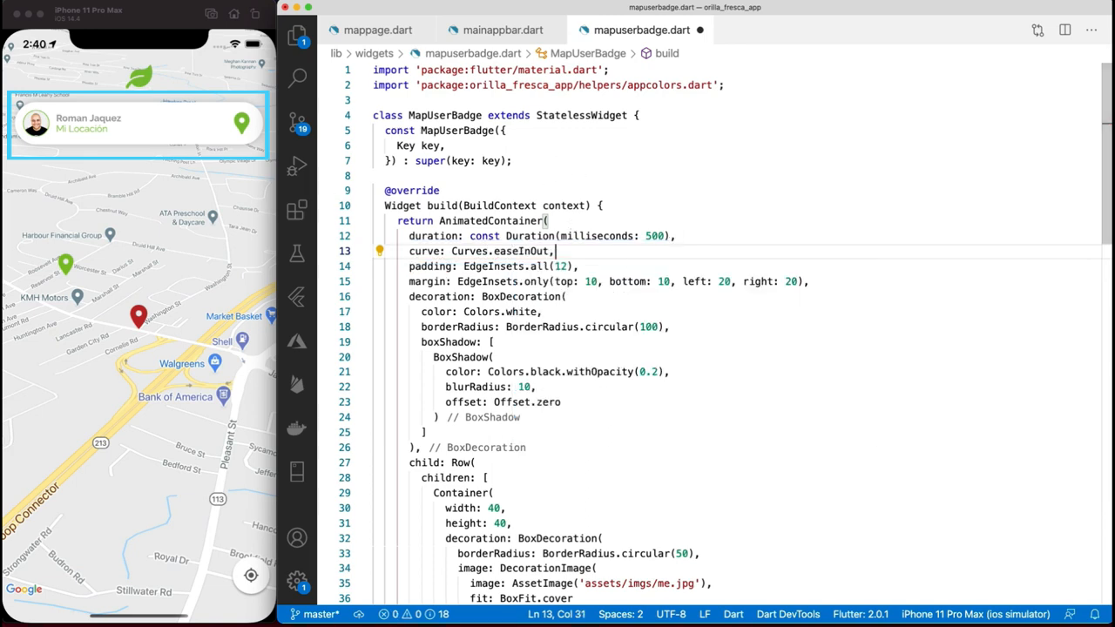
# - Add a bool isSelected field that switches the badge to AppColors.MAIN_COLOR when selected
pyautogui.write('bool isSelected;')
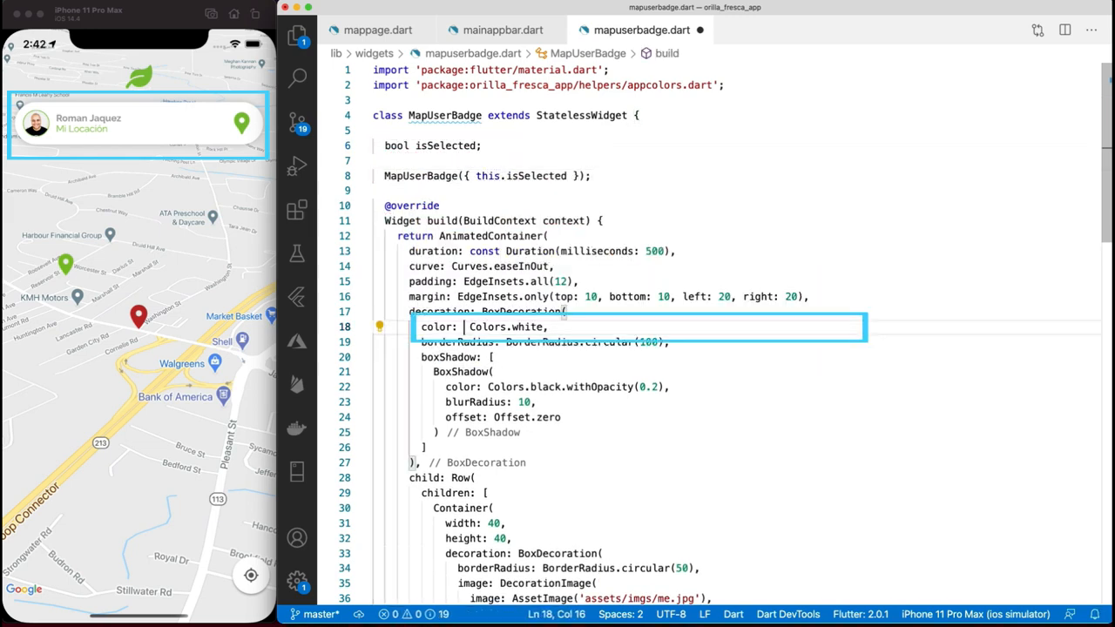
pyautogui.write('this.isSelected ? AppColors.MAIN_COLOR :')
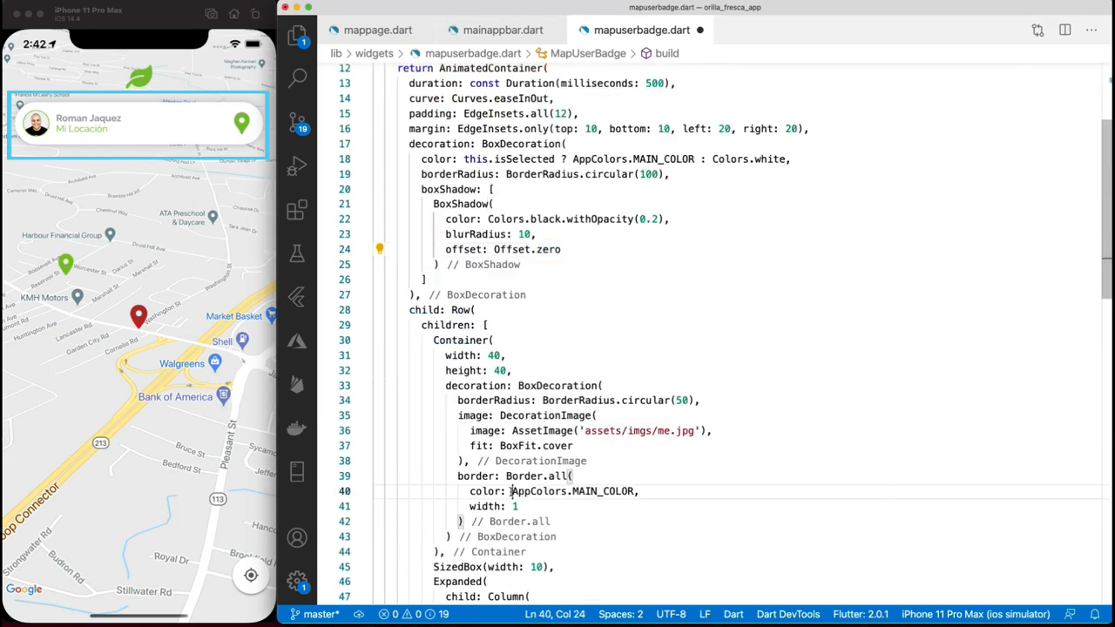
pyautogui.write('this.isSelected')
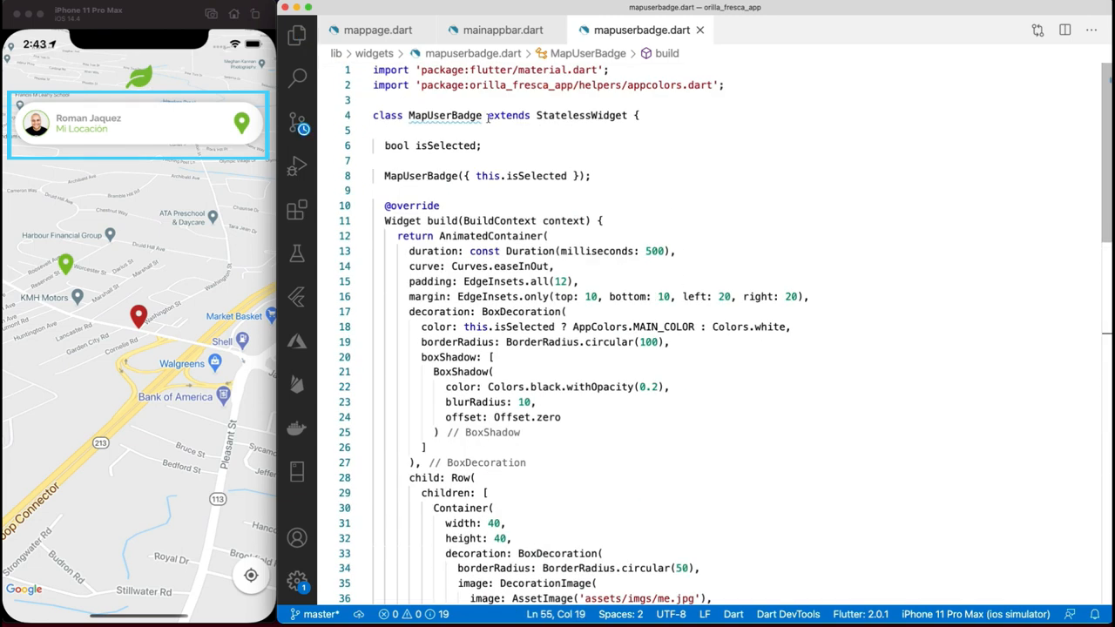
pyautogui.click(377, 30)
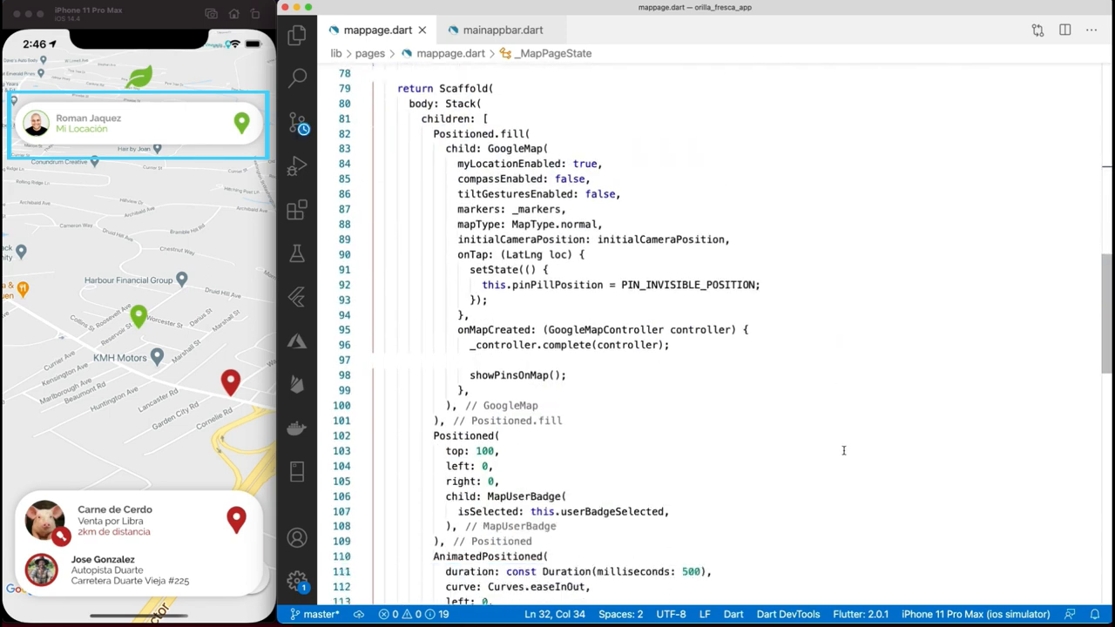
# - Reset userBadgeSelected to false on map taps and set it true in the sourcePin onTap
pyautogui.scroll(-3)
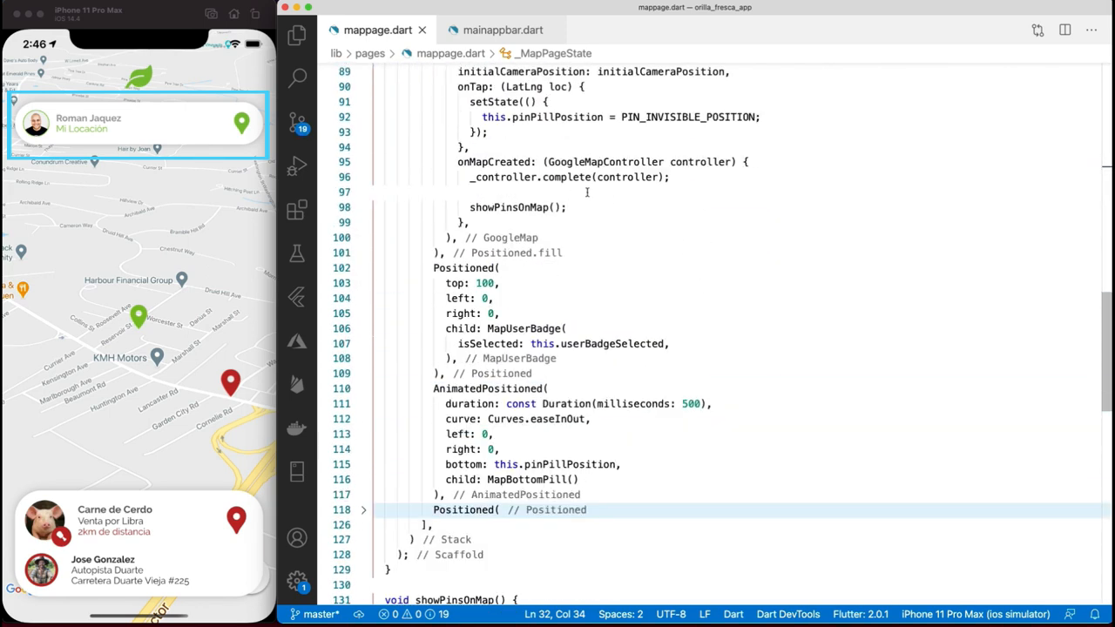
pyautogui.write('this.userBadgeSelected')
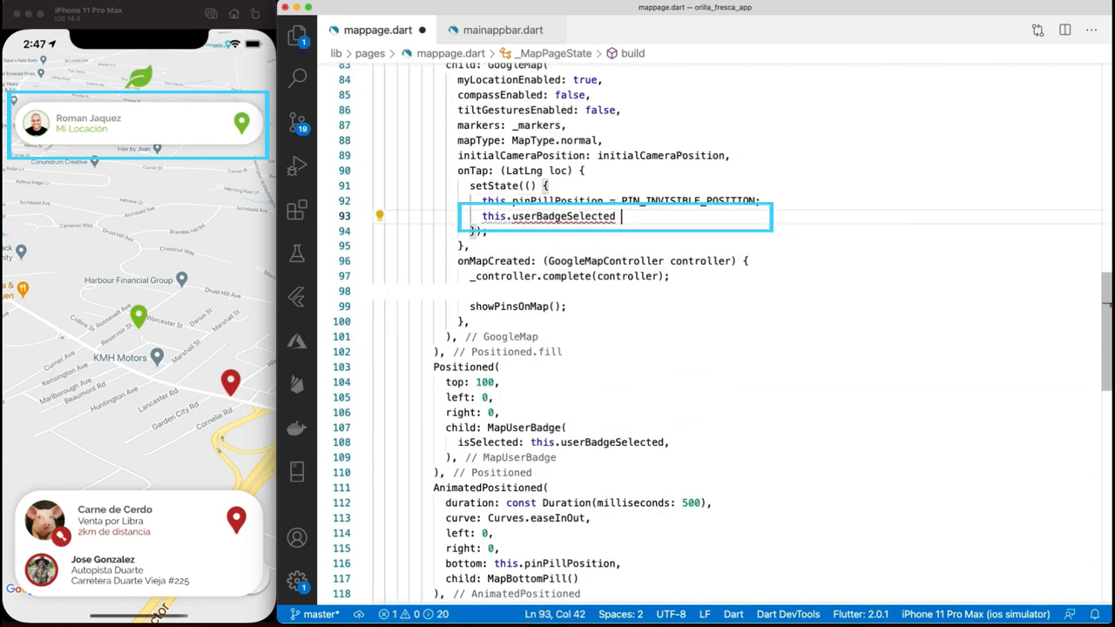
pyautogui.write('= false;')
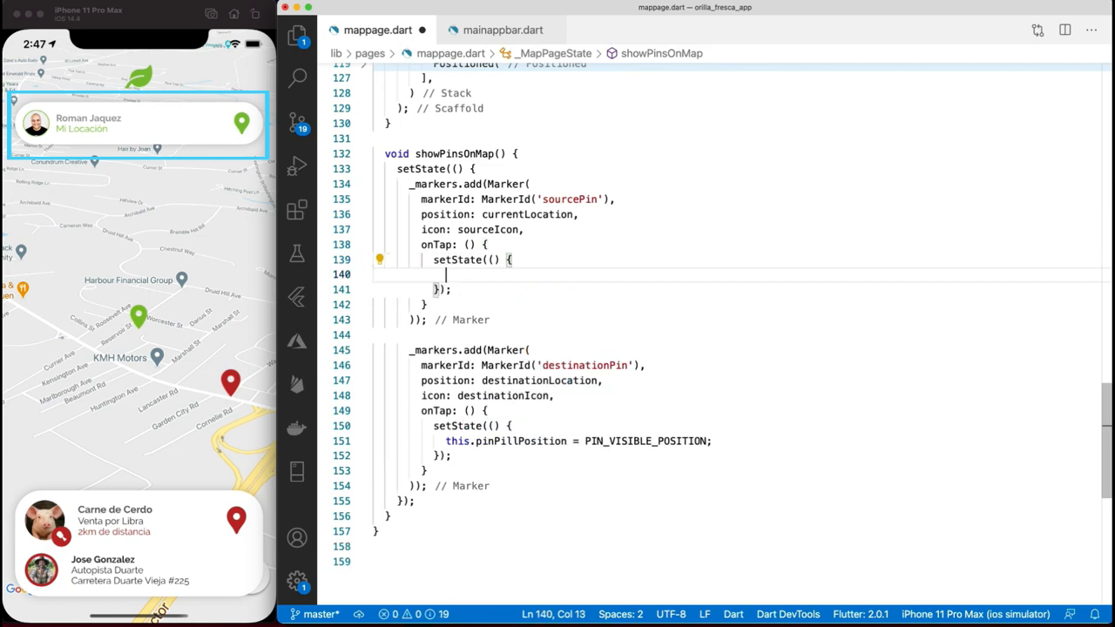
pyautogui.write('this.userBadgeSelected = true;')
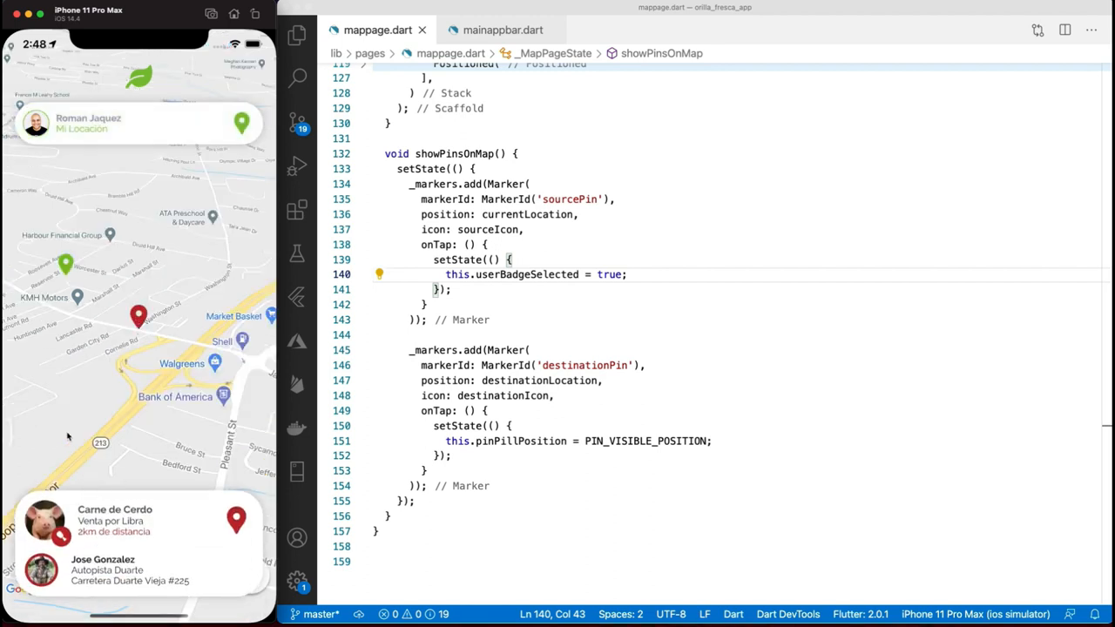
pyautogui.moveTo(119, 389)
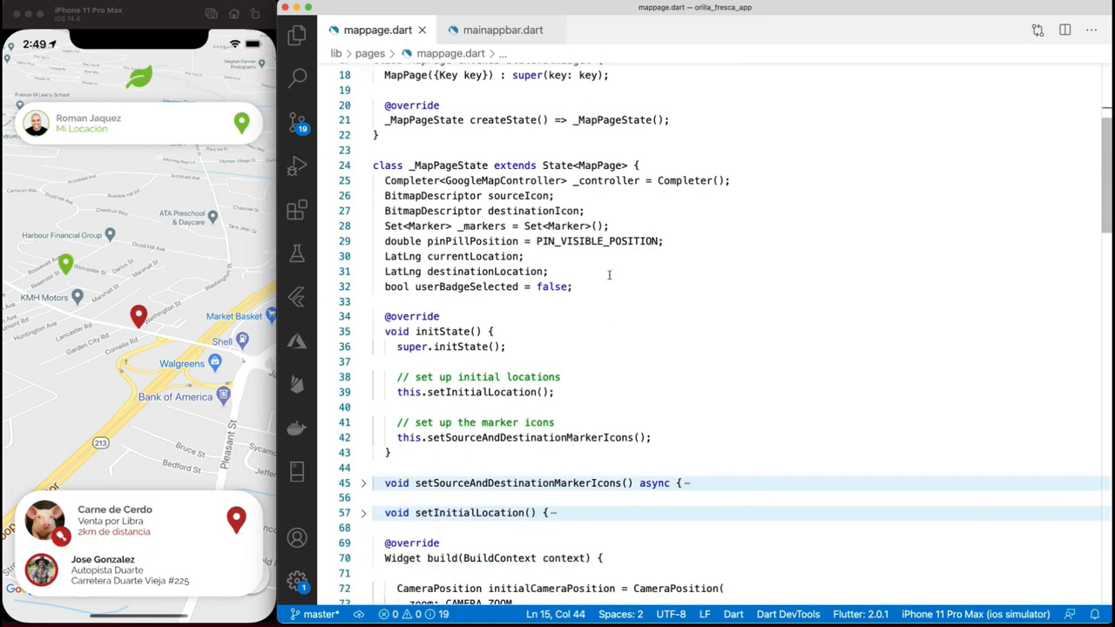
pyautogui.click(501, 30)
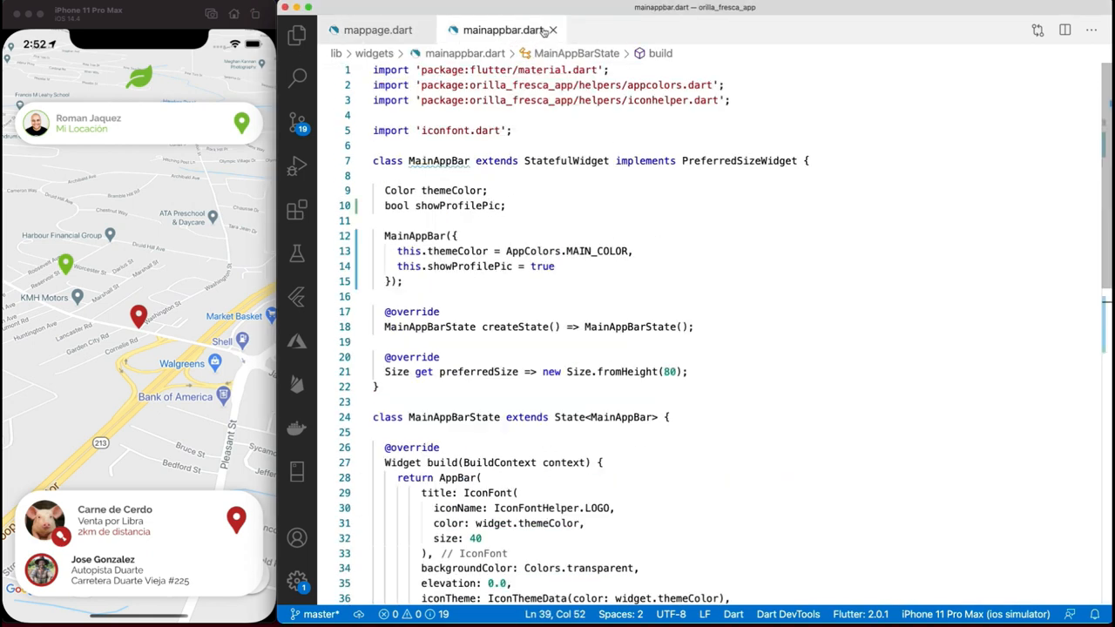
# - Close mainappbar.dart to show main.dart and open the Carnes category in the simulator
pyautogui.click(297, 33)
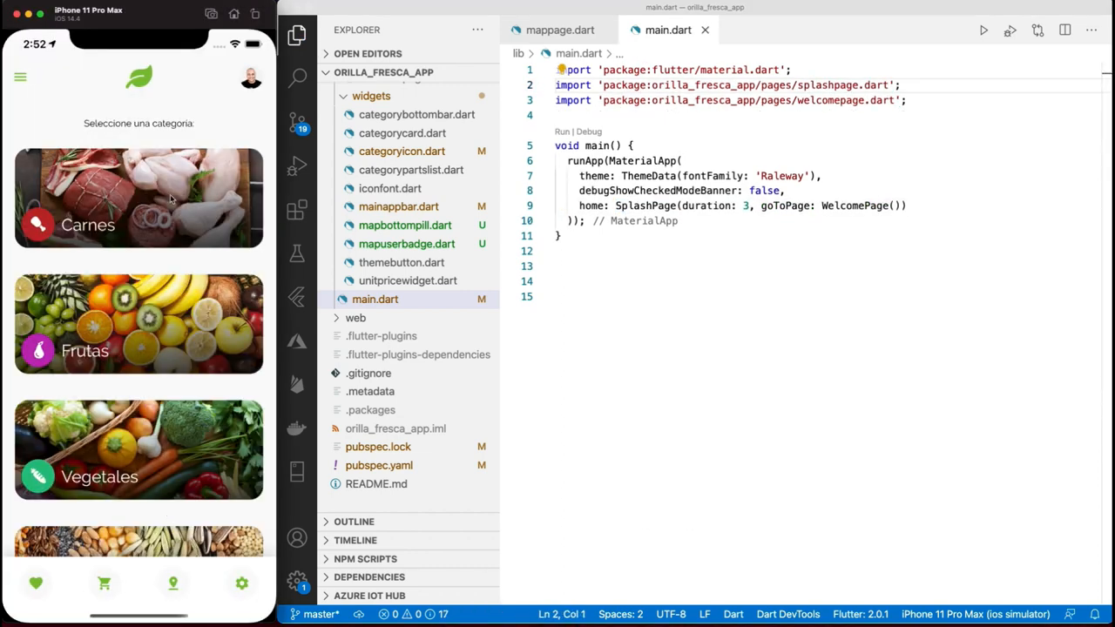
pyautogui.click(138, 198)
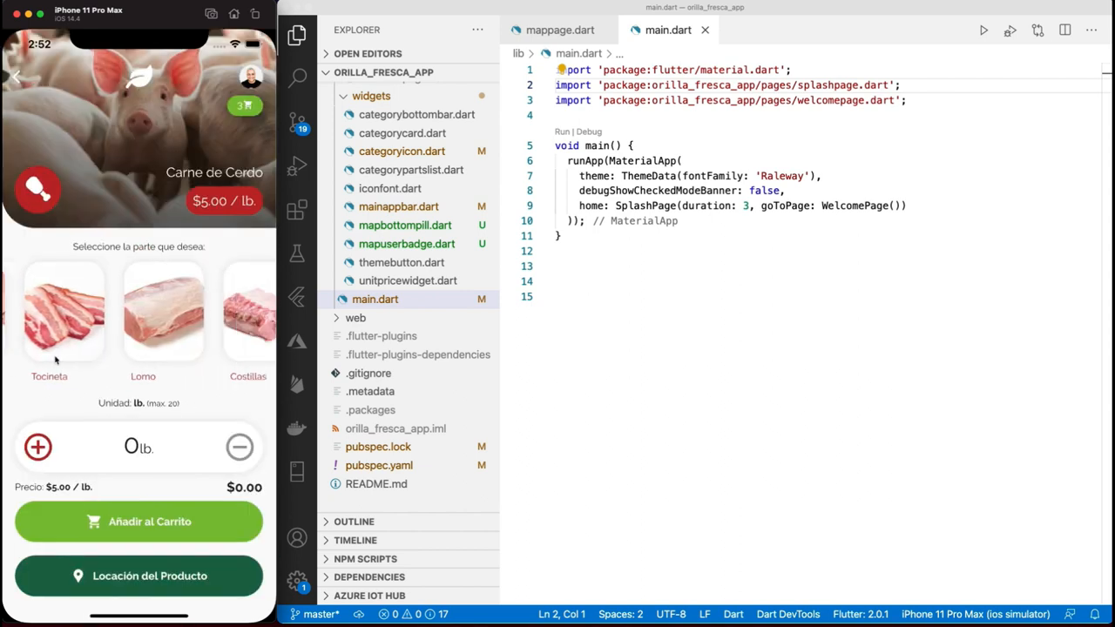